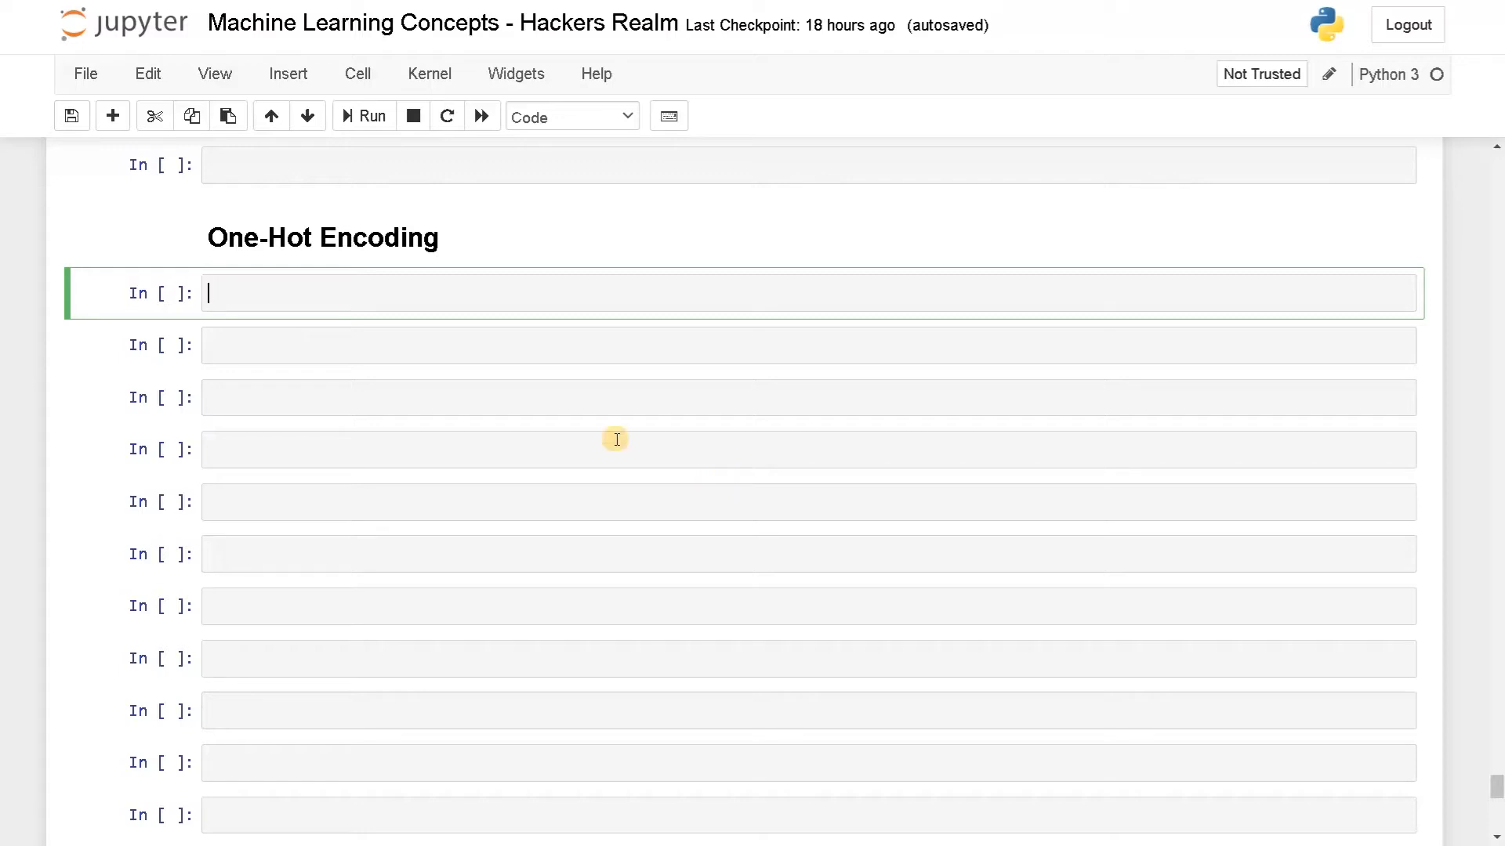
mouse_move(375, 294)
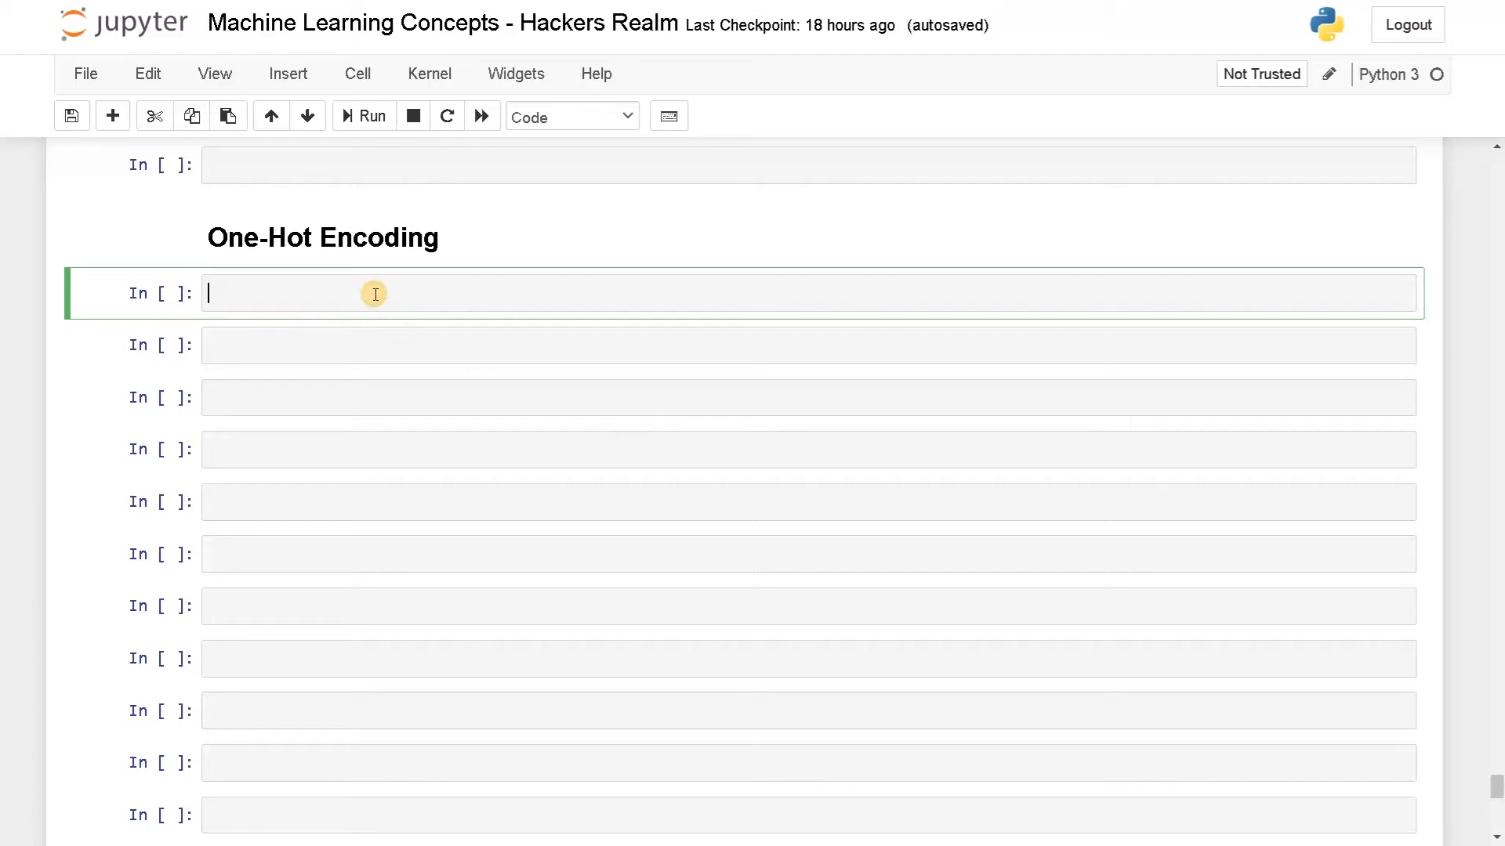
Run df.head() to preview the dataframe's season and season_label columns.
type("df.head()")
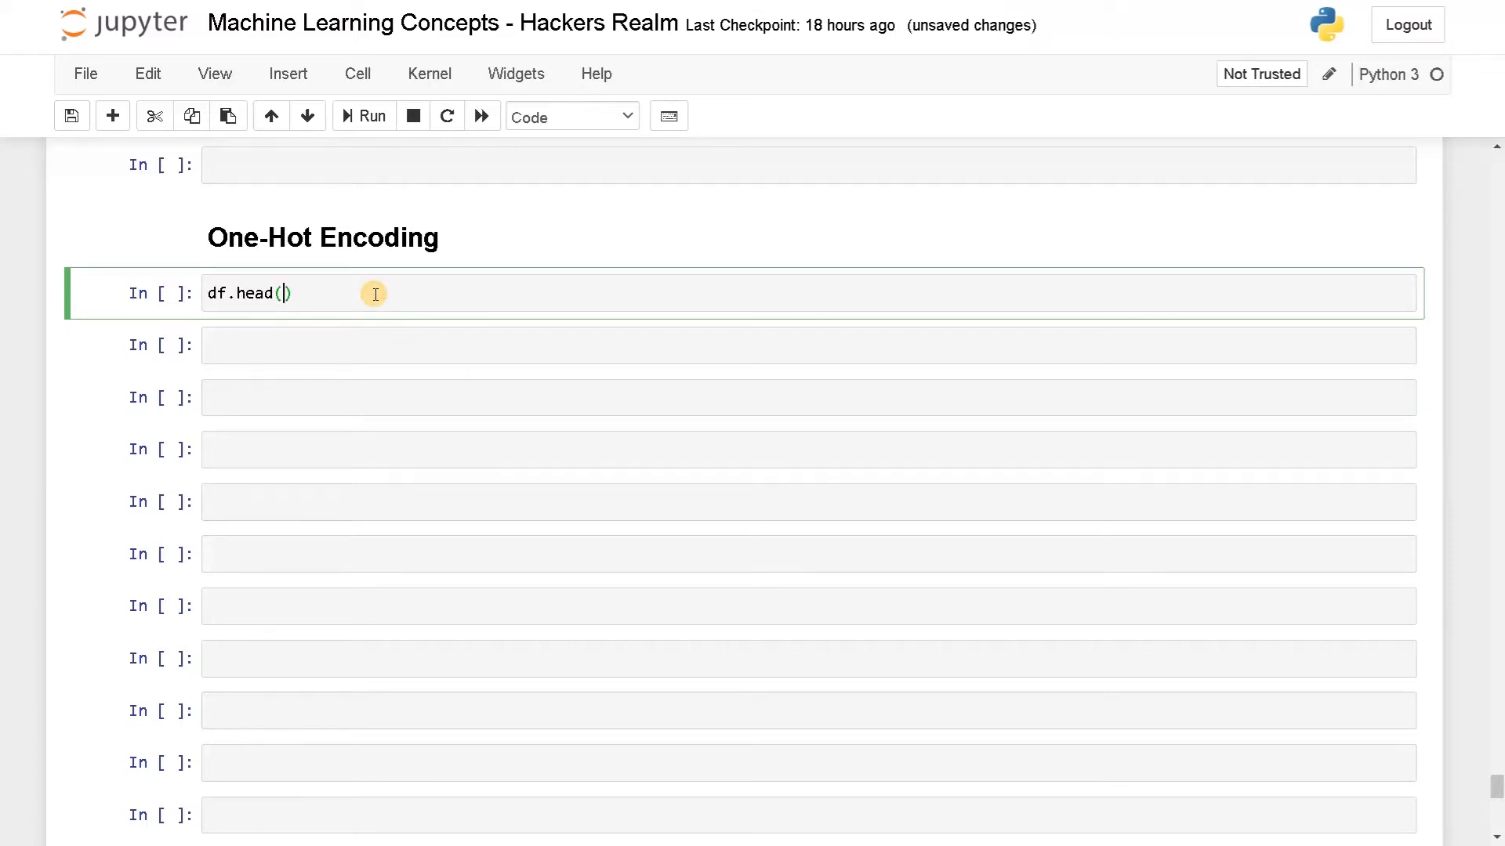
left_click(364, 116)
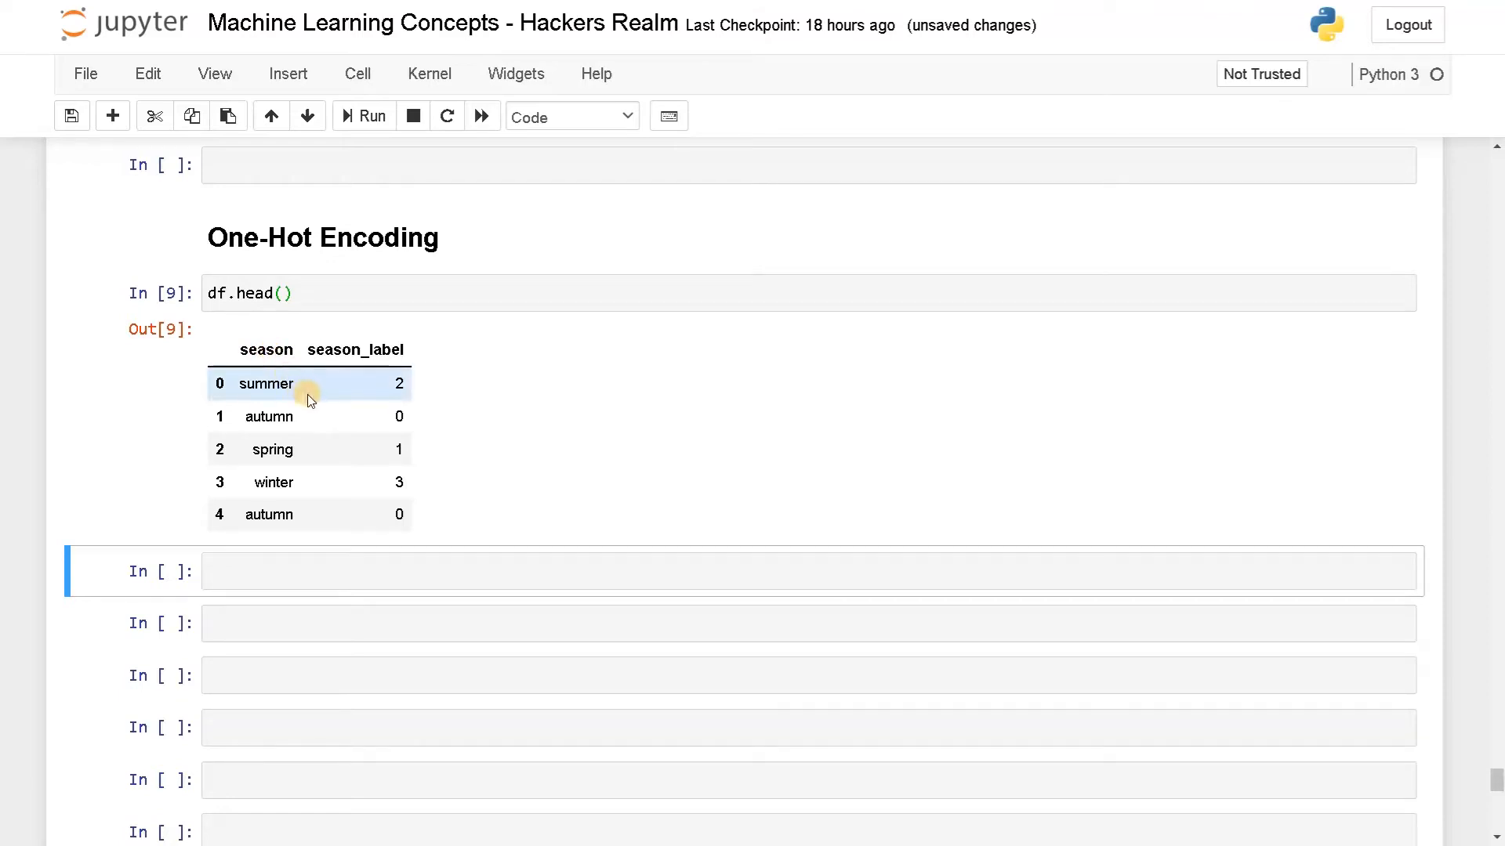
mouse_move(304, 526)
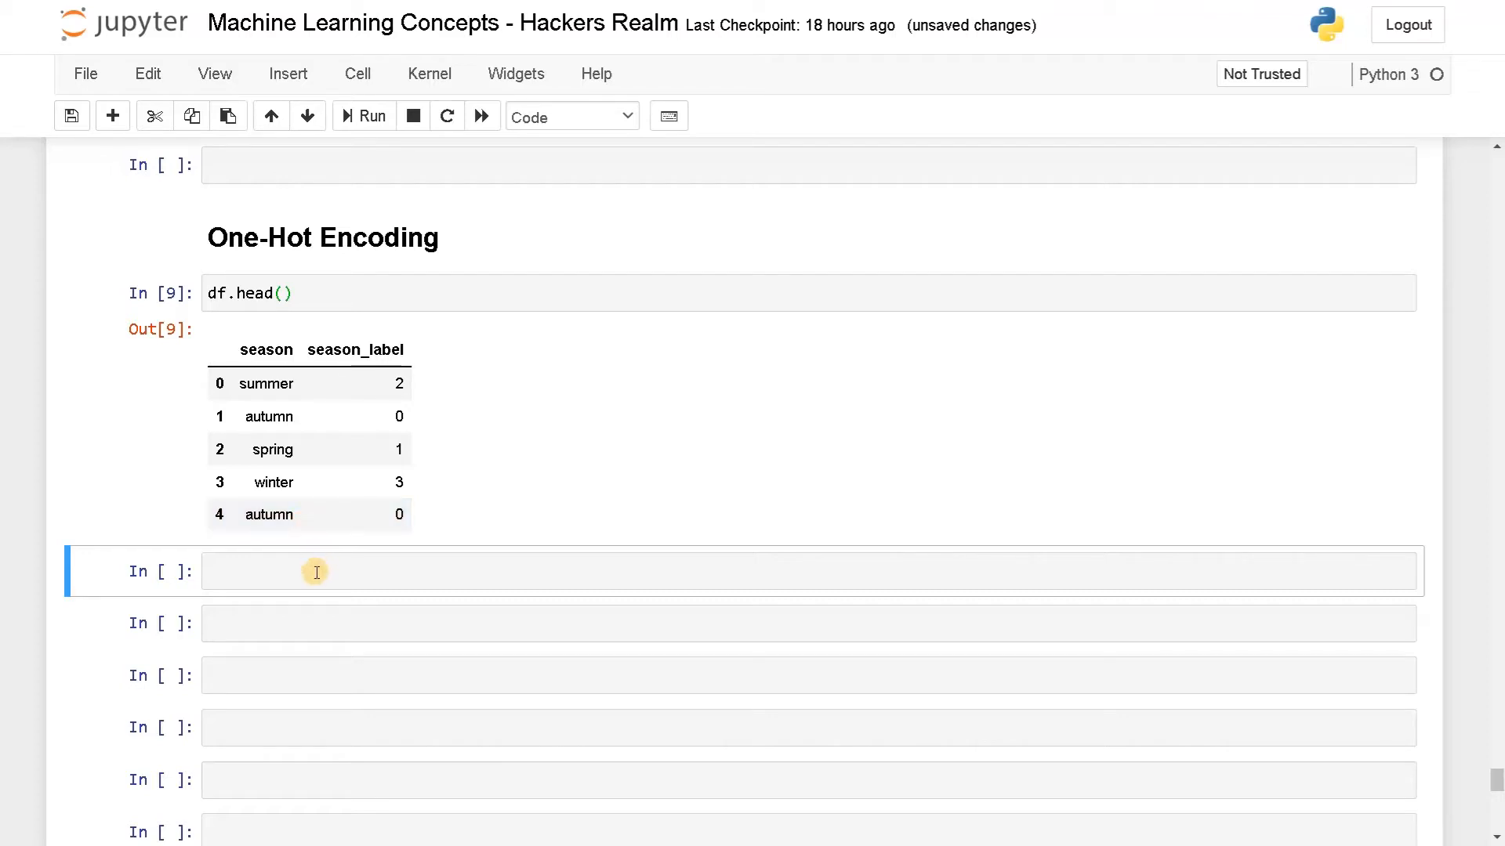
Write the OneHotEncoder import from sklearn.preprocessing and ohe = OneHotEncoder().
left_click(315, 572)
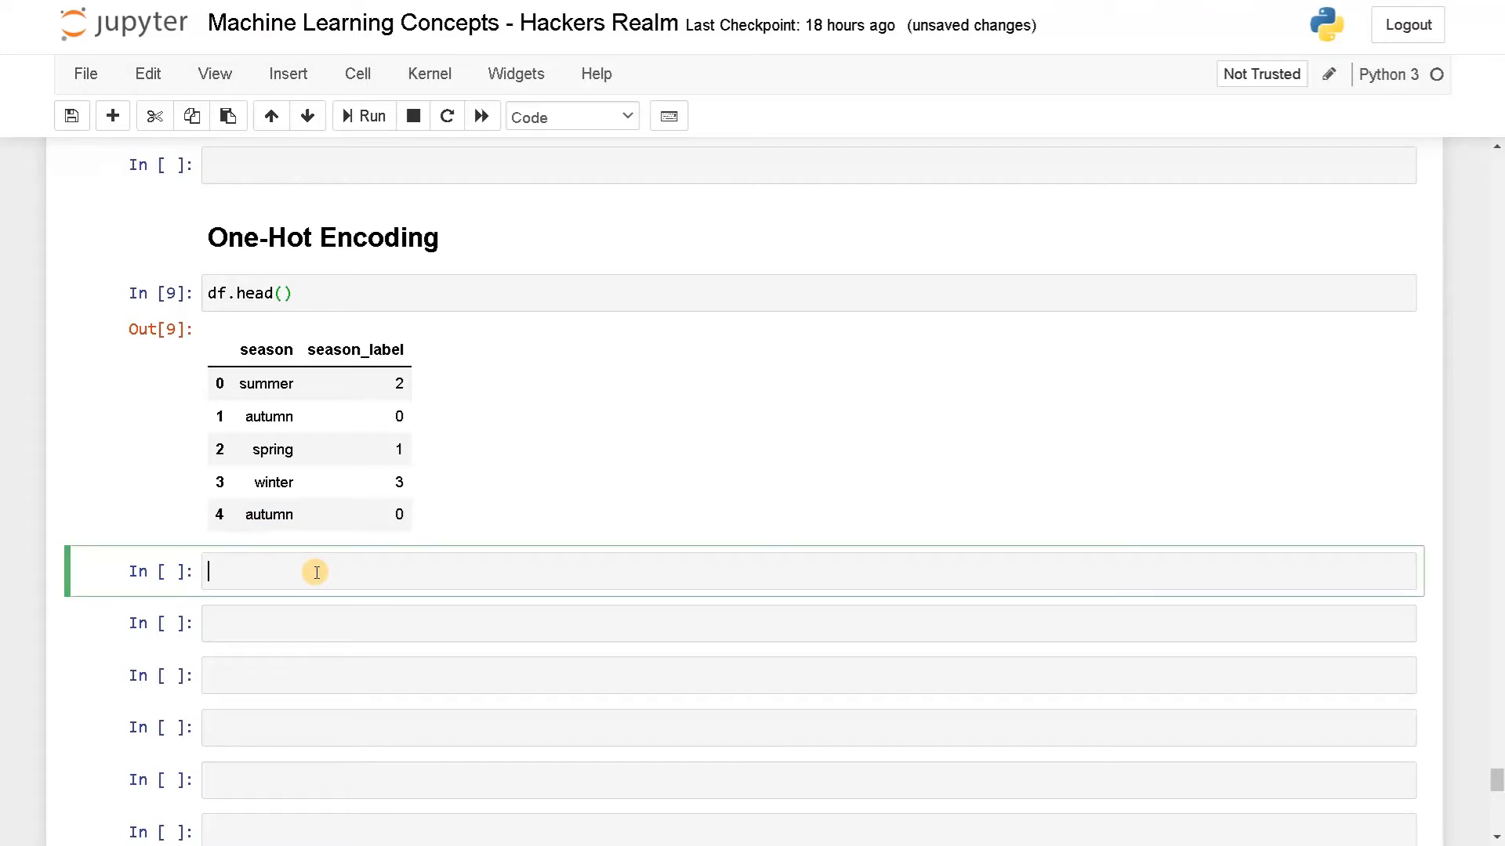
type("from")
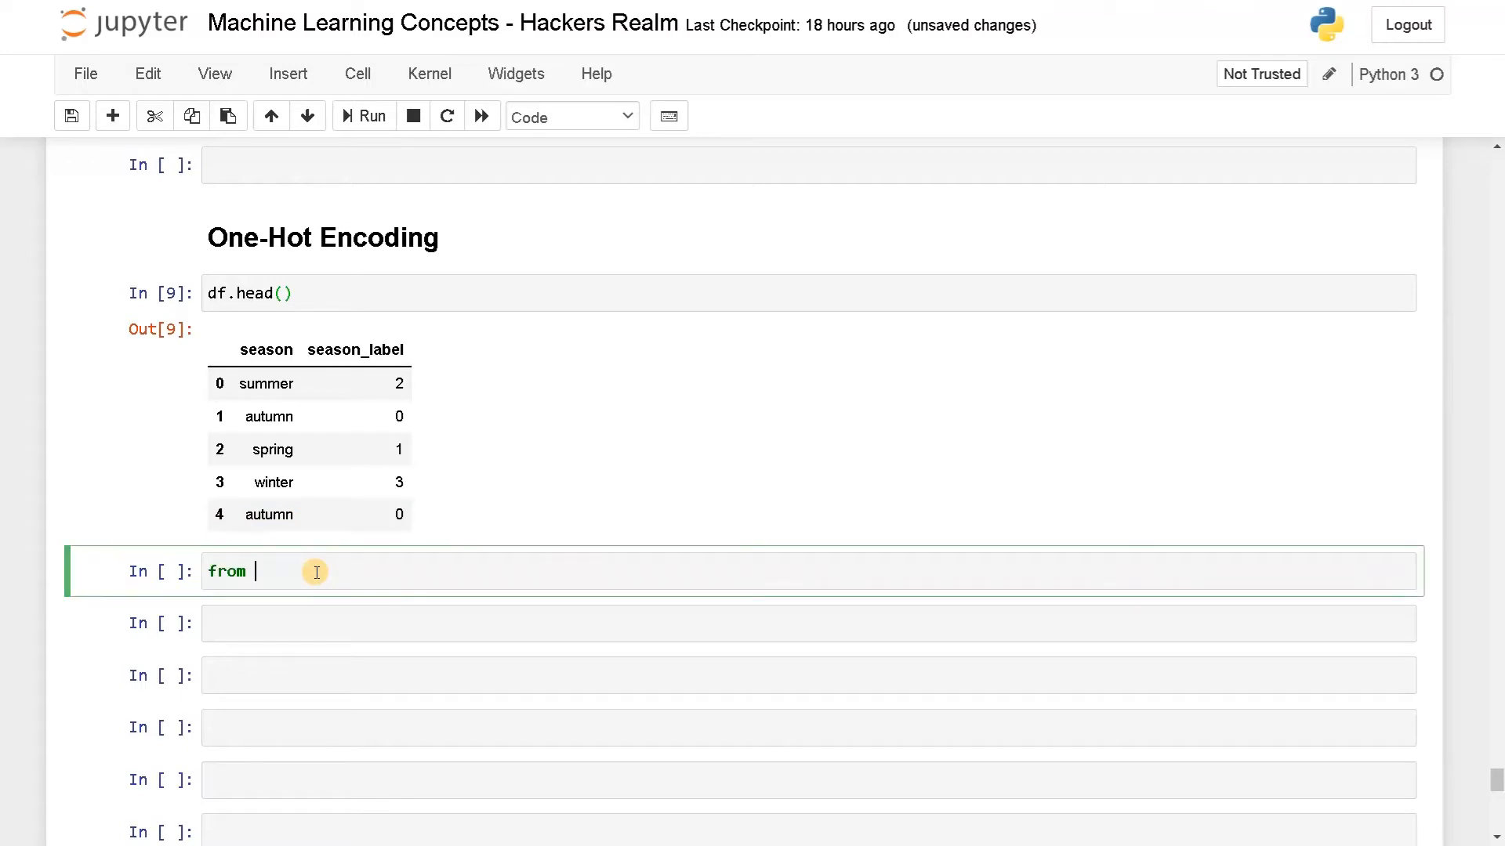
type("sklearn.")
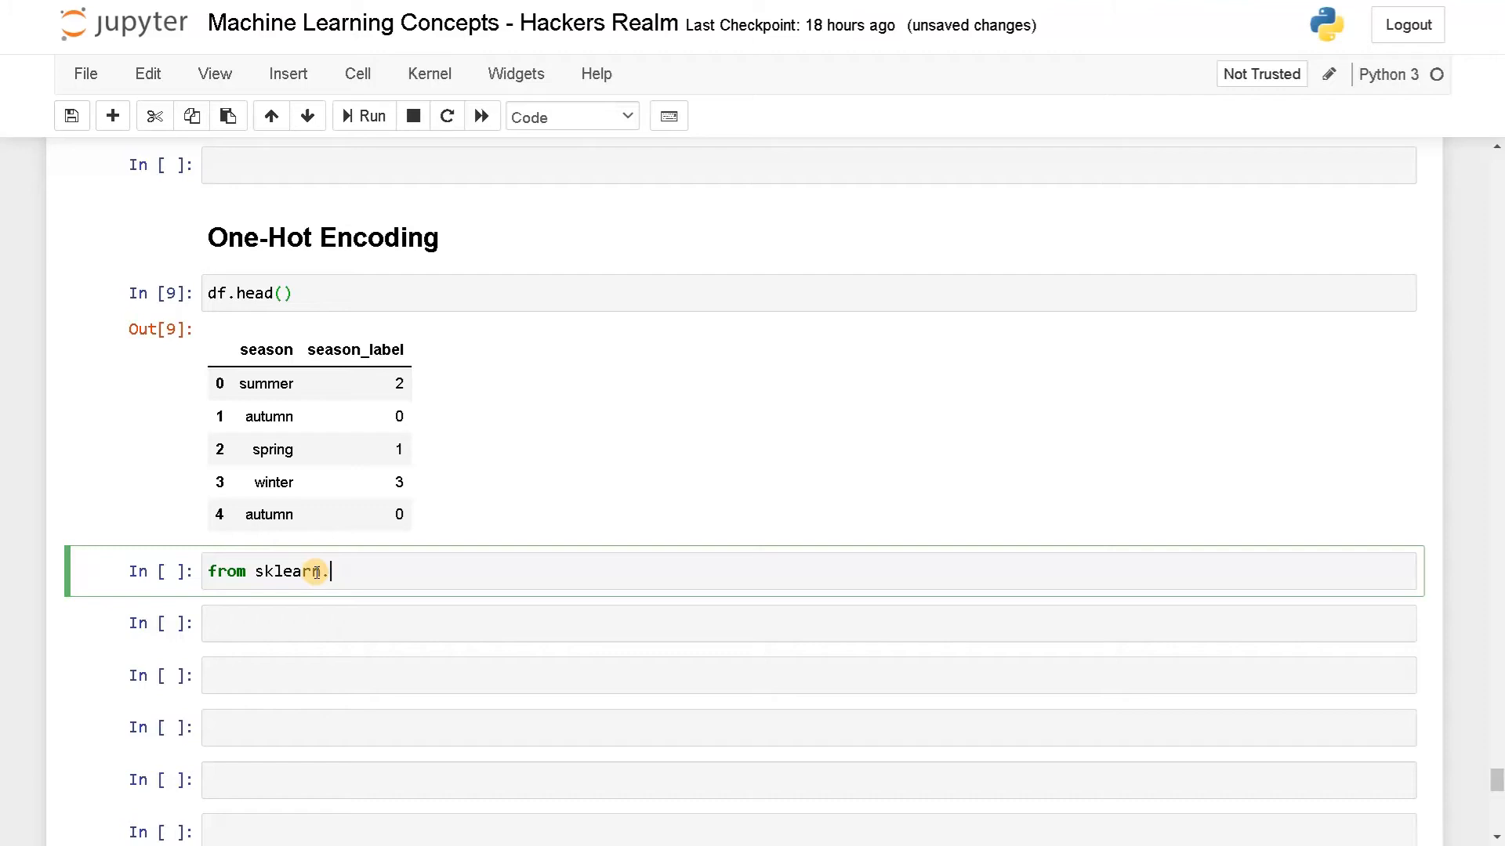
type("preprocessing import")
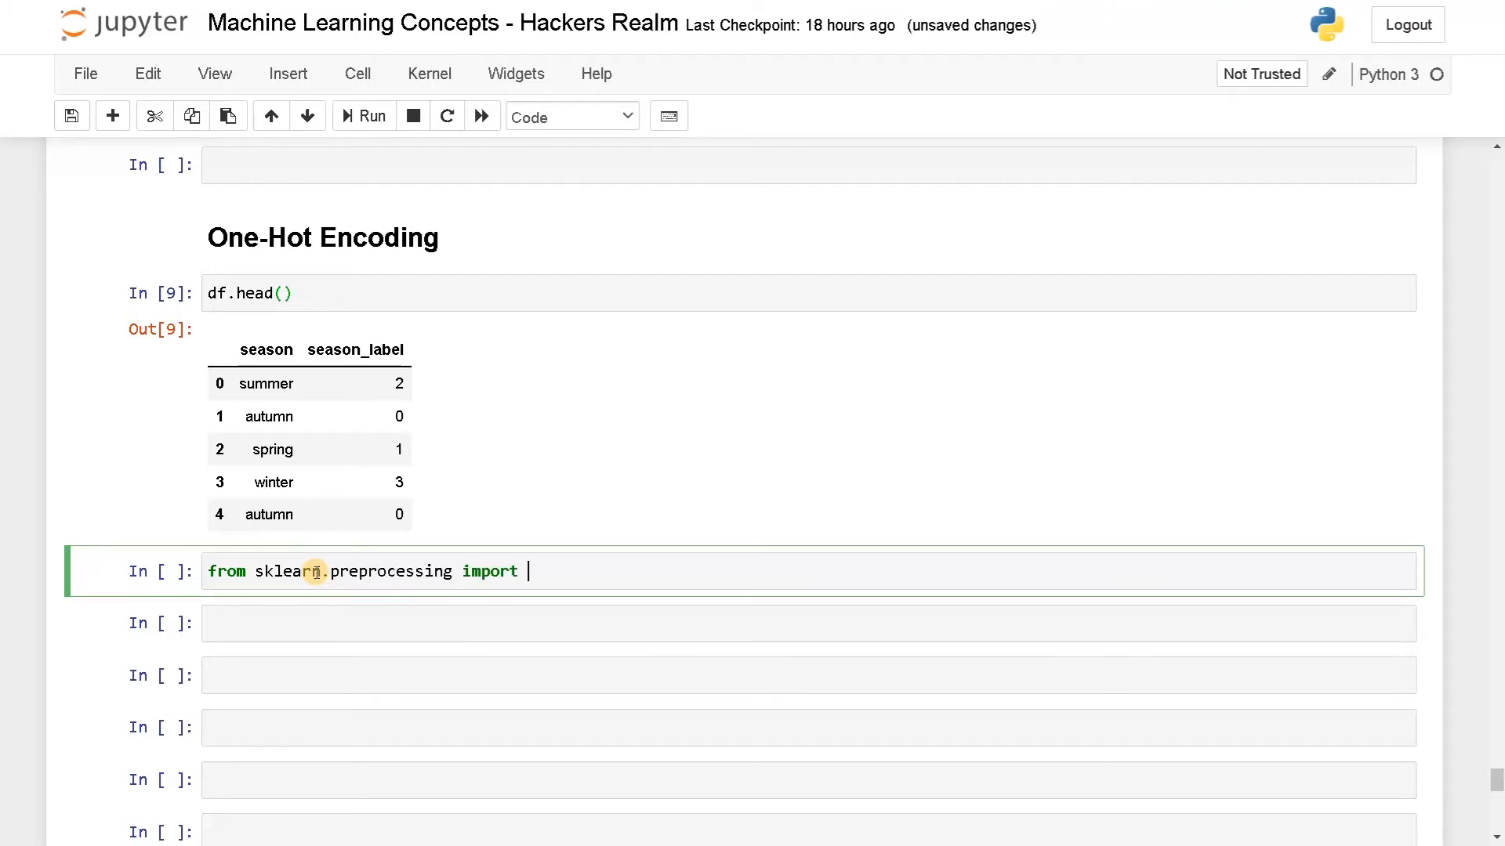
type("OneHotEncoder")
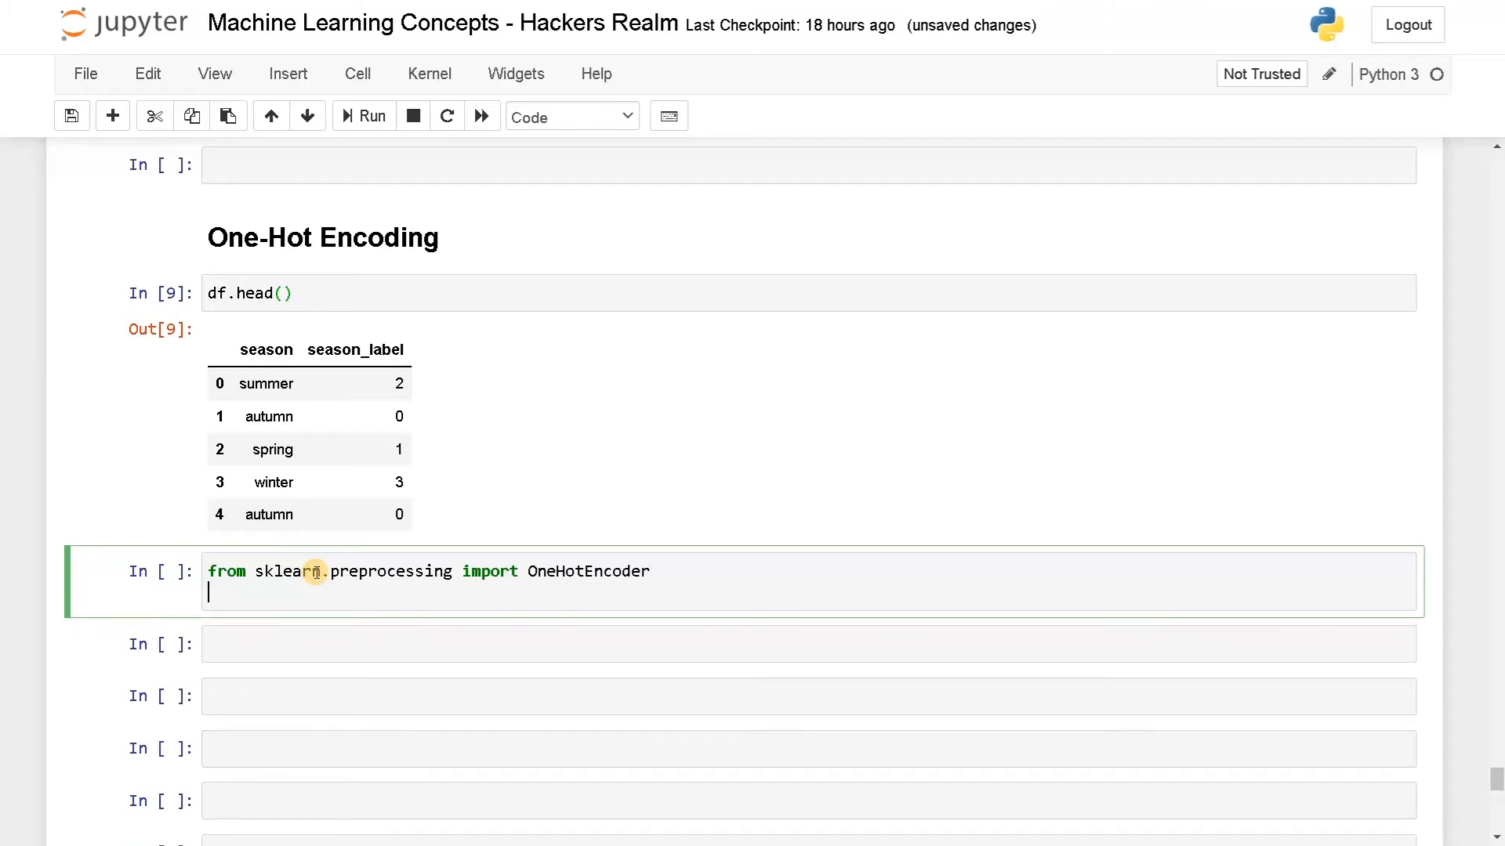
type("ohe =")
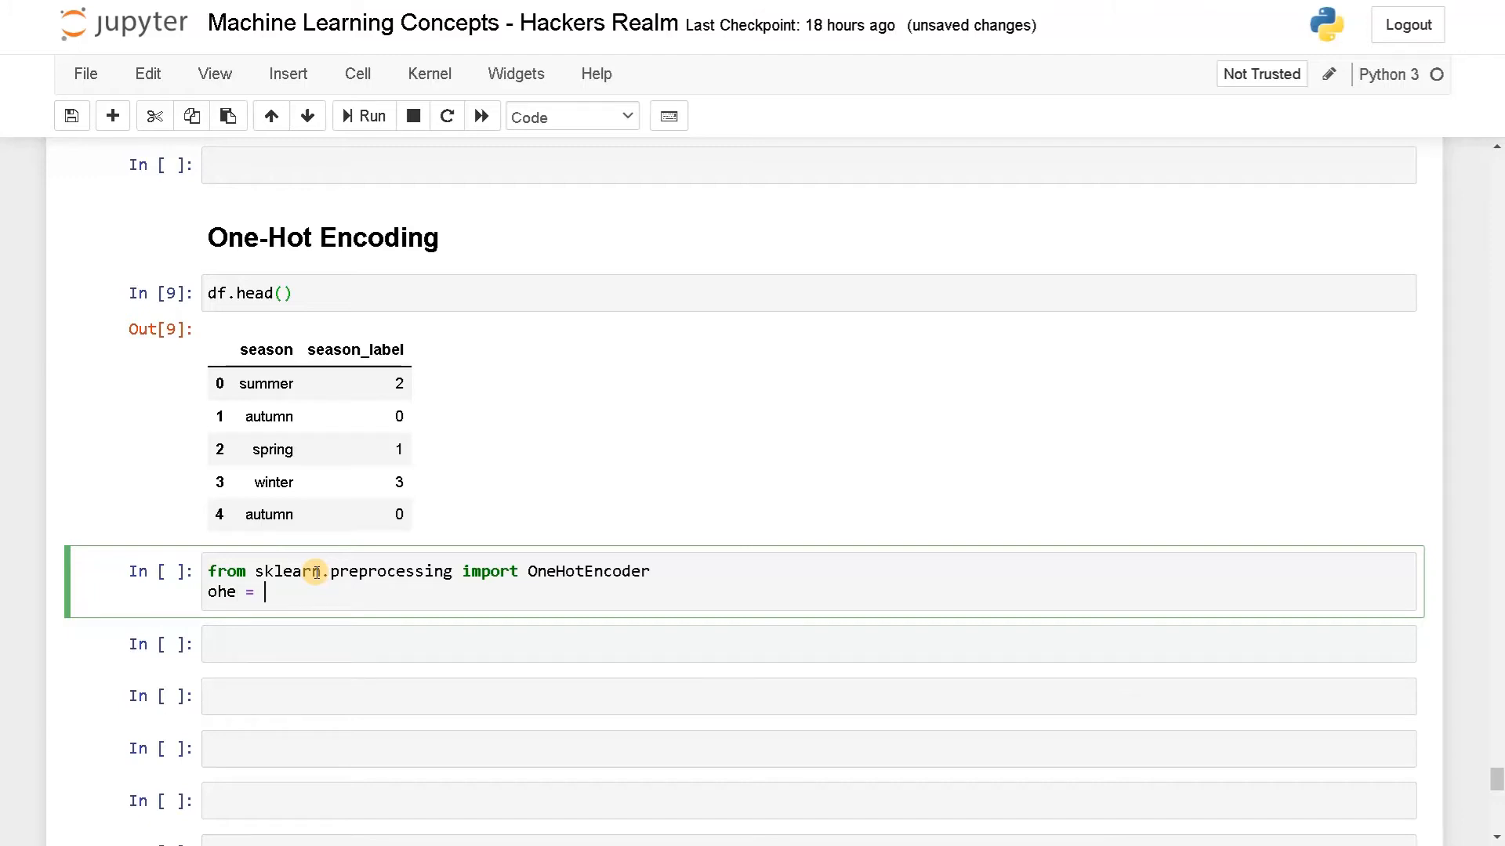
type("OneHotEncoder")
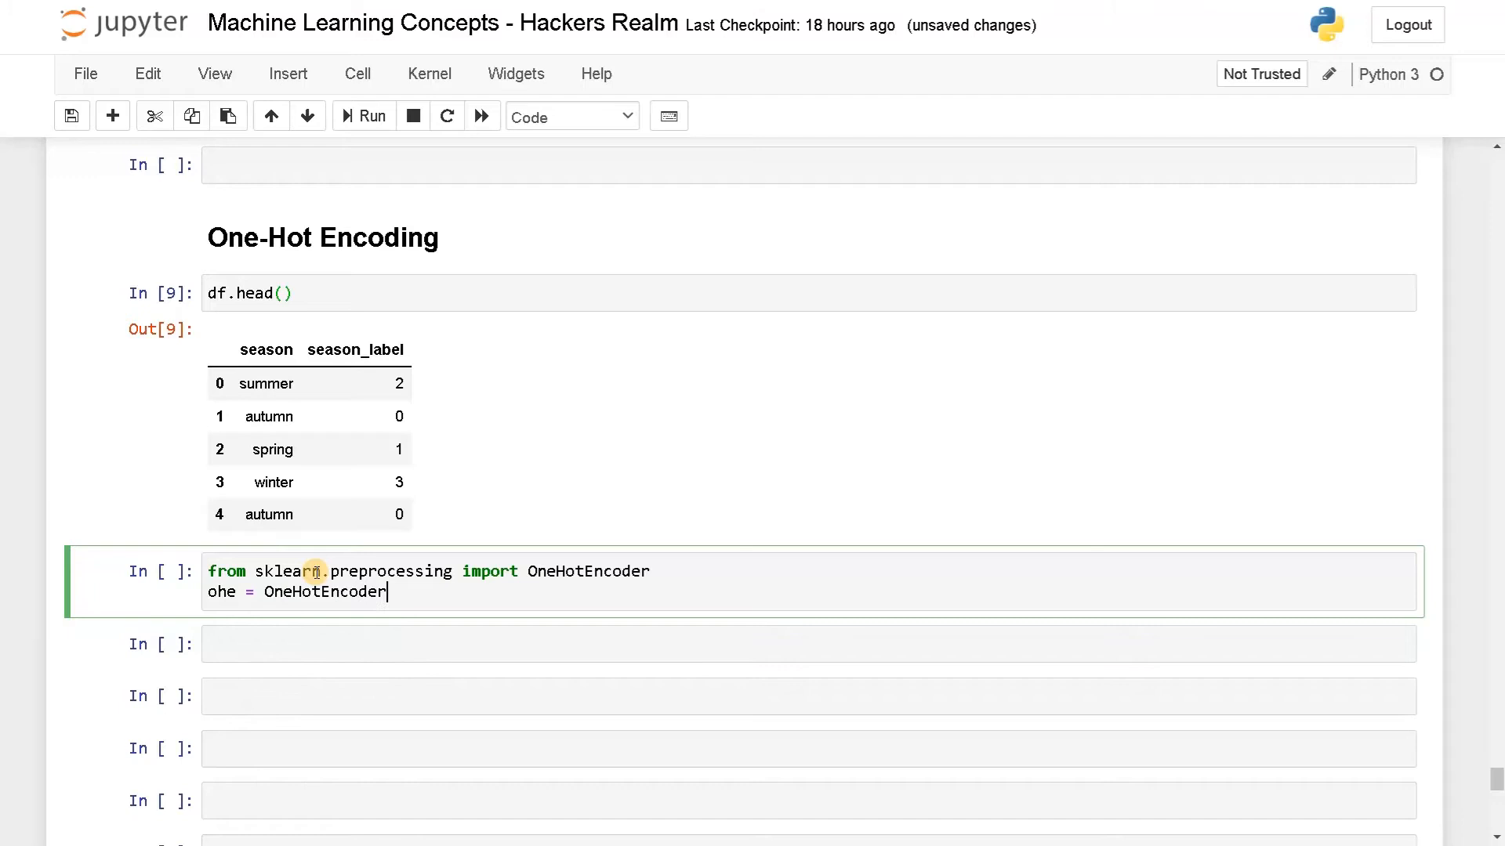
type("()")
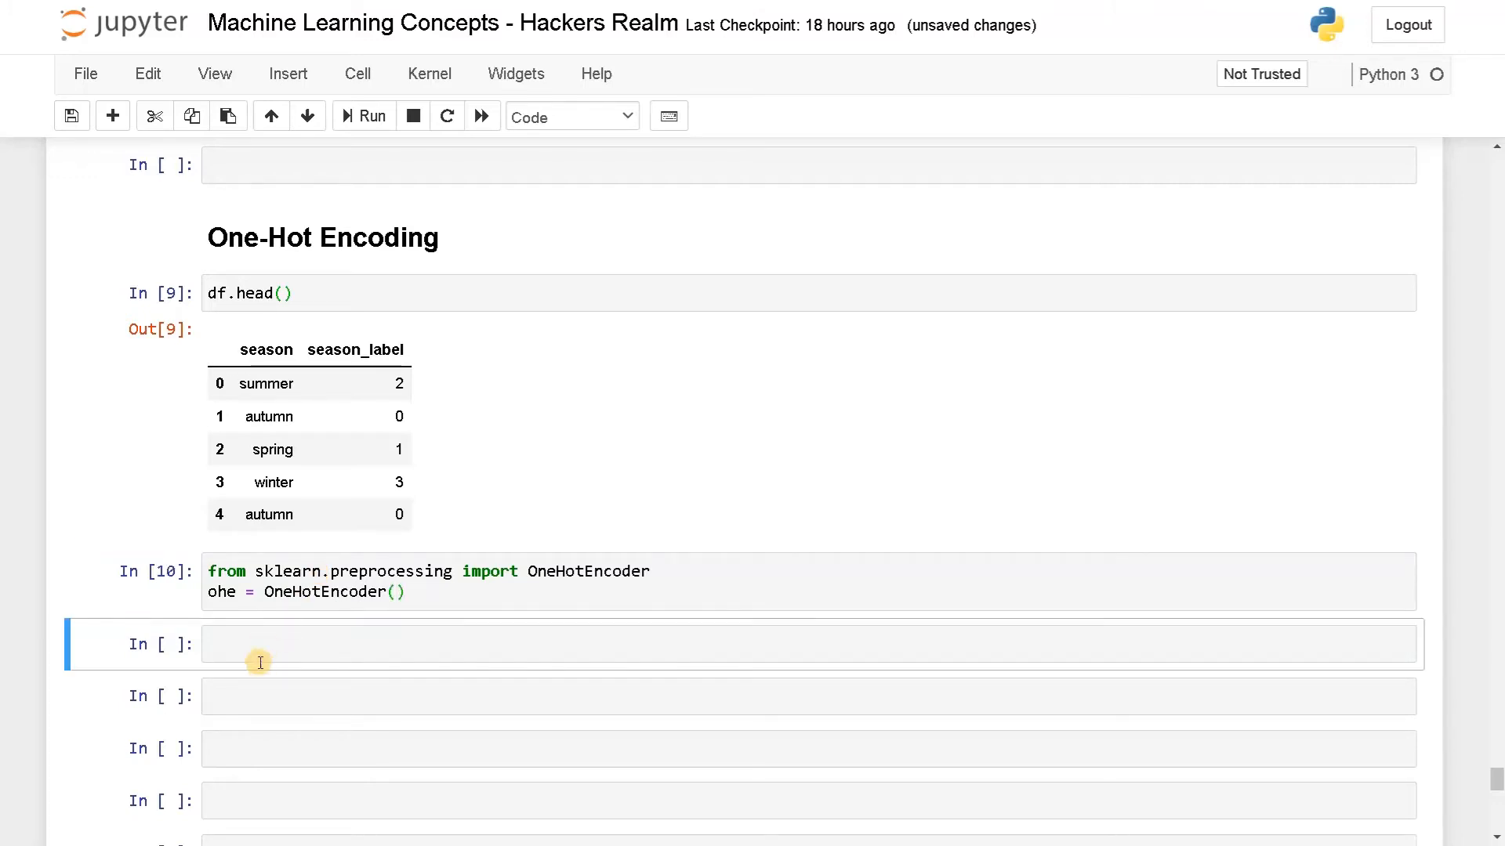
left_click(287, 647)
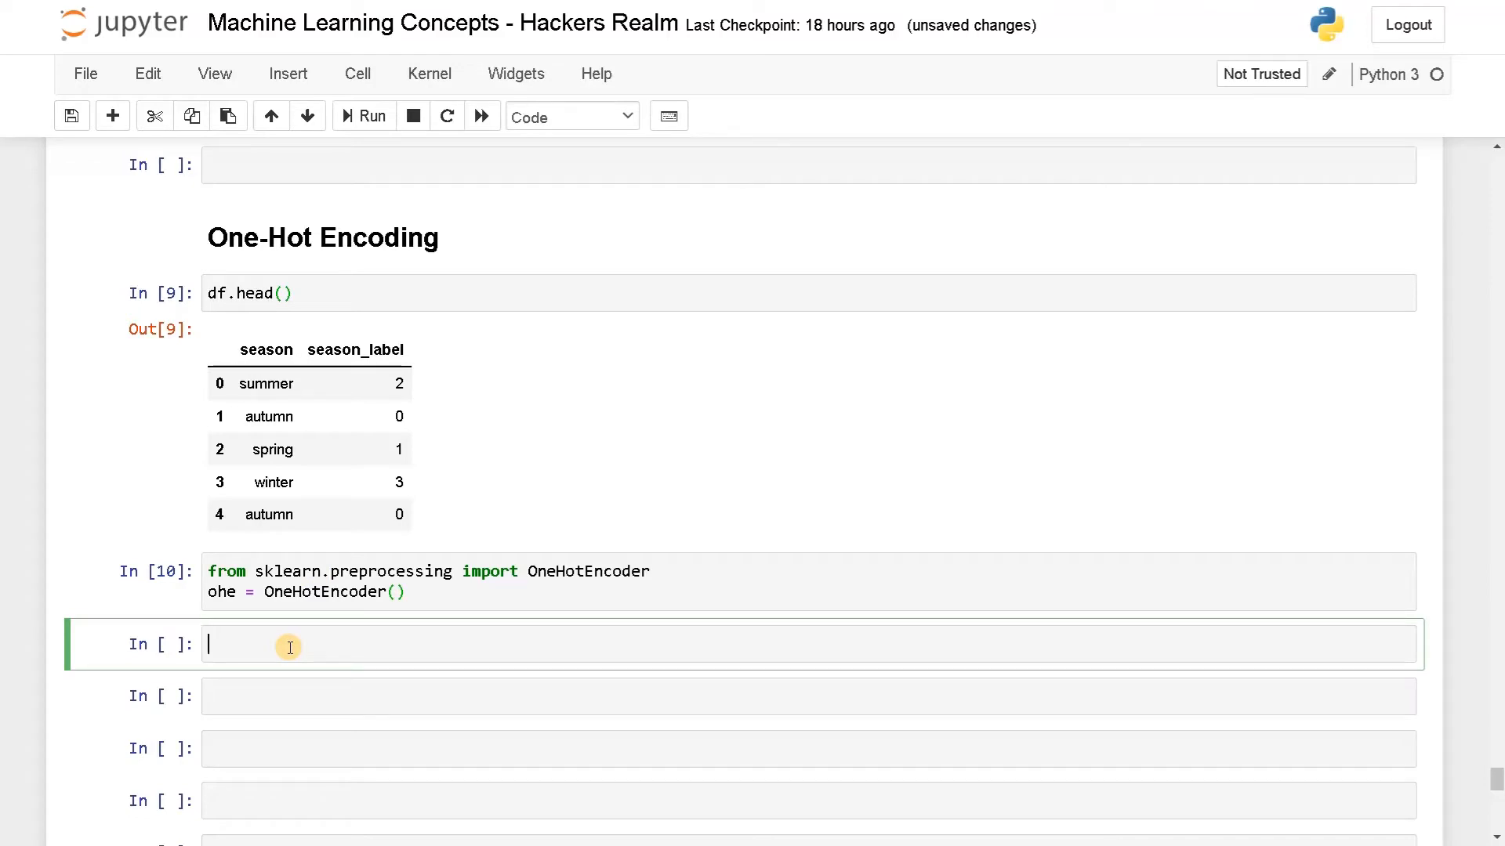
Run ohe.fit_transform(df['season']) and view the resulting 2D-array ValueError.
type("e")
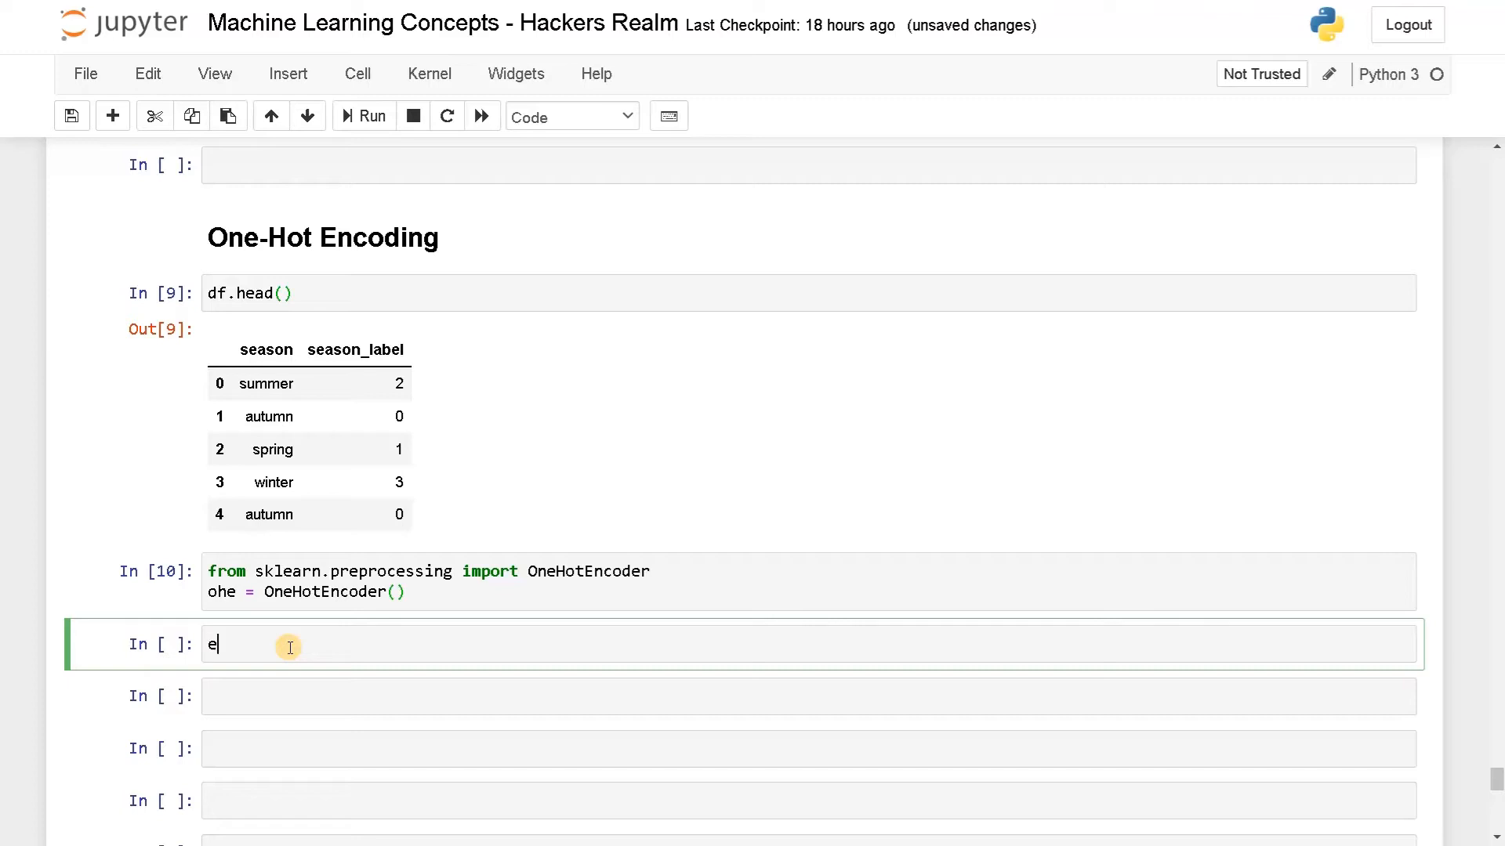
type("he")
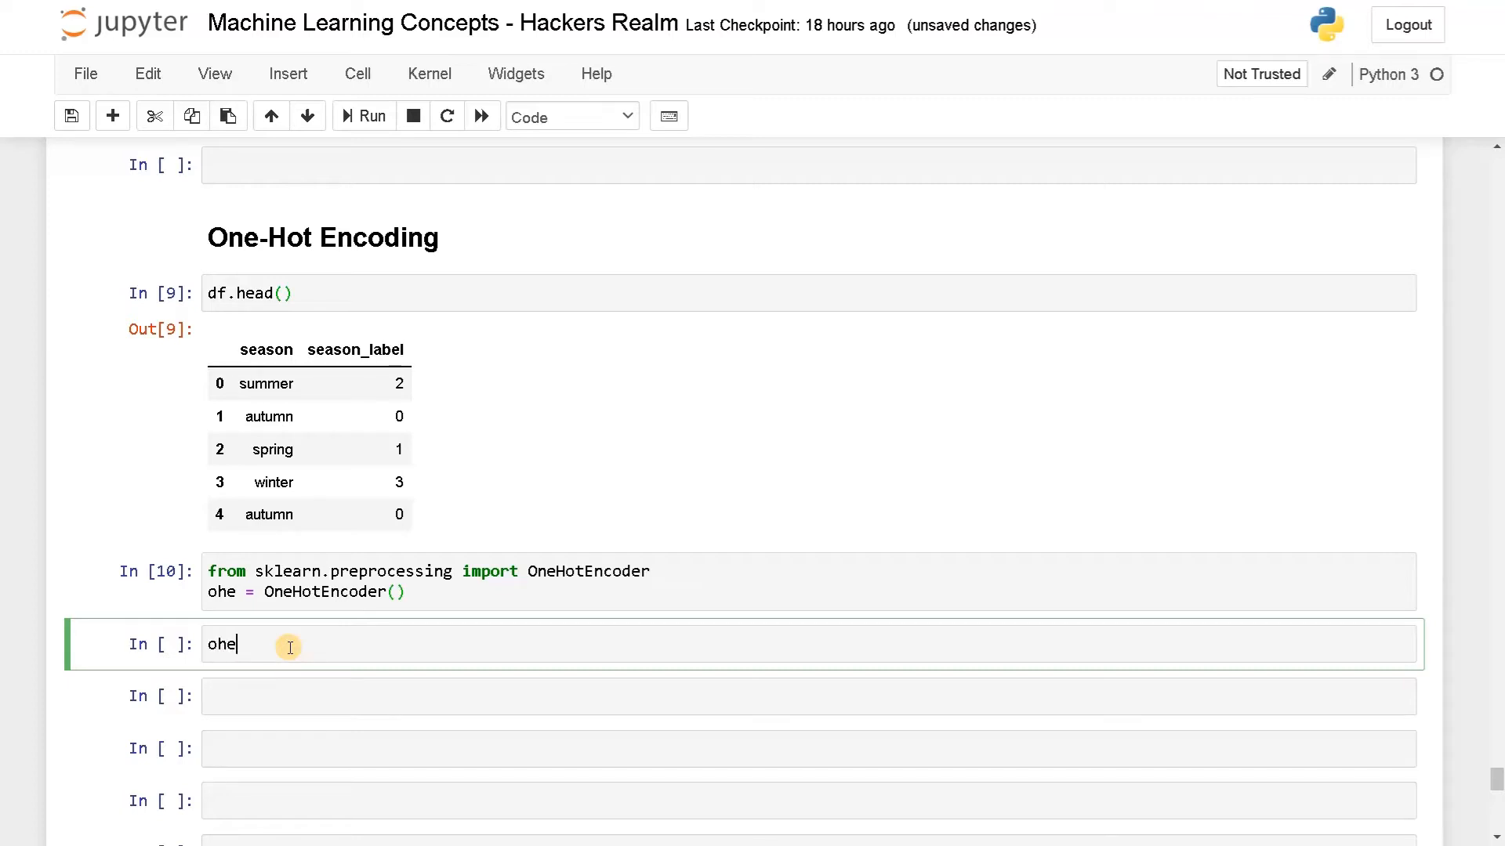
type(".fit_teransform(")
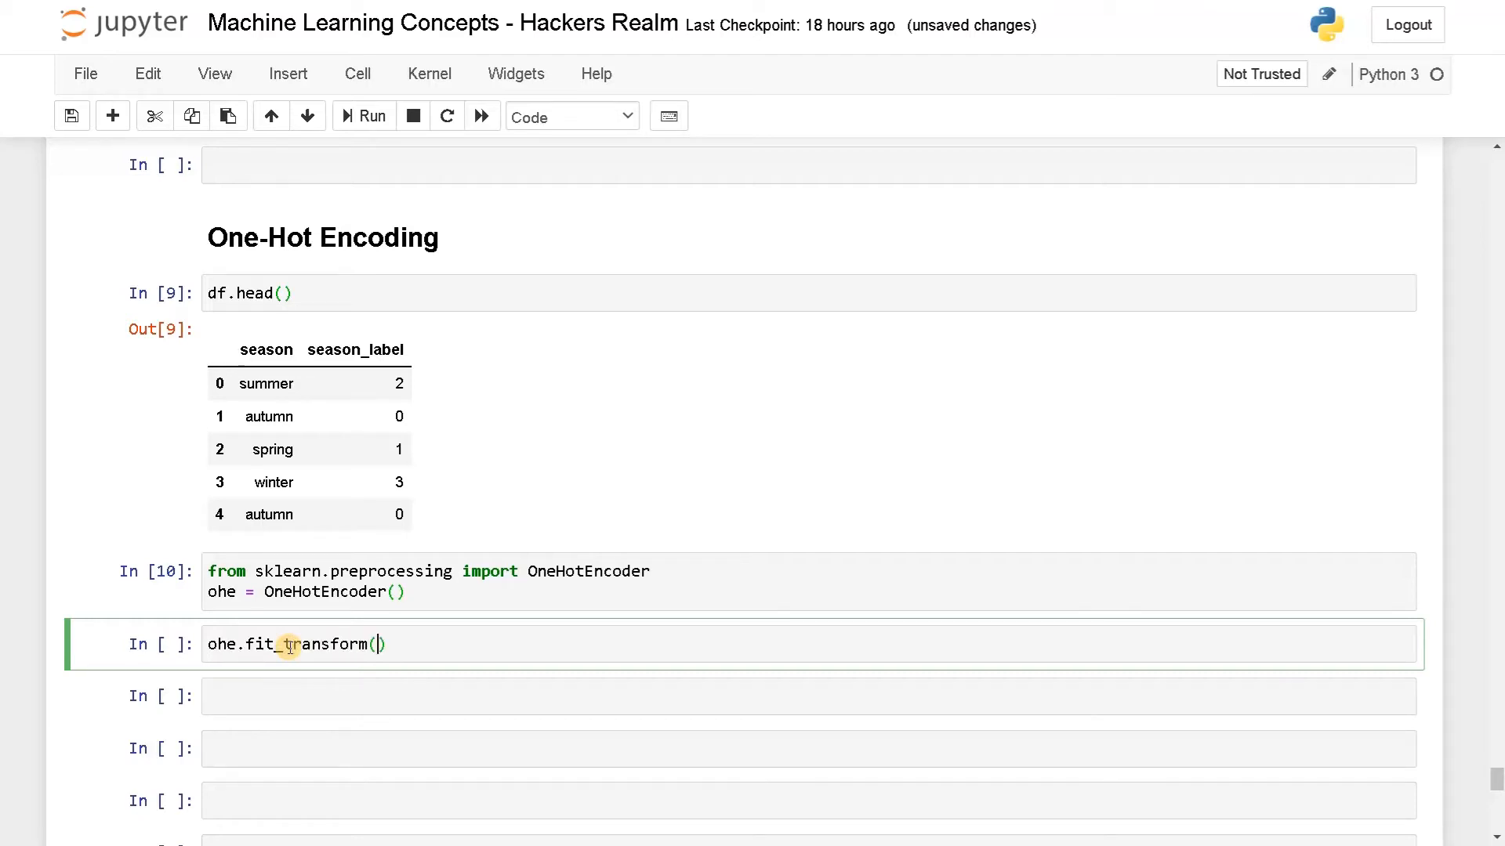
type("df[")
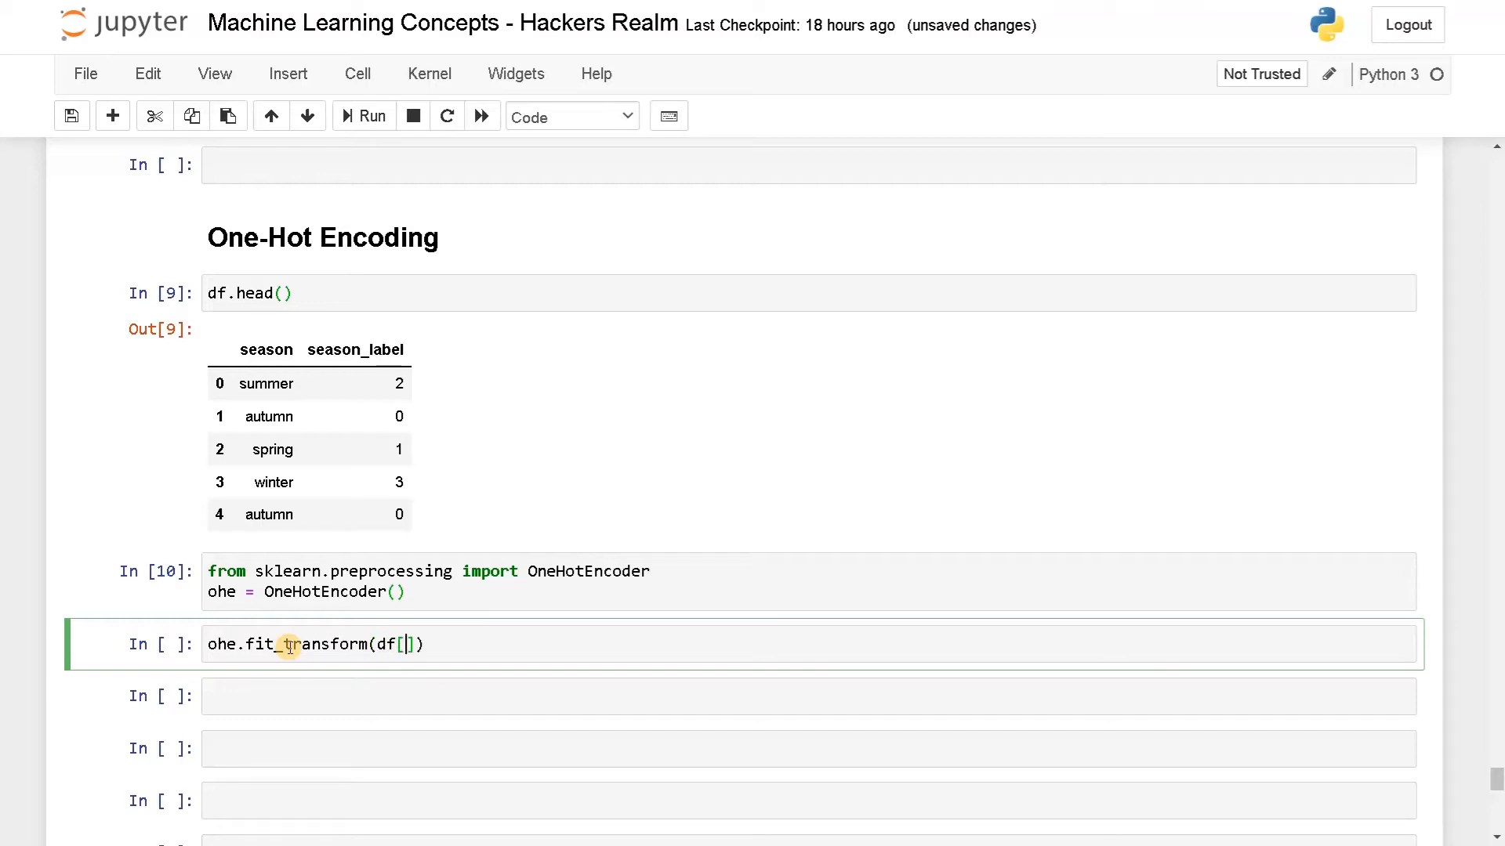
type("'season'")
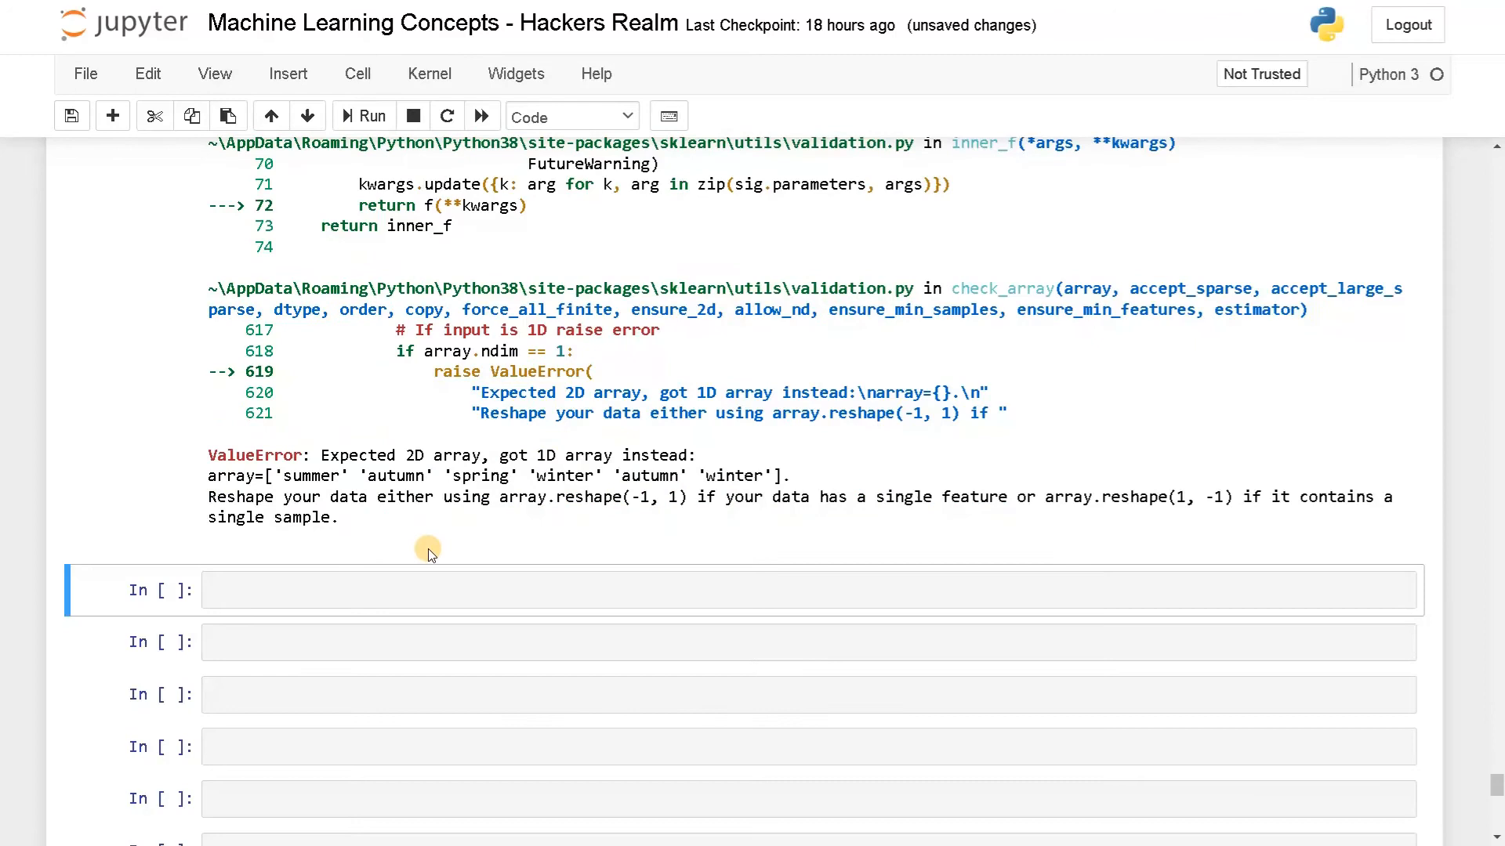
scroll("down", 3)
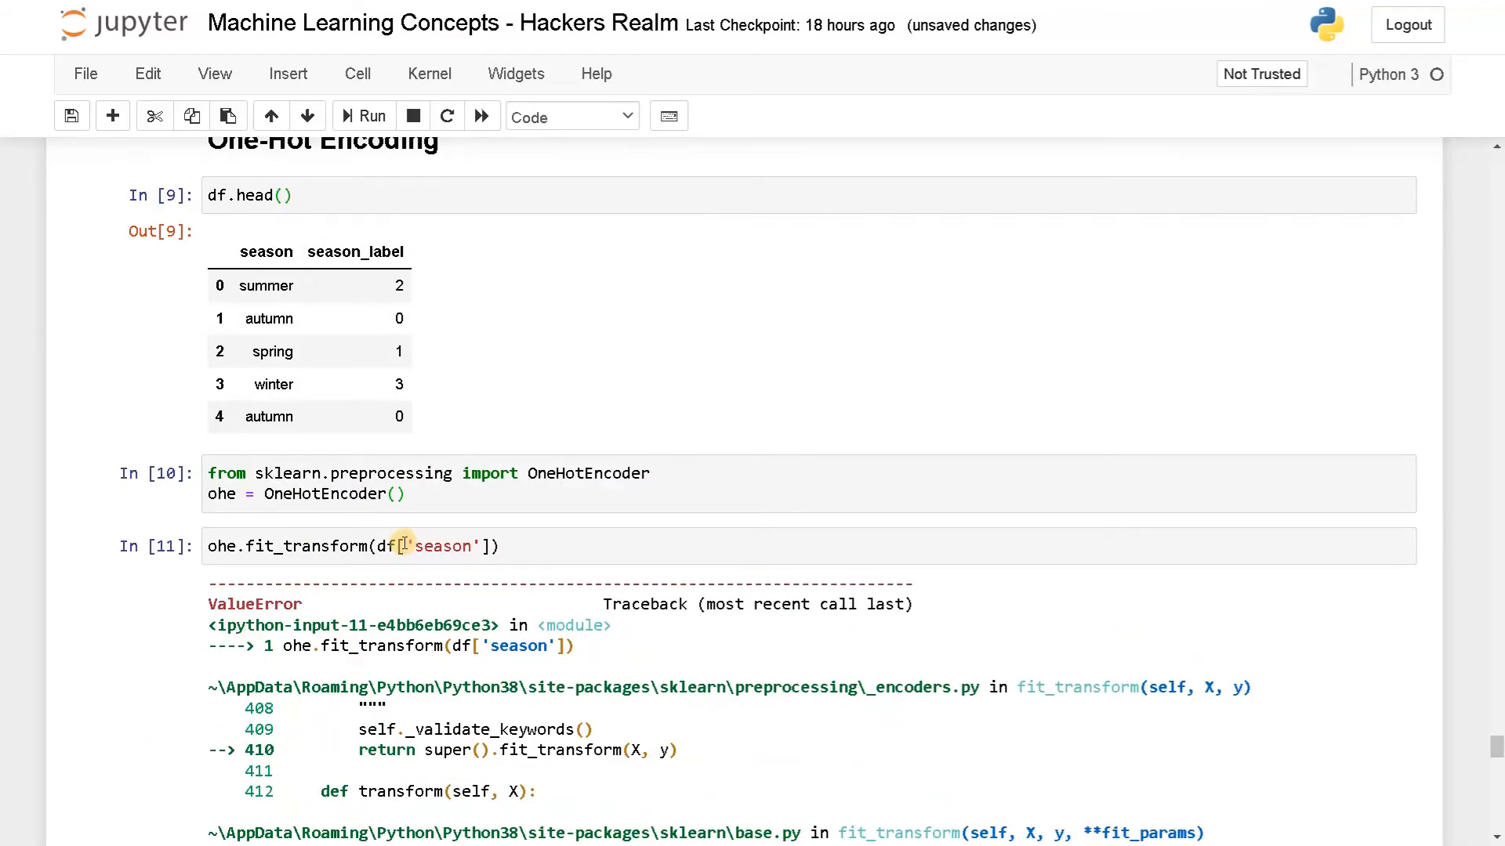
Change the input to df[['season']] and append .toarray() to get the 6x4 array.
left_click(453, 561)
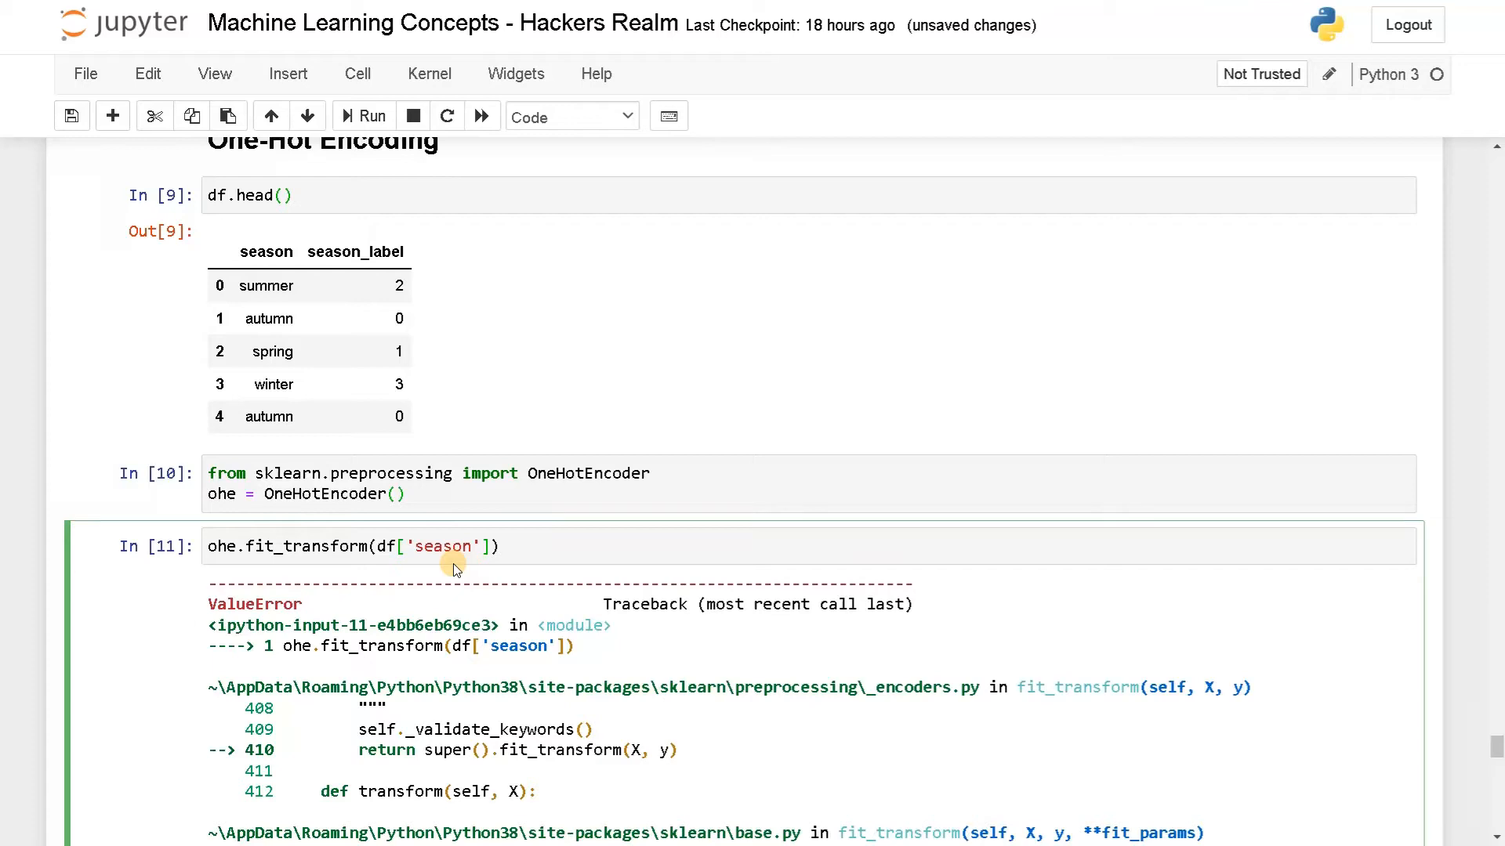
type("[")
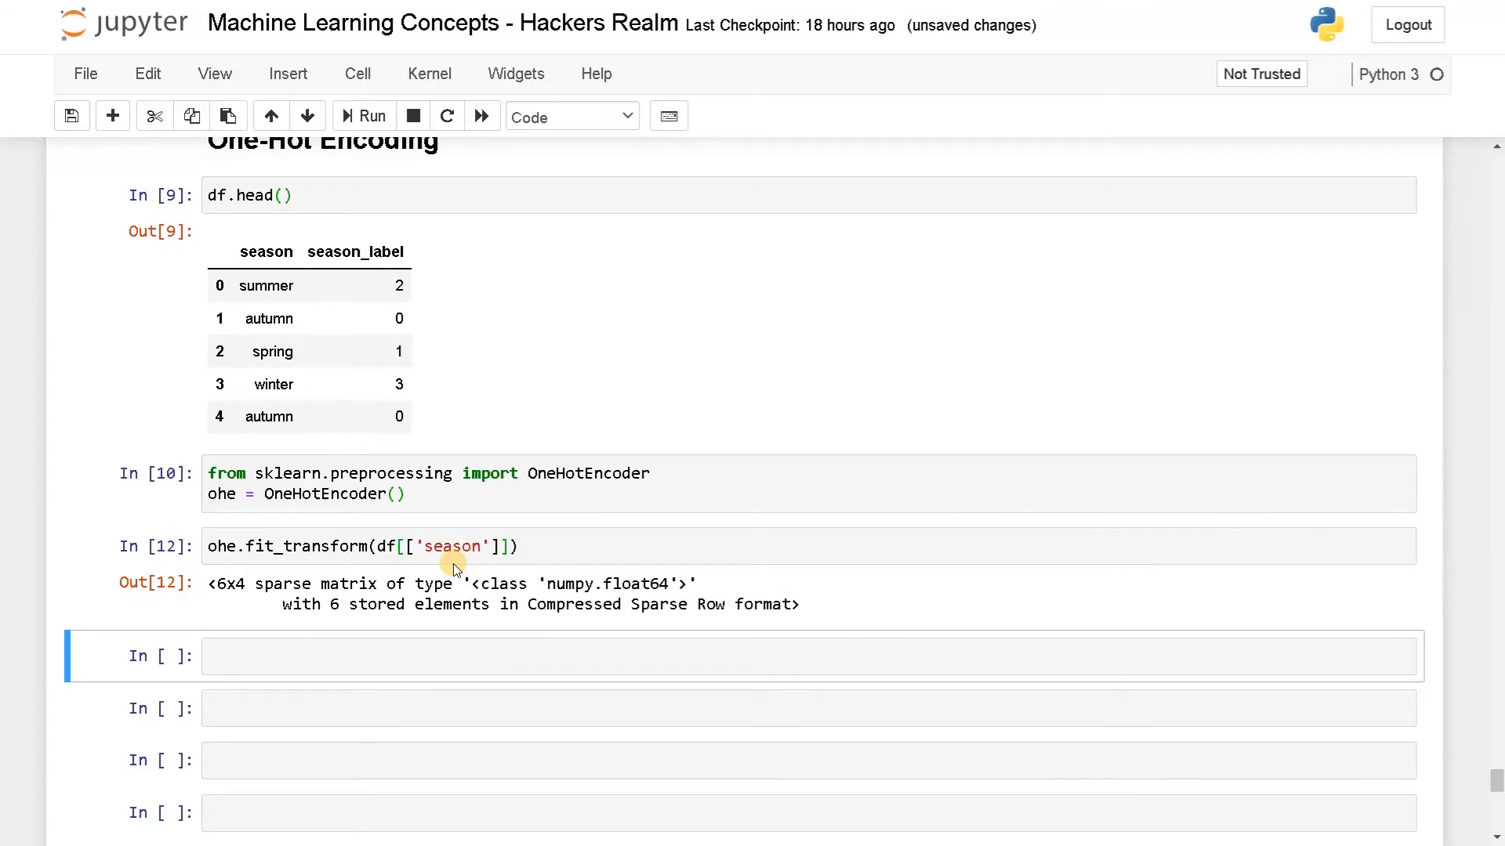
left_click(538, 546)
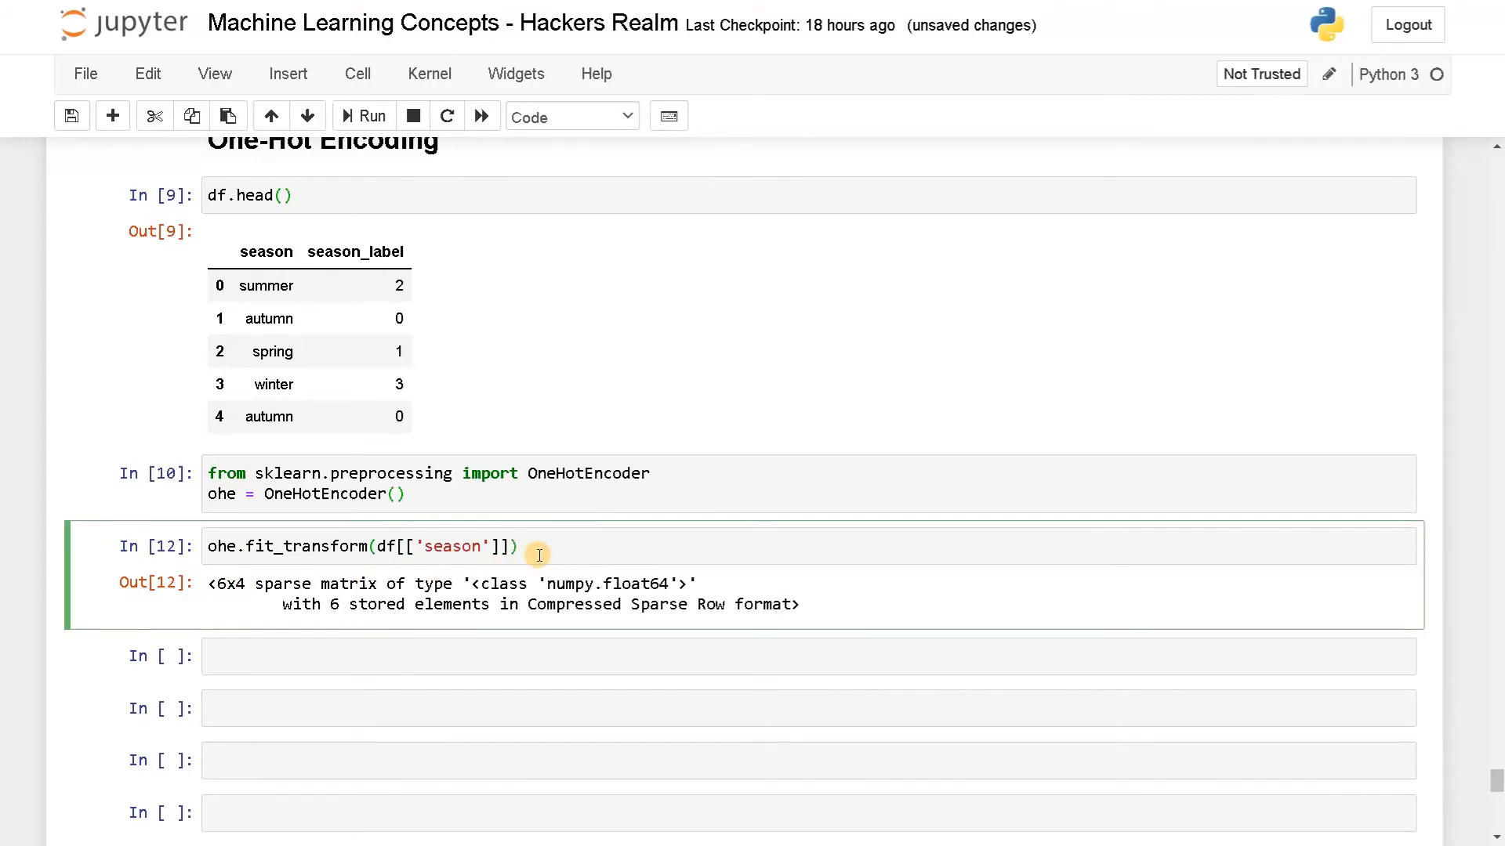
type(".to_a")
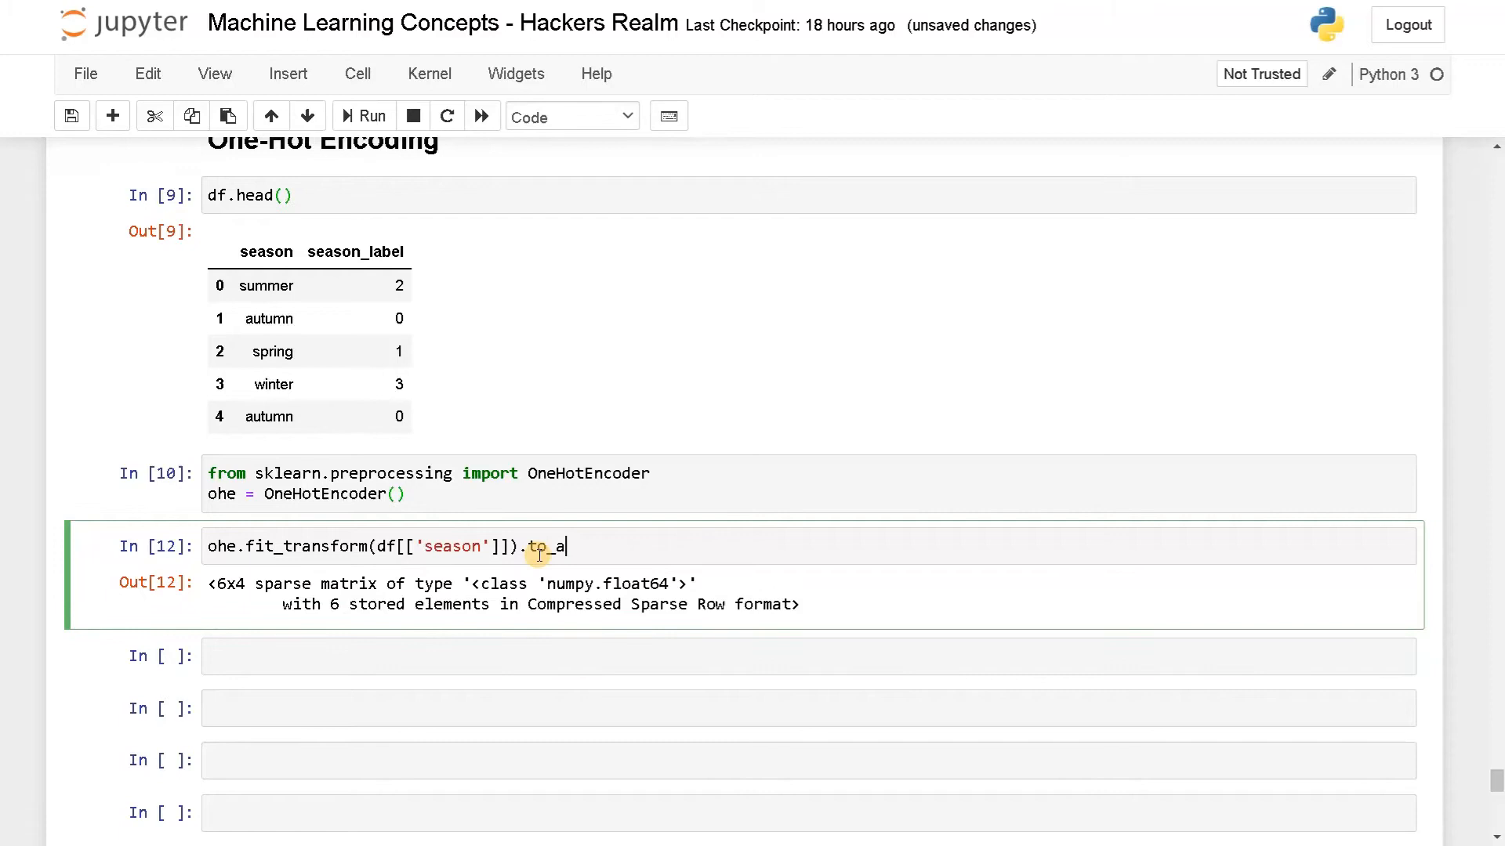
type("rray()")
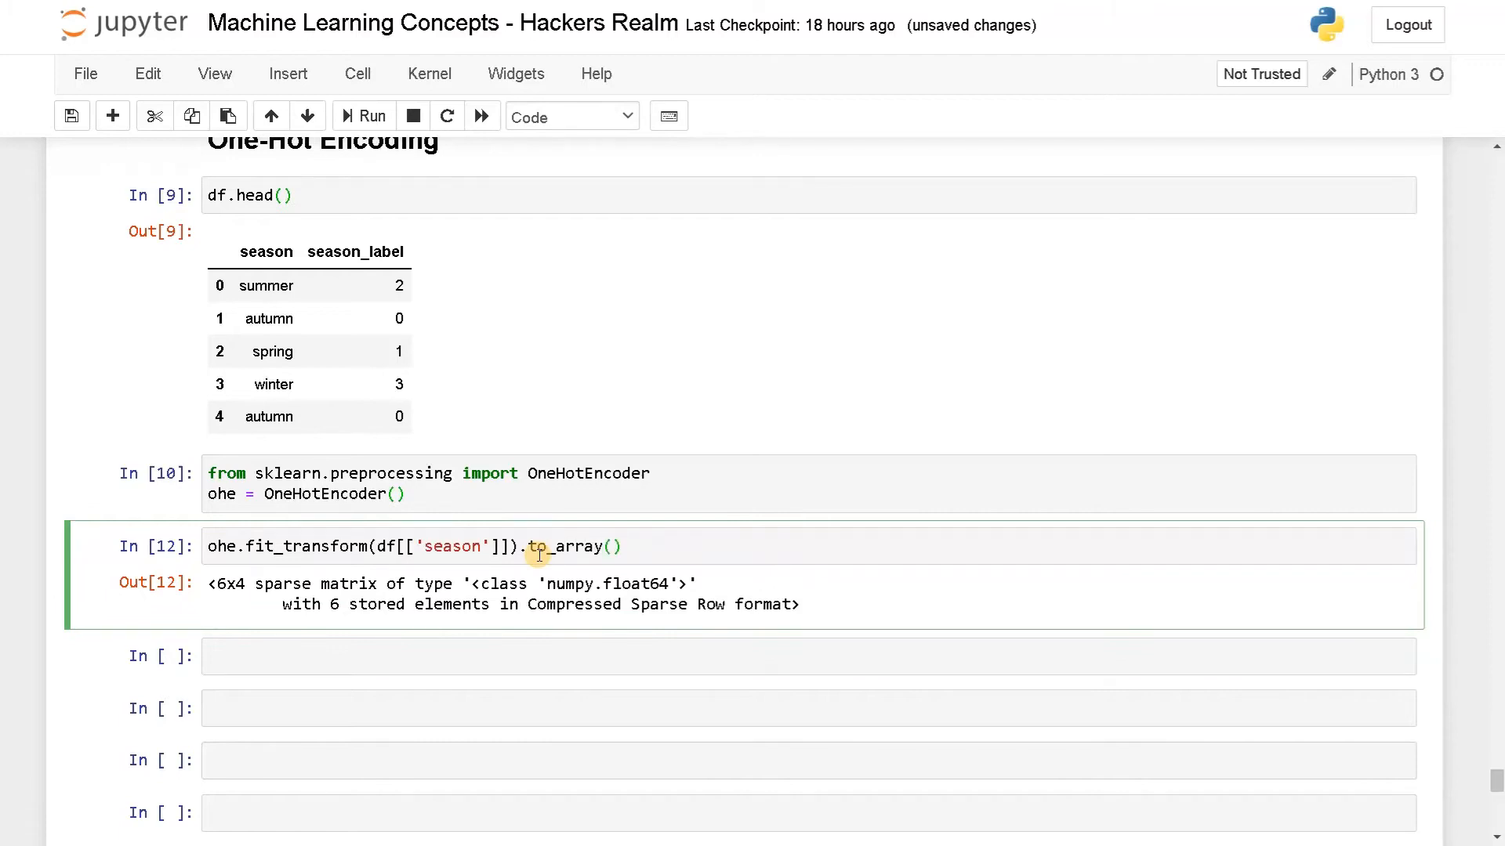
left_click(364, 116)
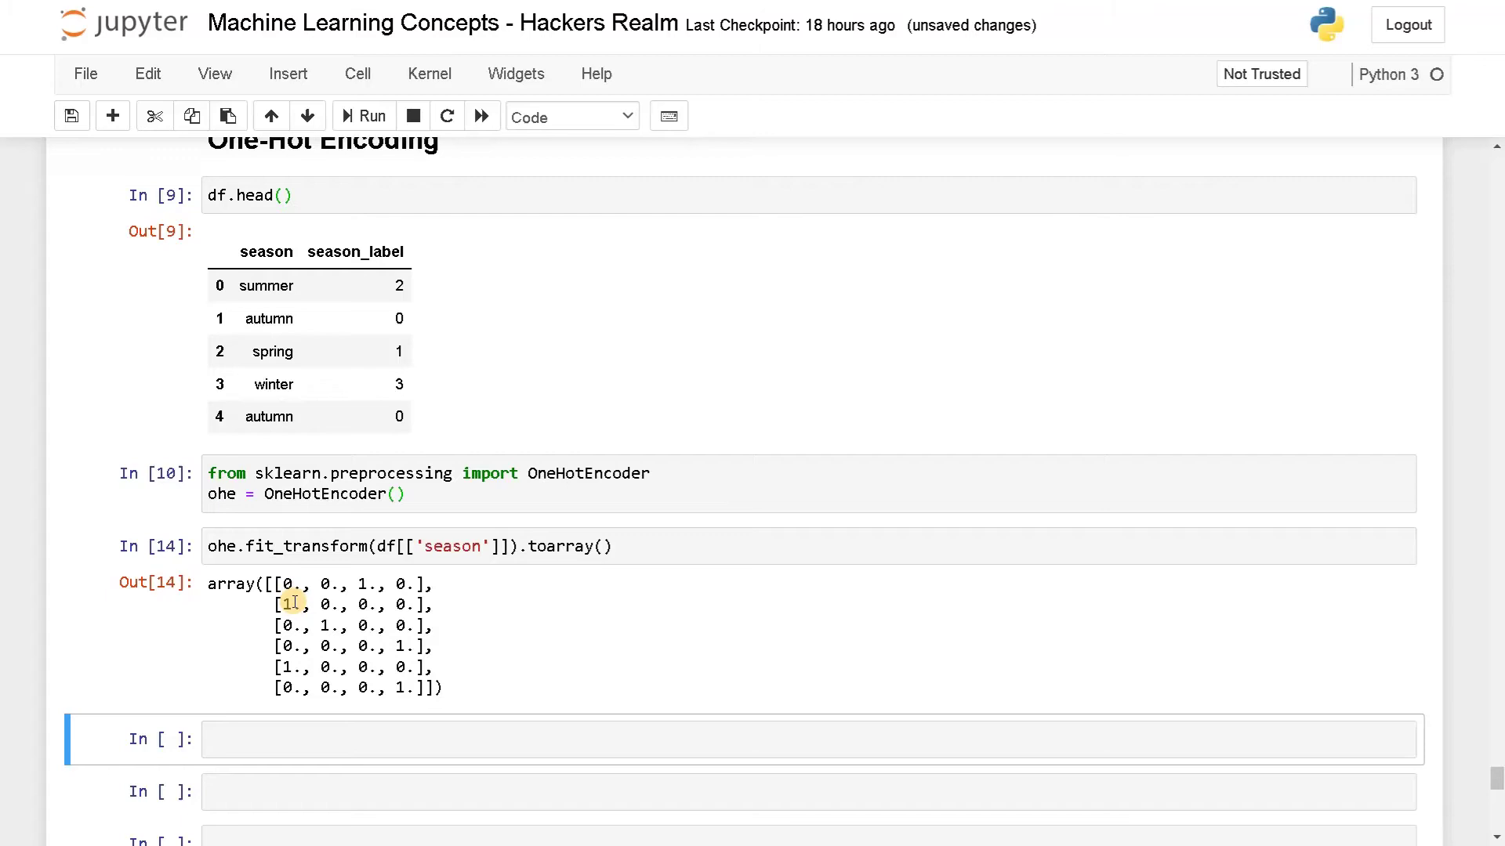
mouse_move(288, 673)
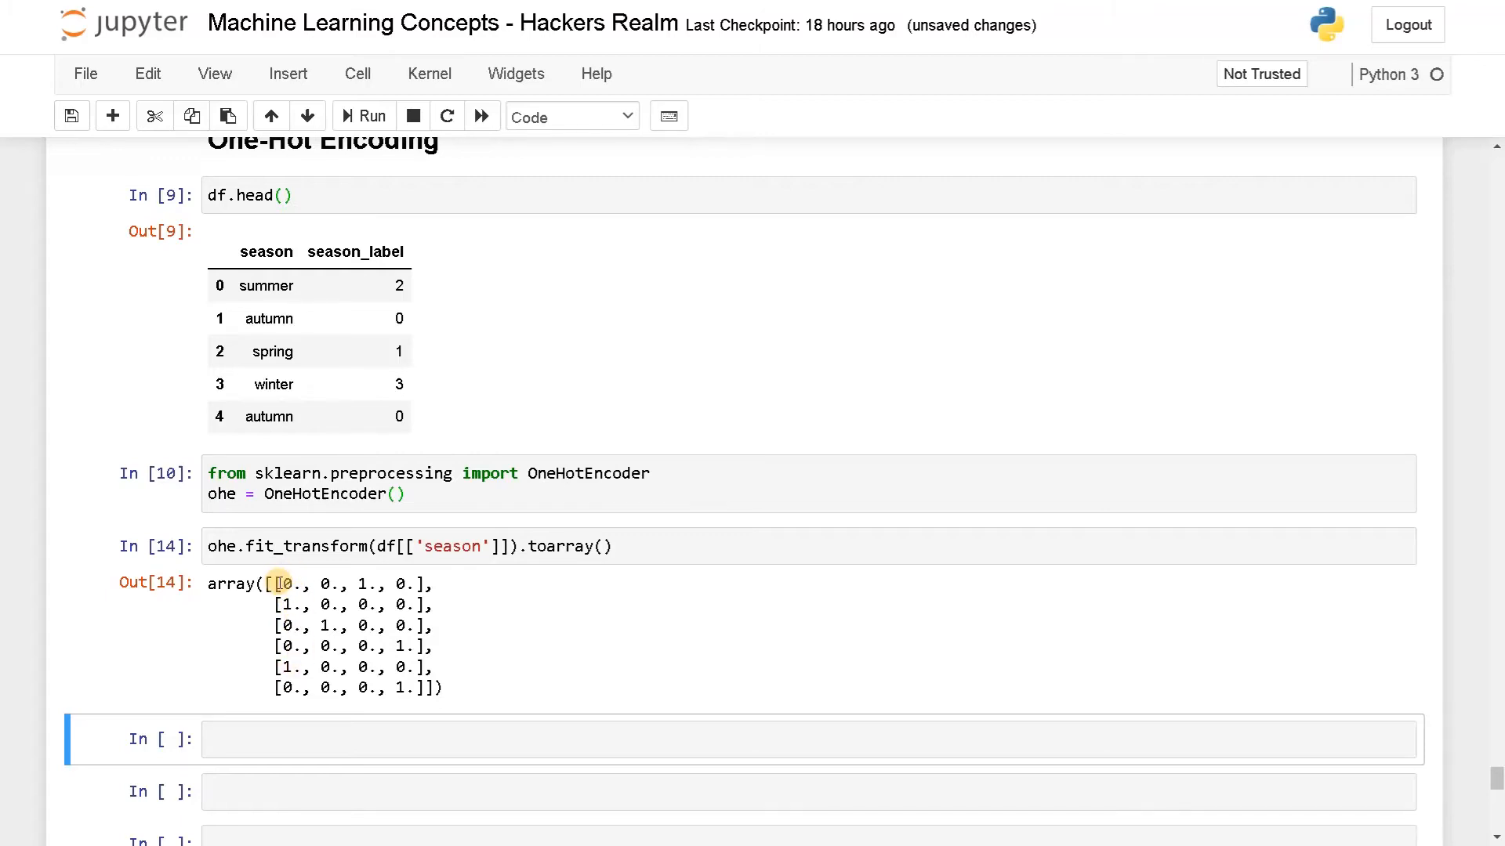
mouse_move(267, 667)
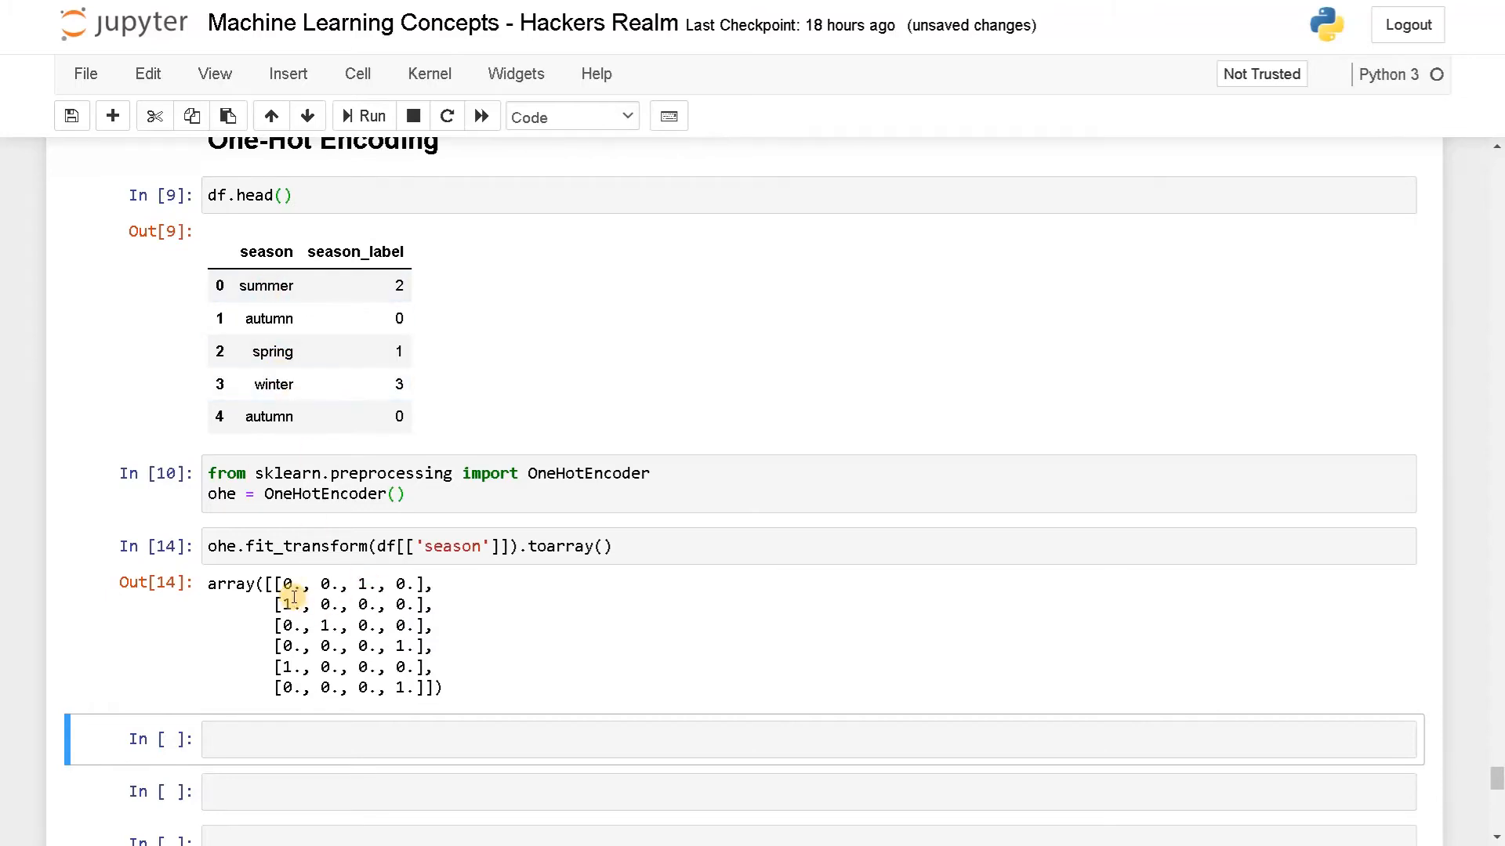
mouse_move(355, 591)
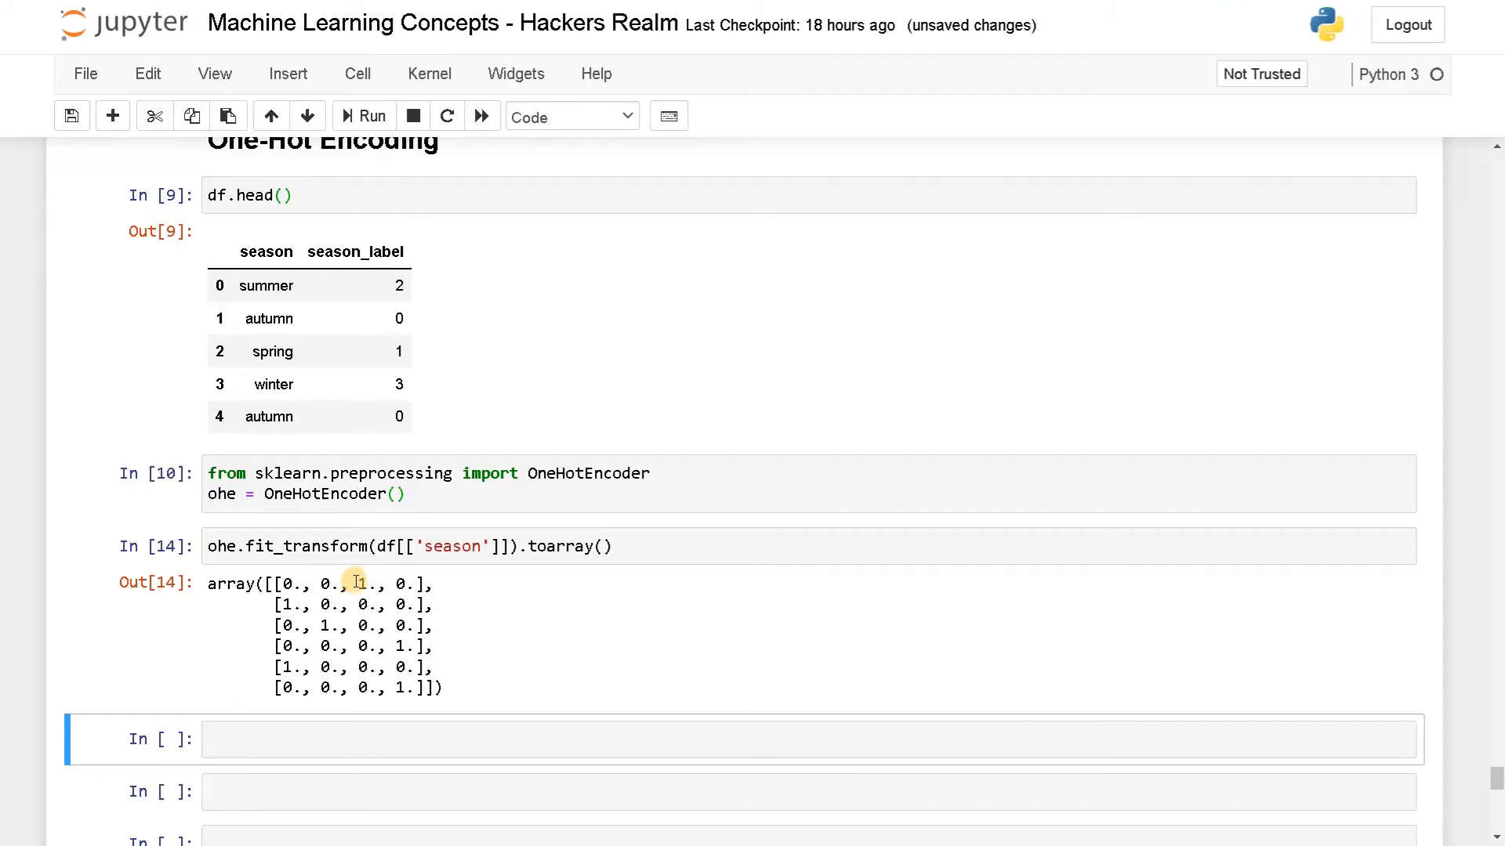
double_click(266, 285)
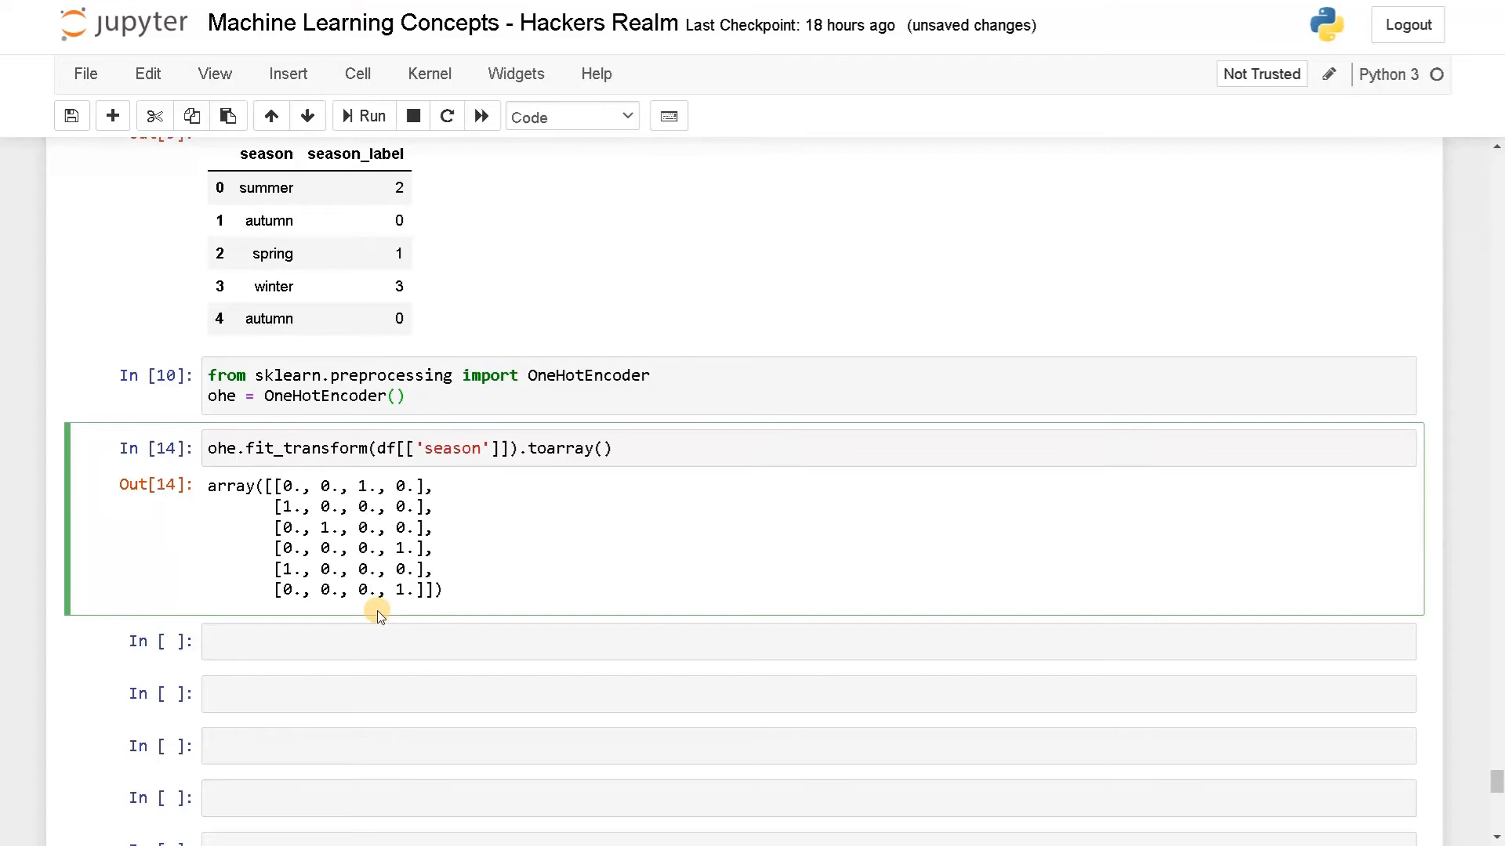
Store the encoded array as ohe_values and wrap it in ohe_df = pd.DataFrame(ohe_values).
left_click(419, 642)
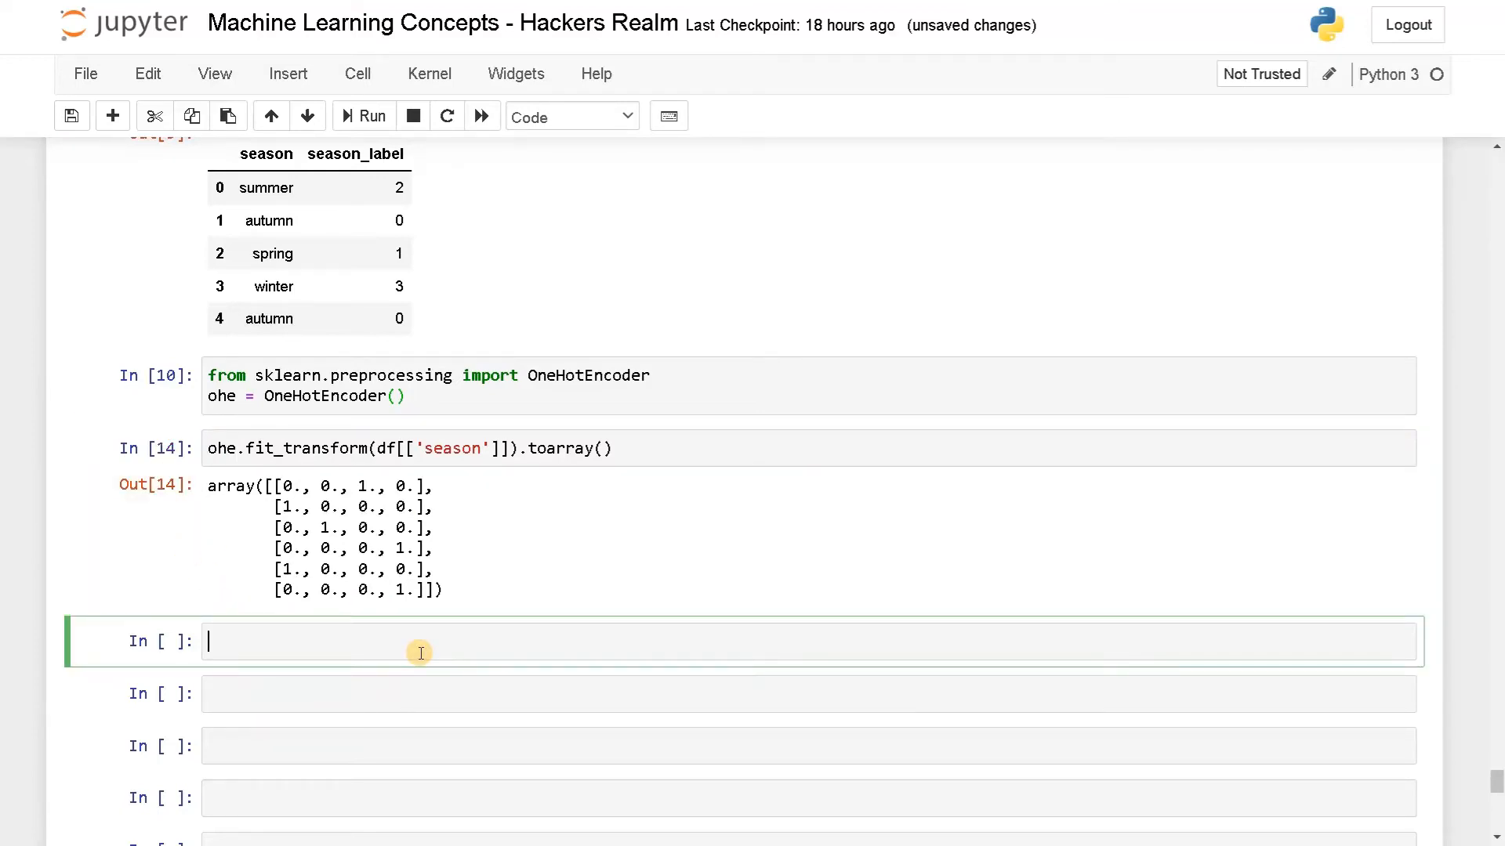
type("oh")
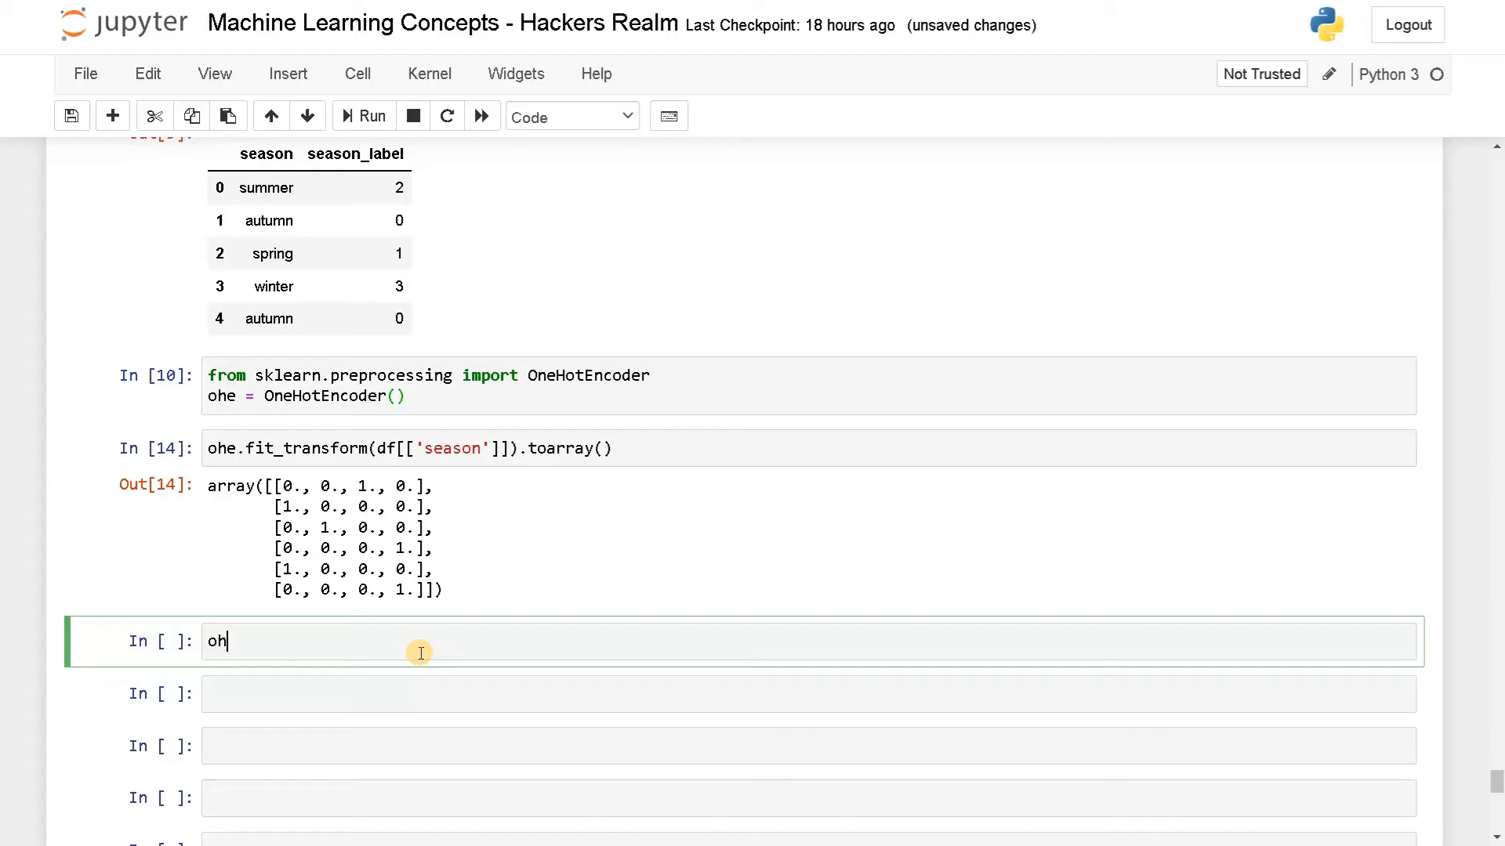
type("e_values =")
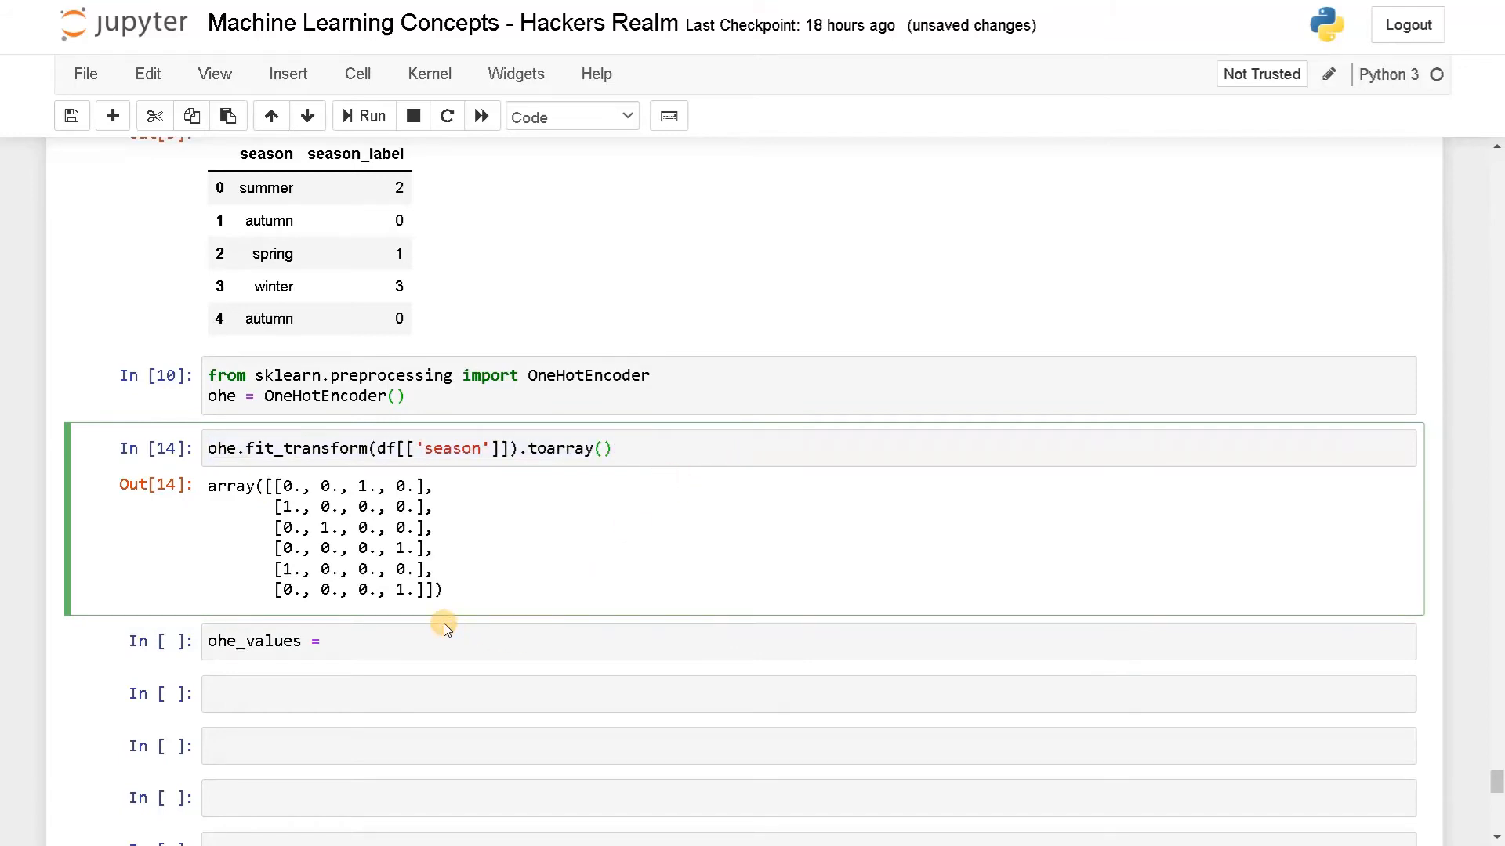
type("ohe.fit_transform(df[['season']]).toarray()")
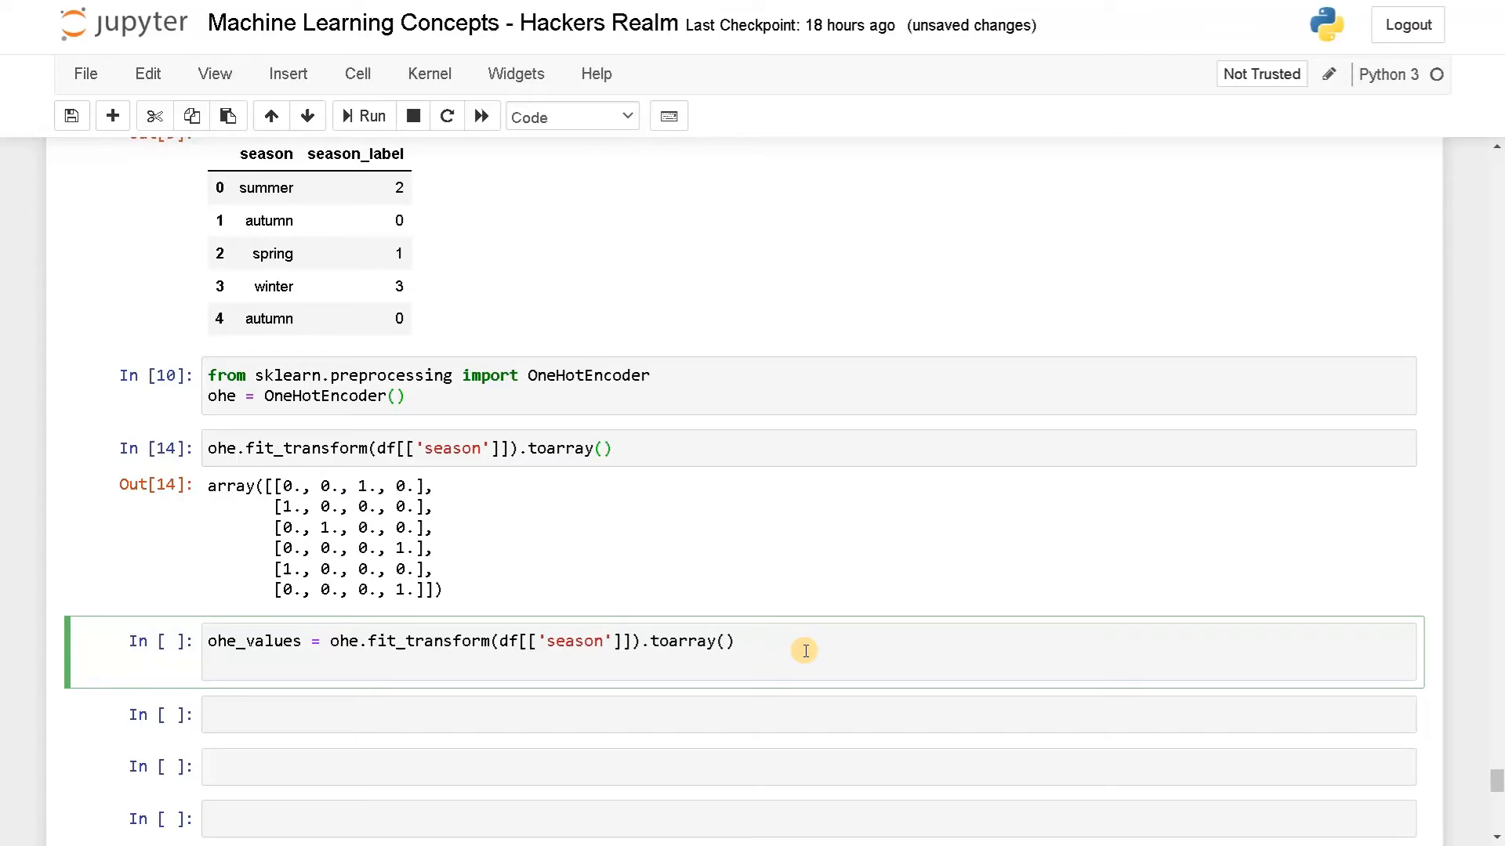
type("ohe_")
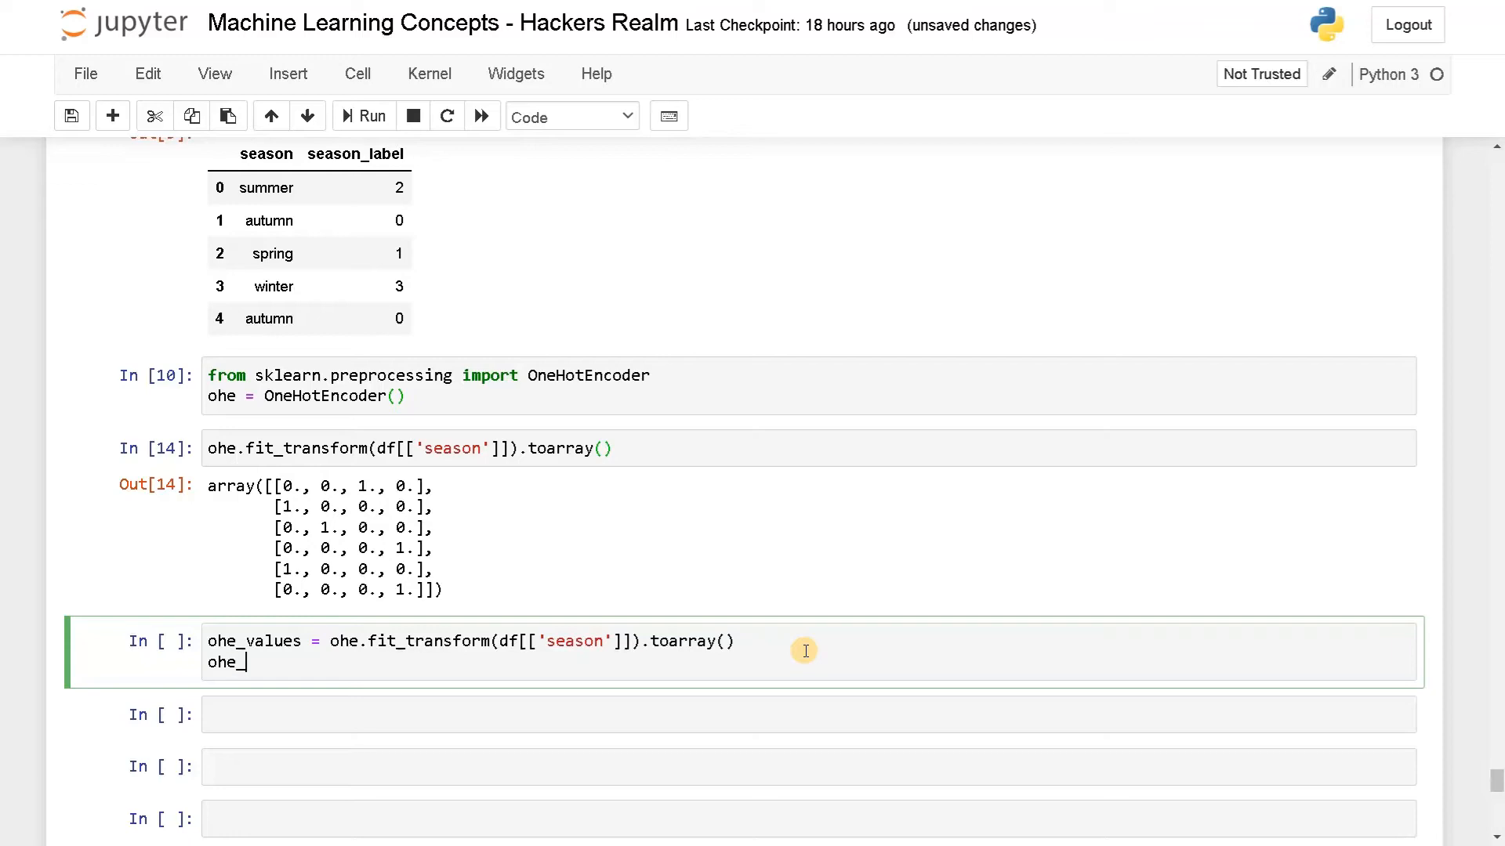
type("df")
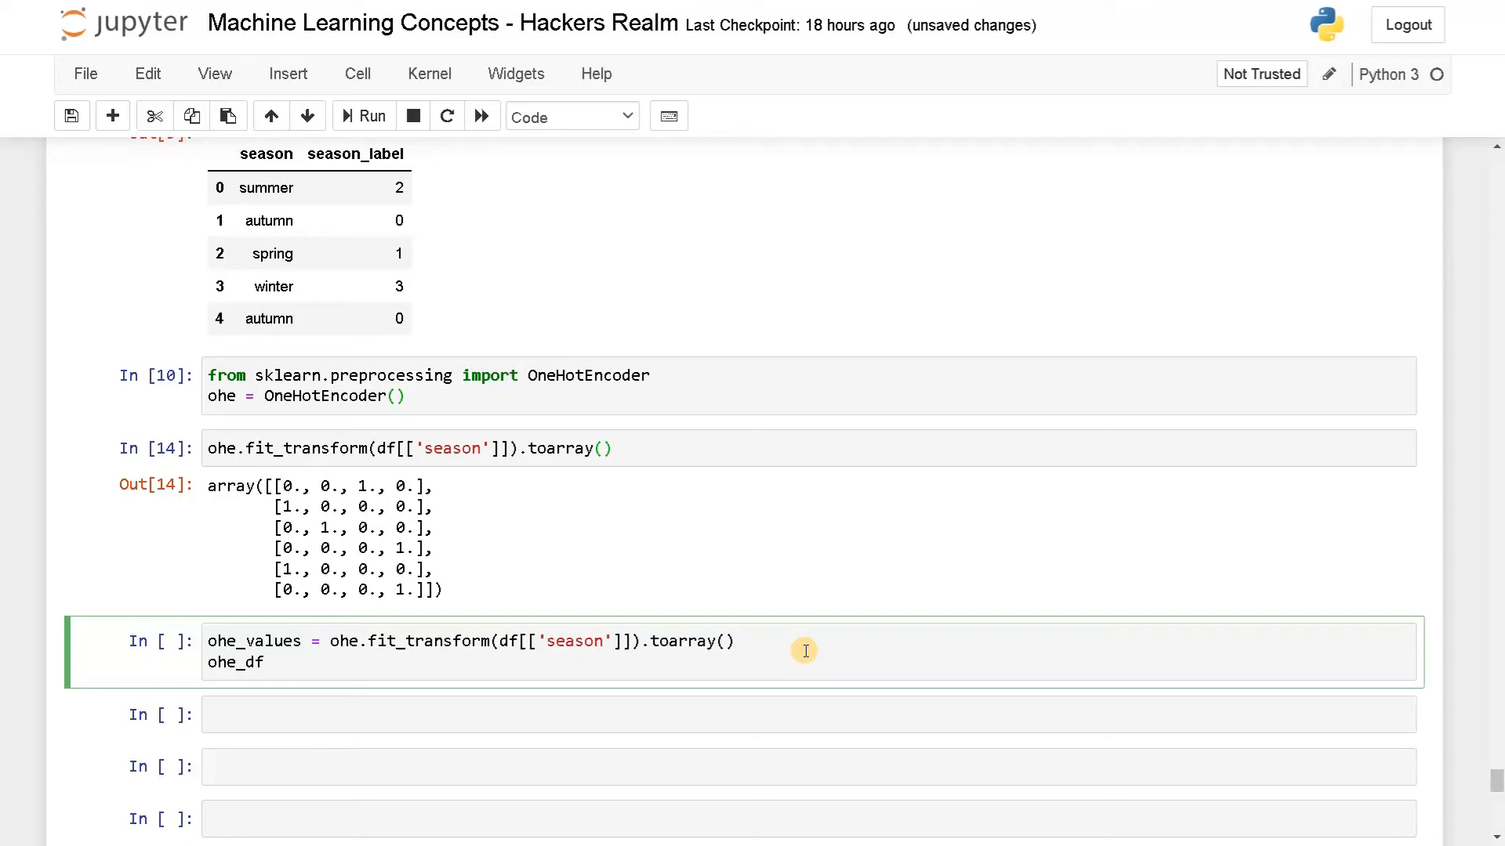
type("= pd")
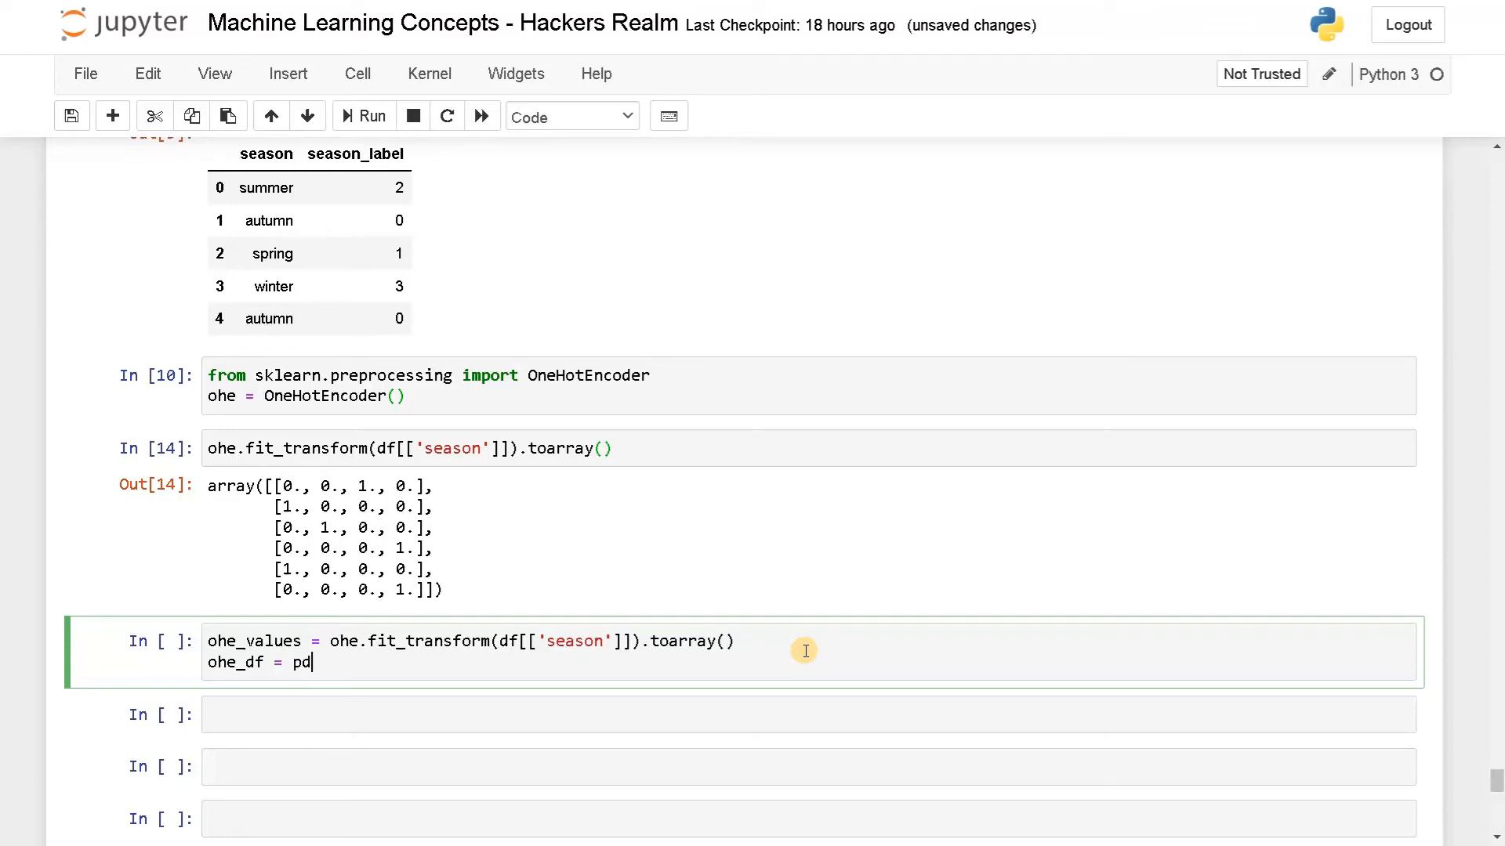
type(".Data")
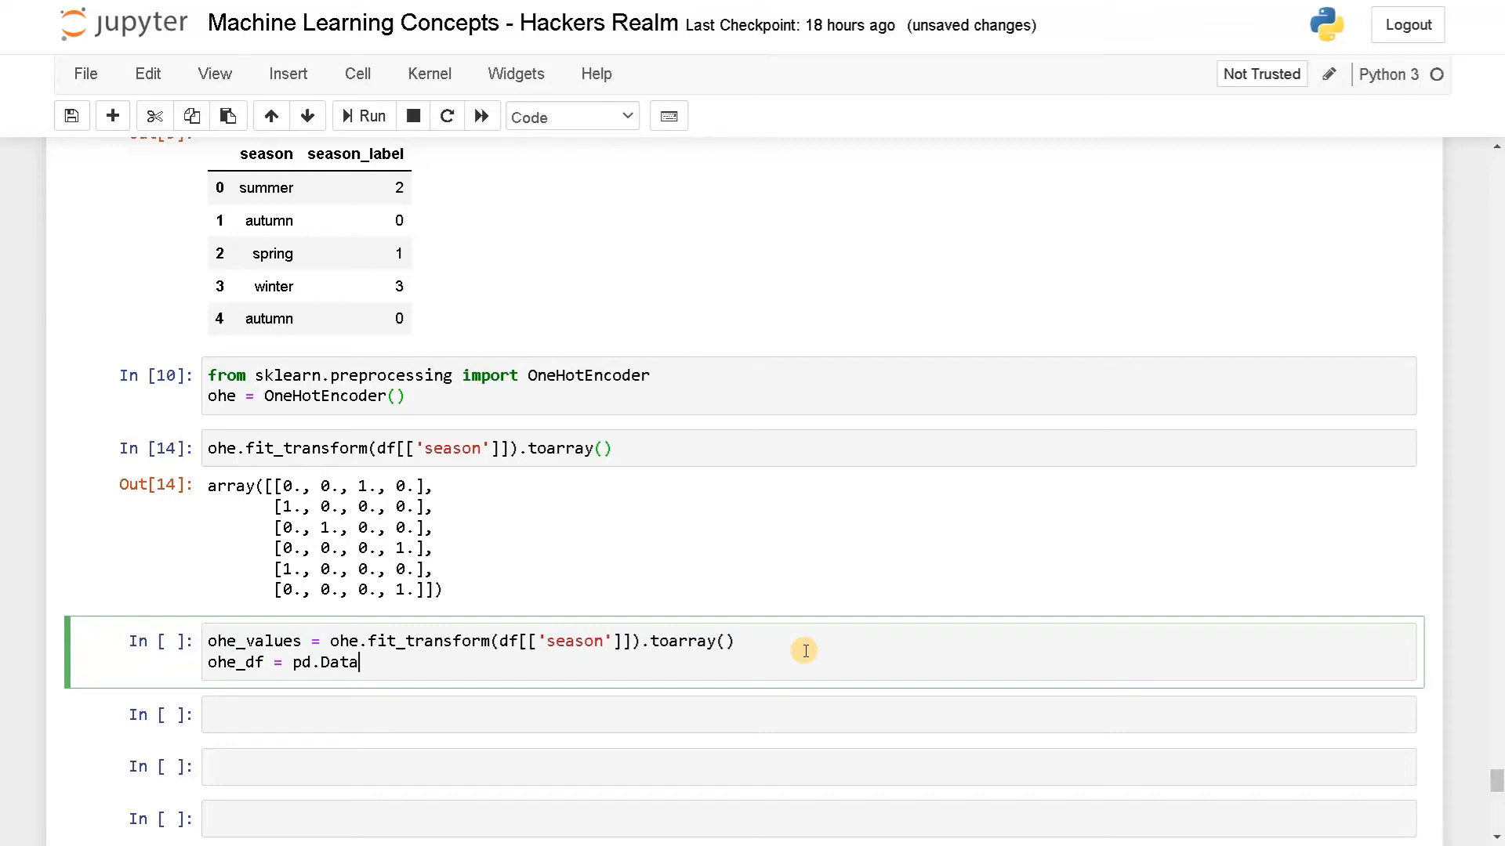
type("Frame(o")
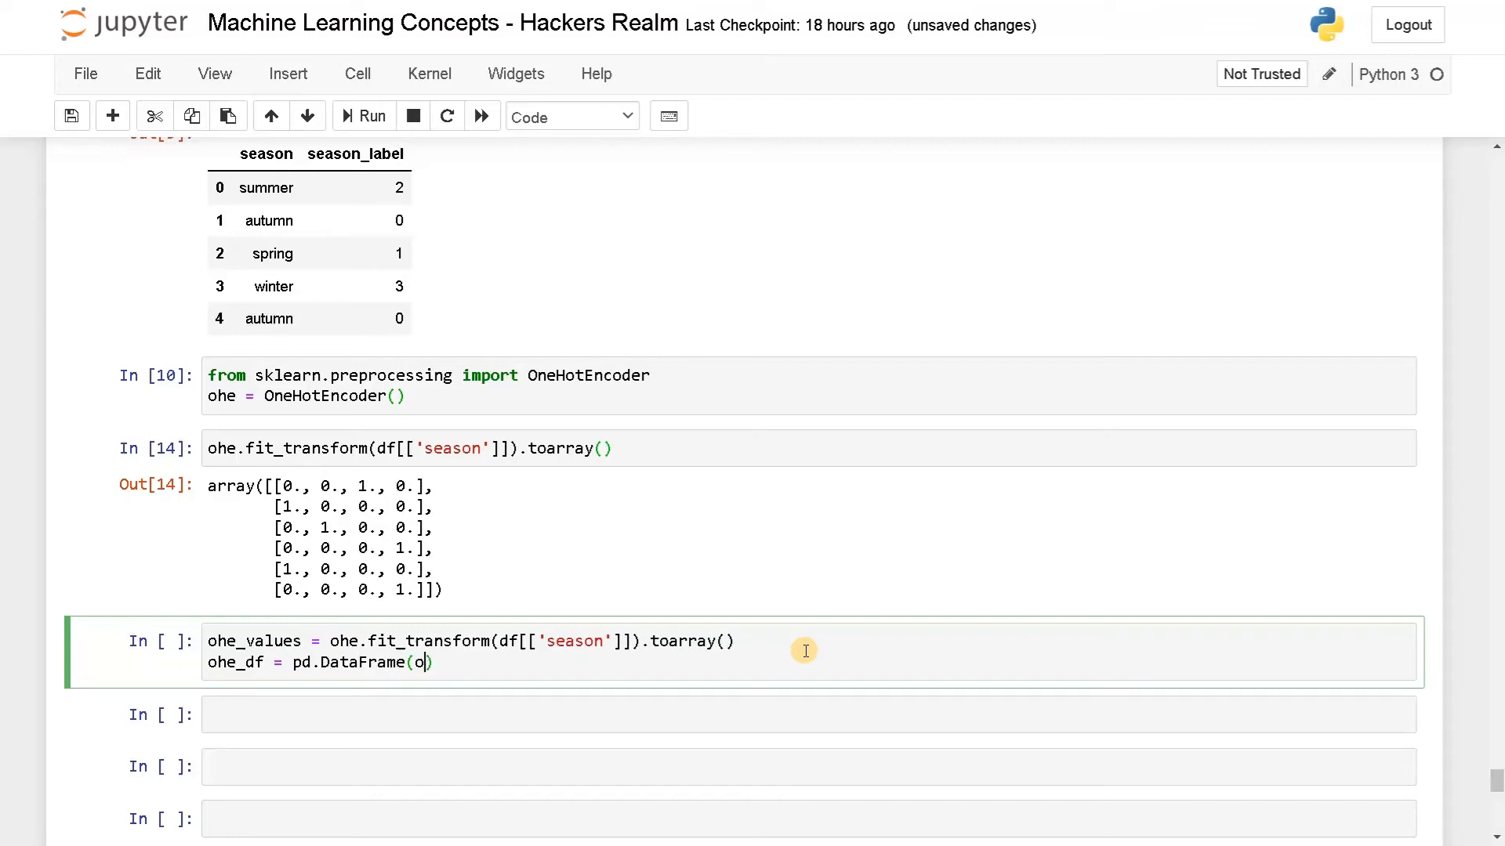
type("he_values")
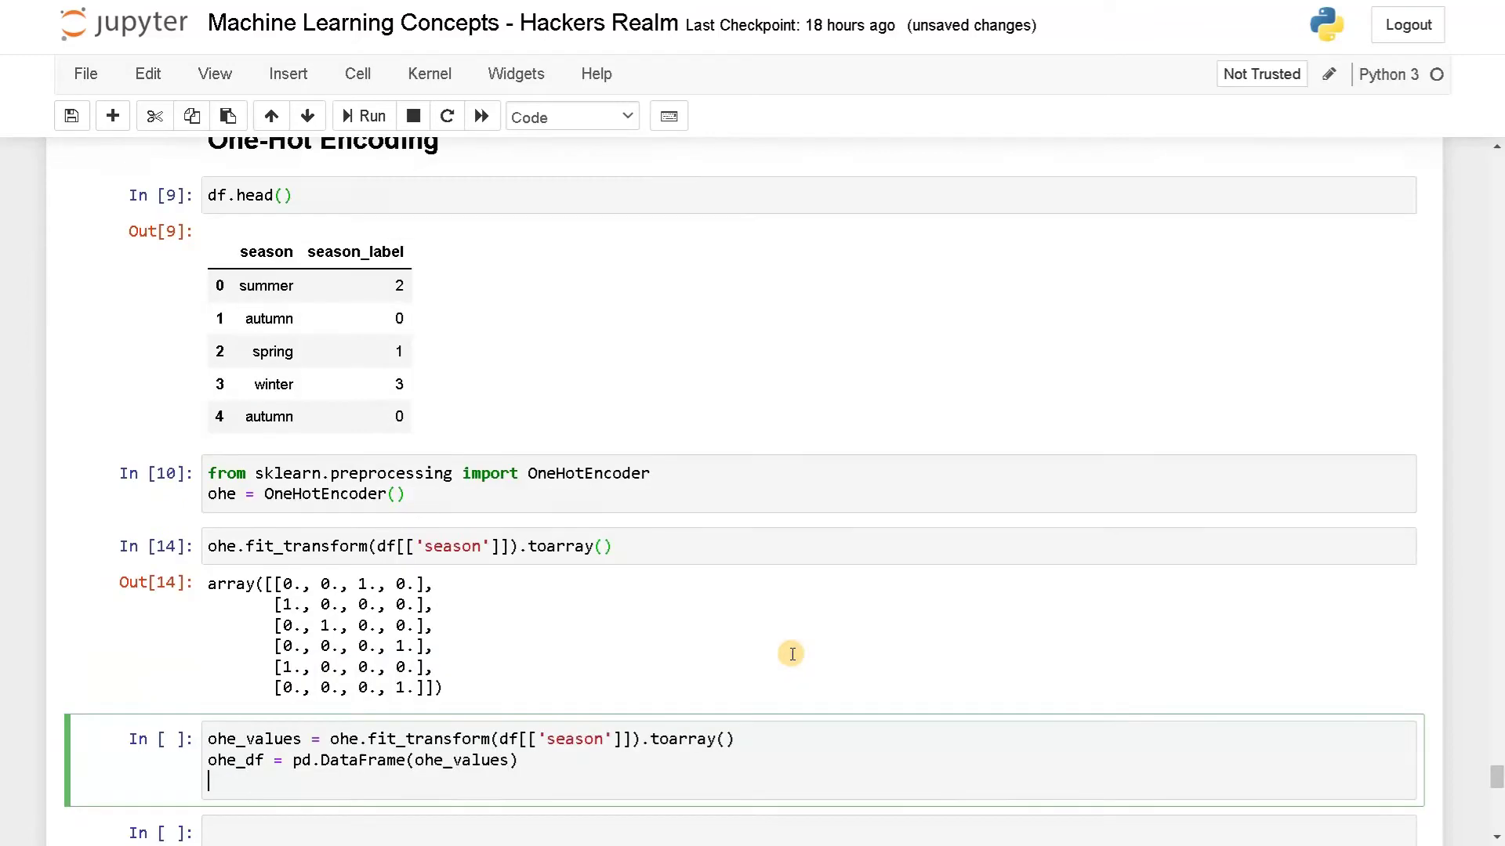
Concatenate df and ohe_df with axis=1 into enc_df.
scroll("down", 3)
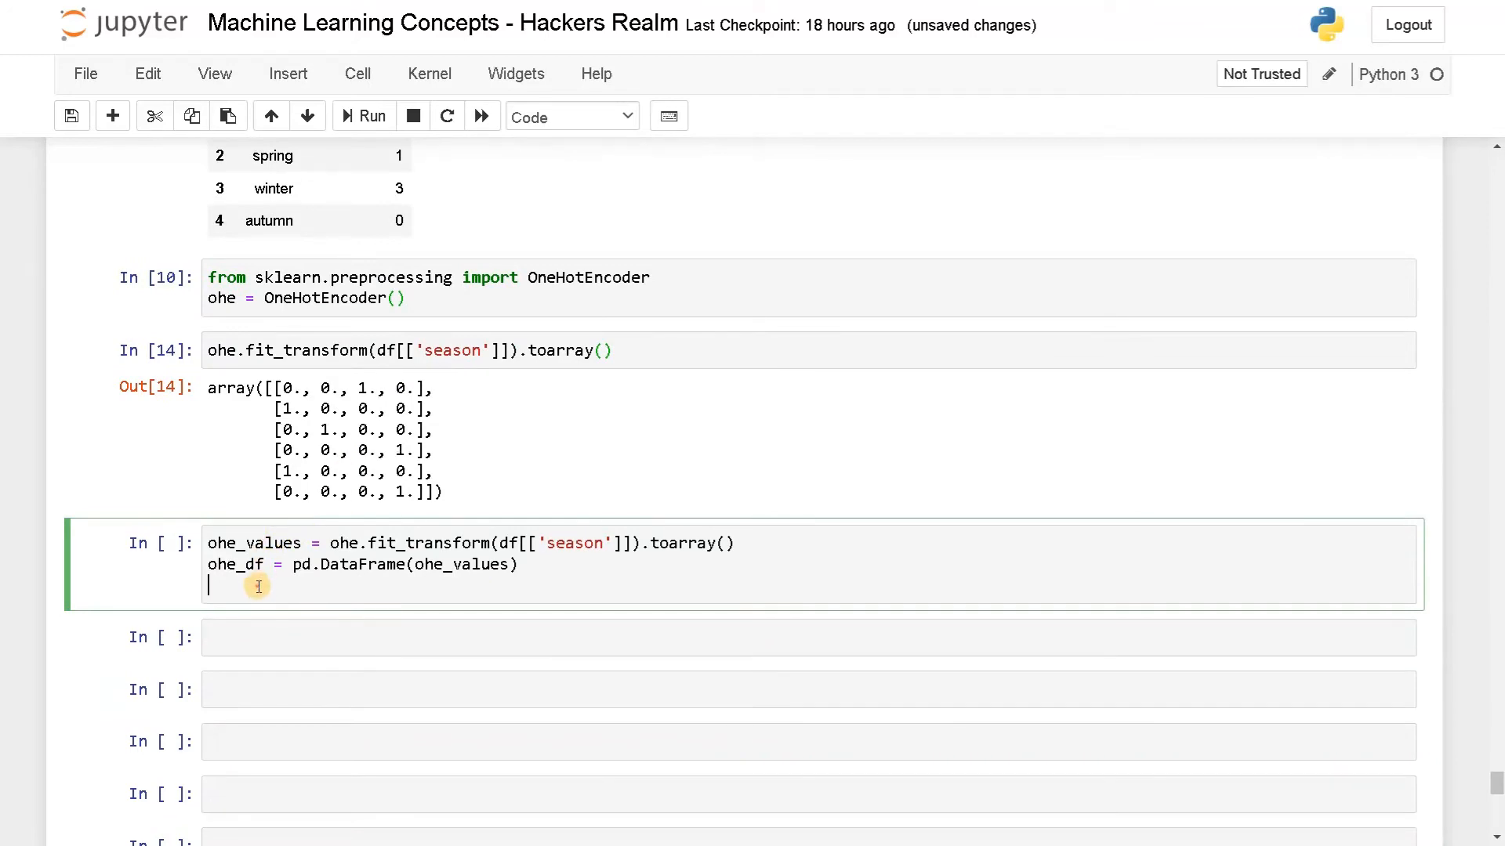
type("enc_df =")
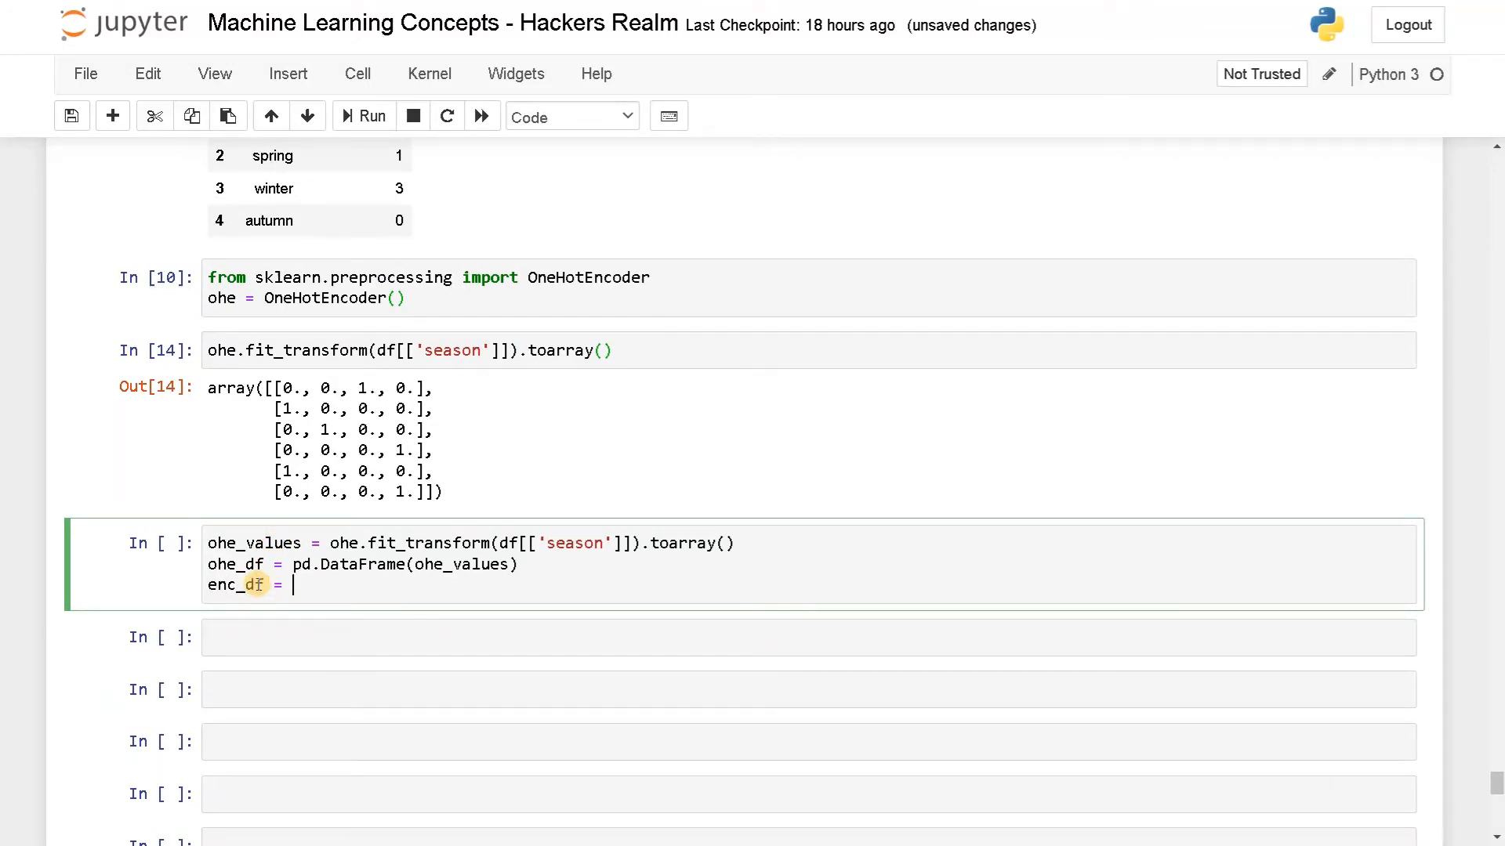
type("pd.conc")
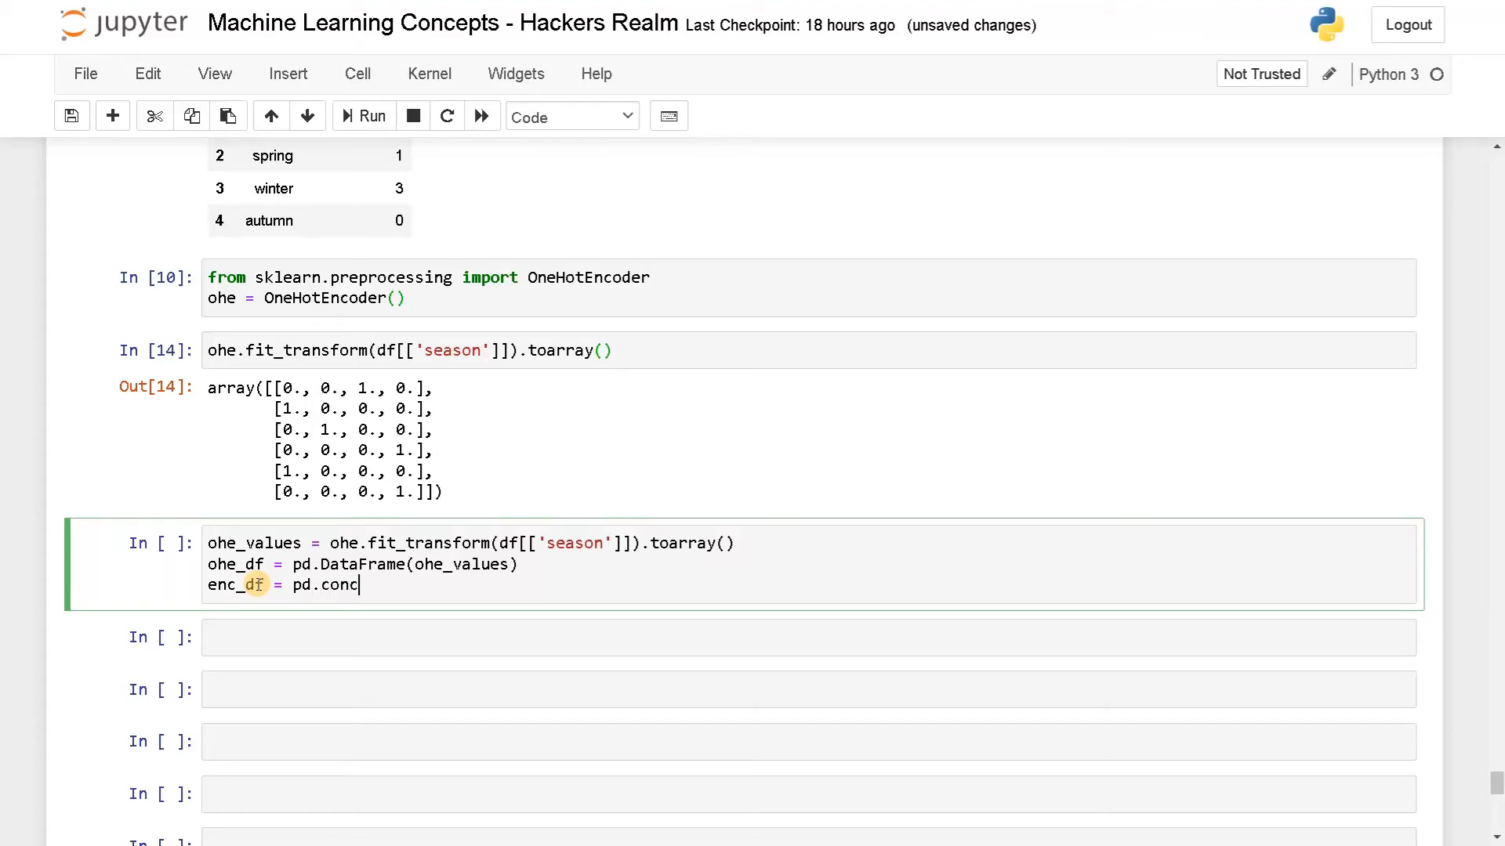
type("at()")
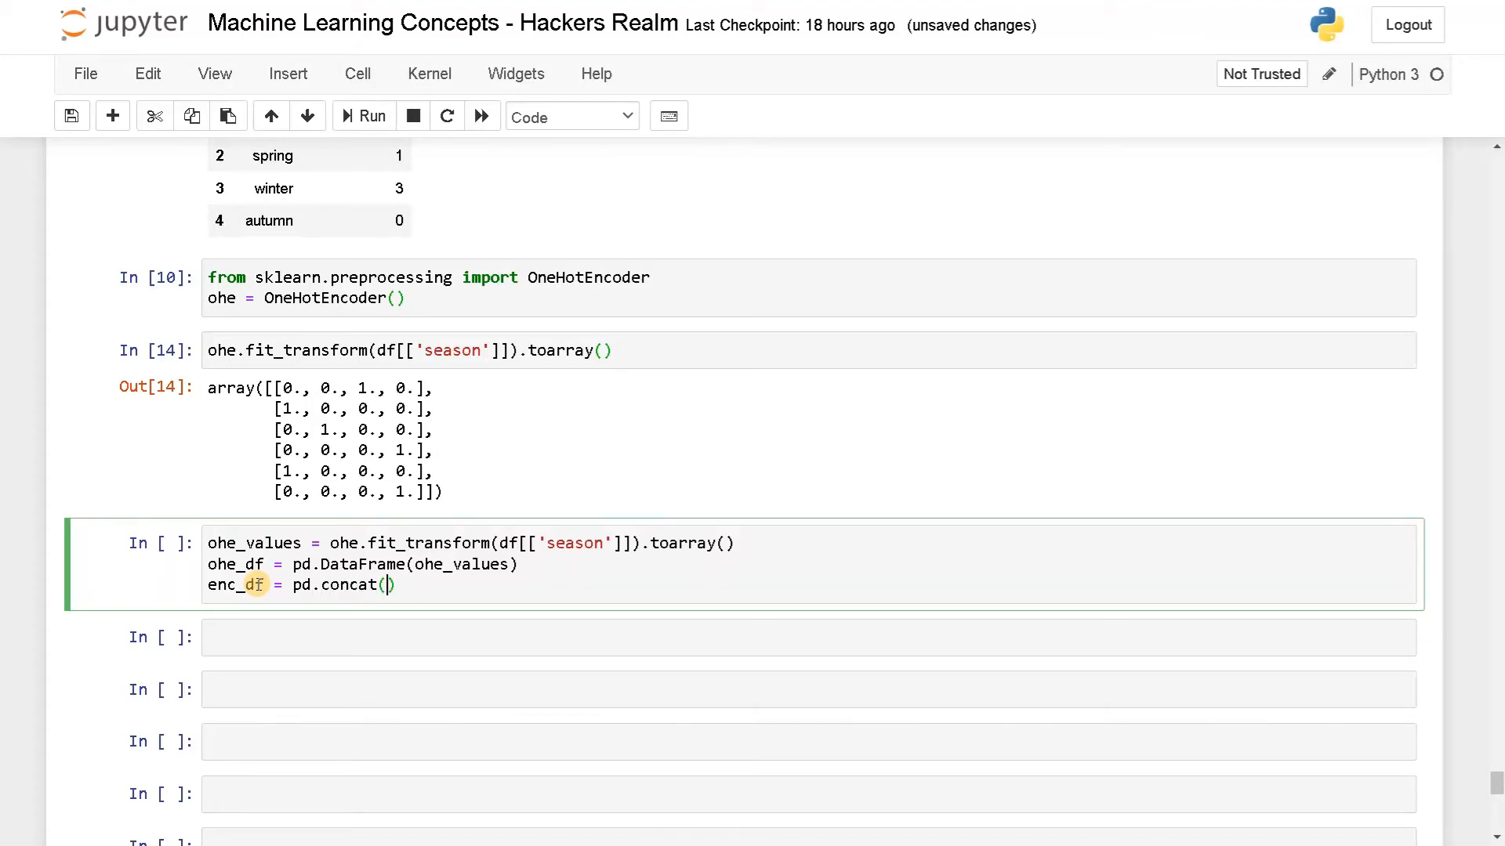
type("[]")
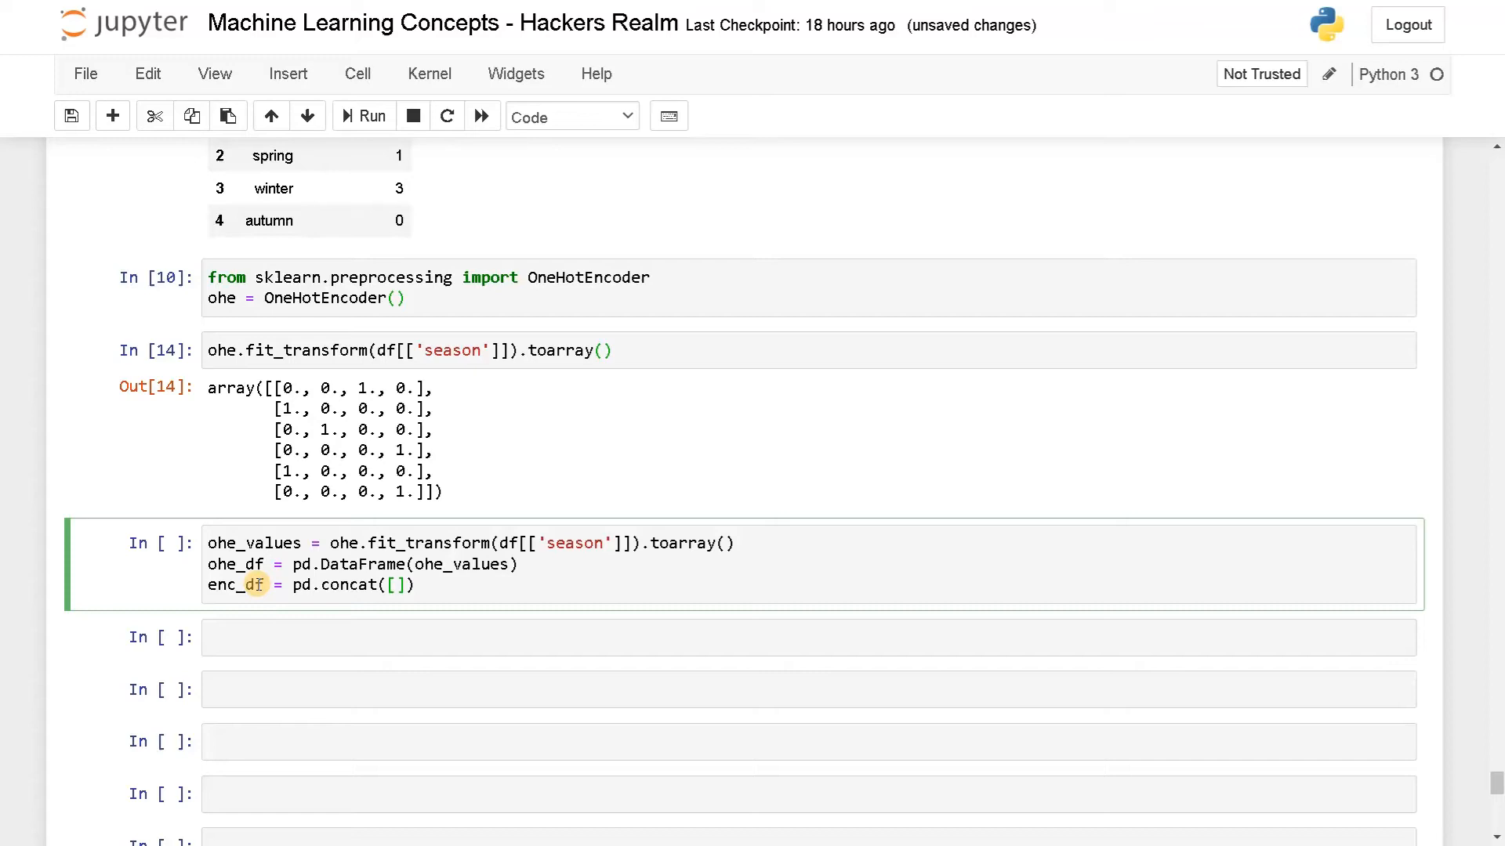
type("df, ohe_df")
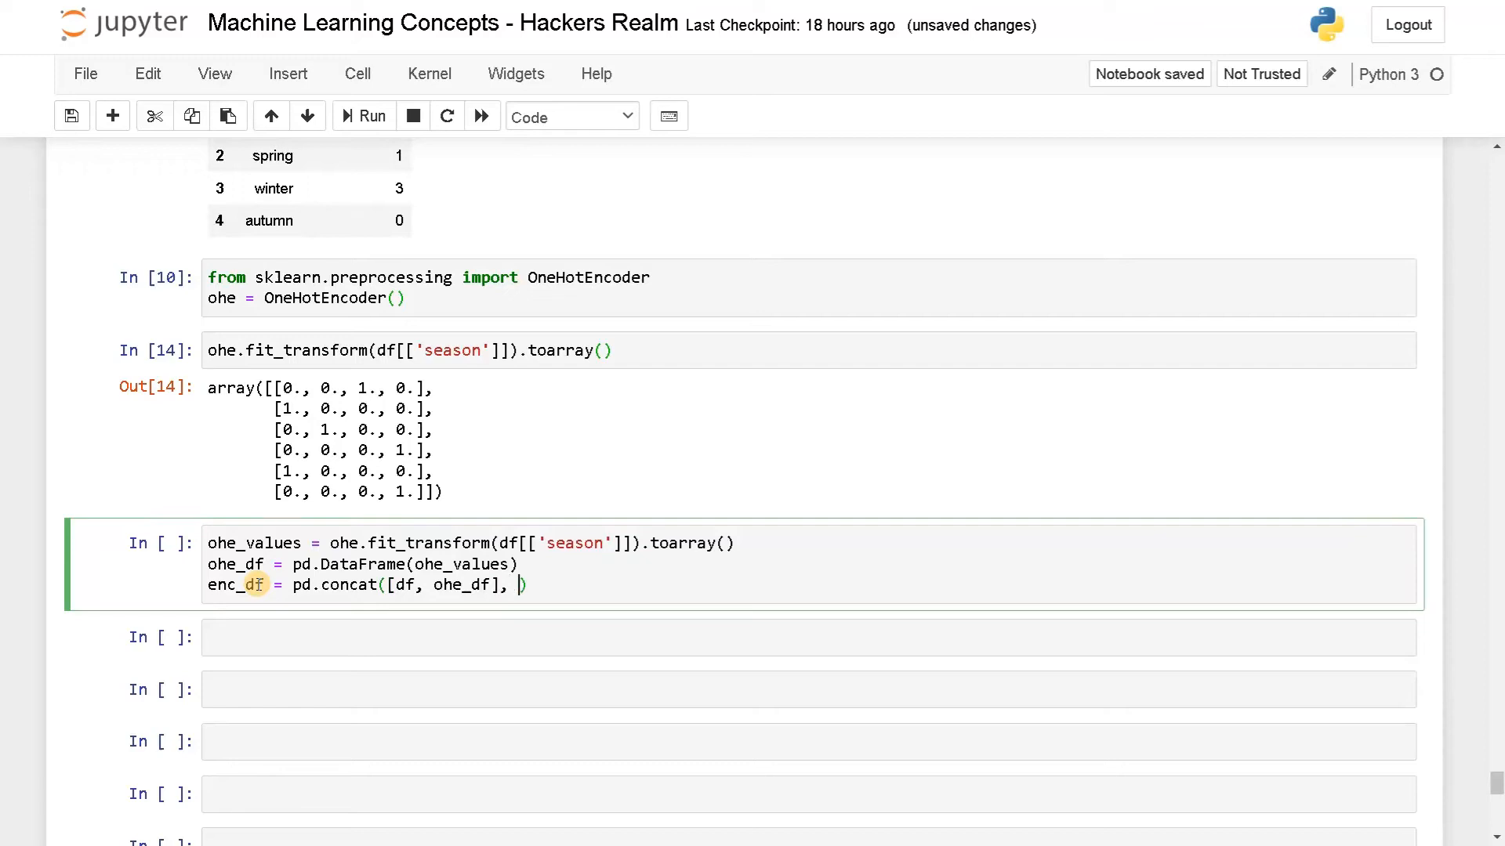
type("axis=1")
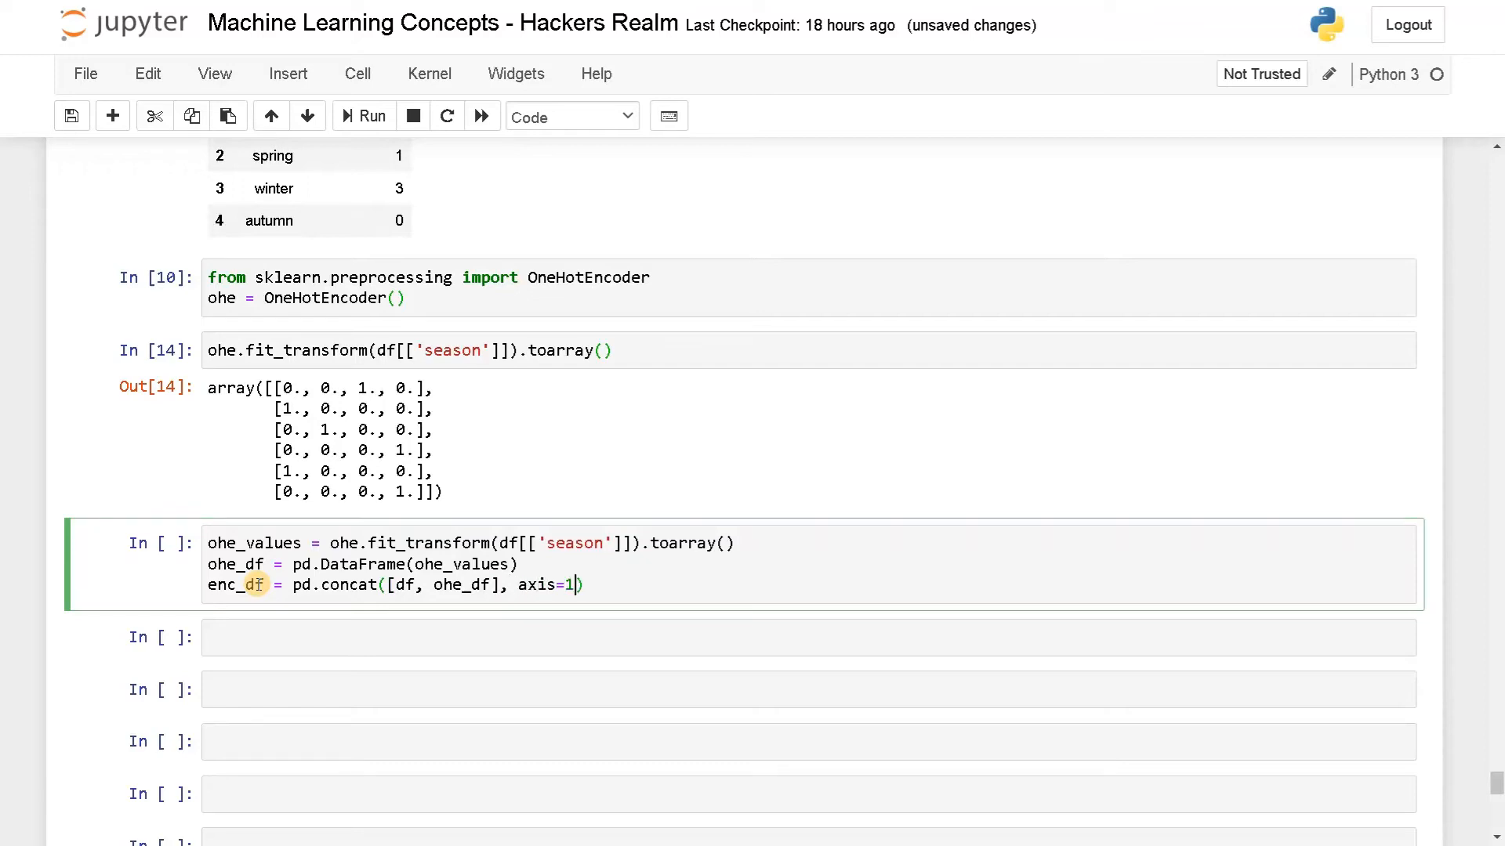
type("ec.")
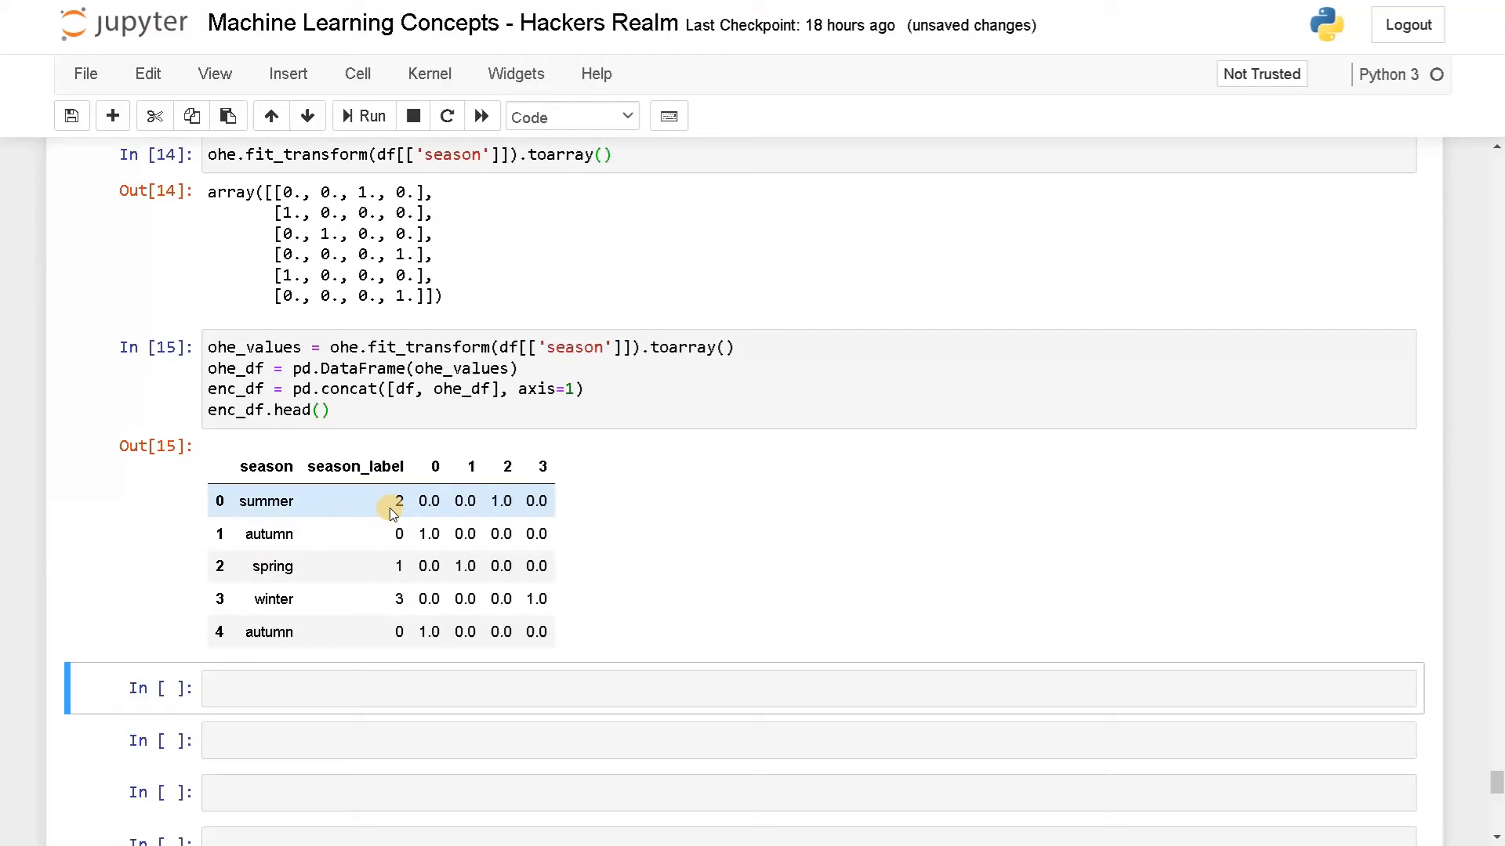
Highlight values in the enc_df table, such as autumn's 1.0 under column 0.
double_click(355, 467)
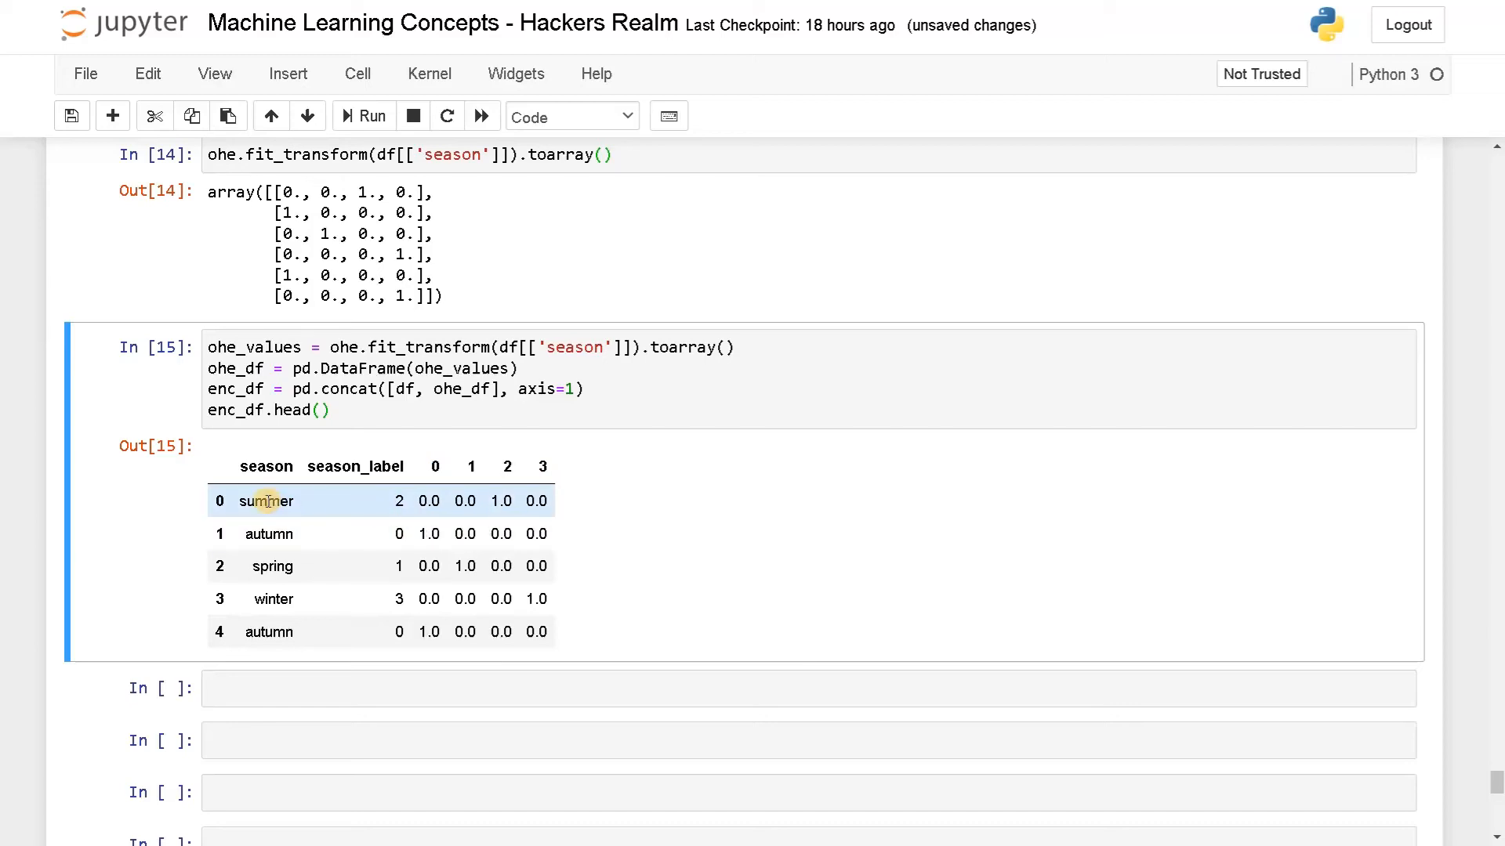
double_click(265, 501)
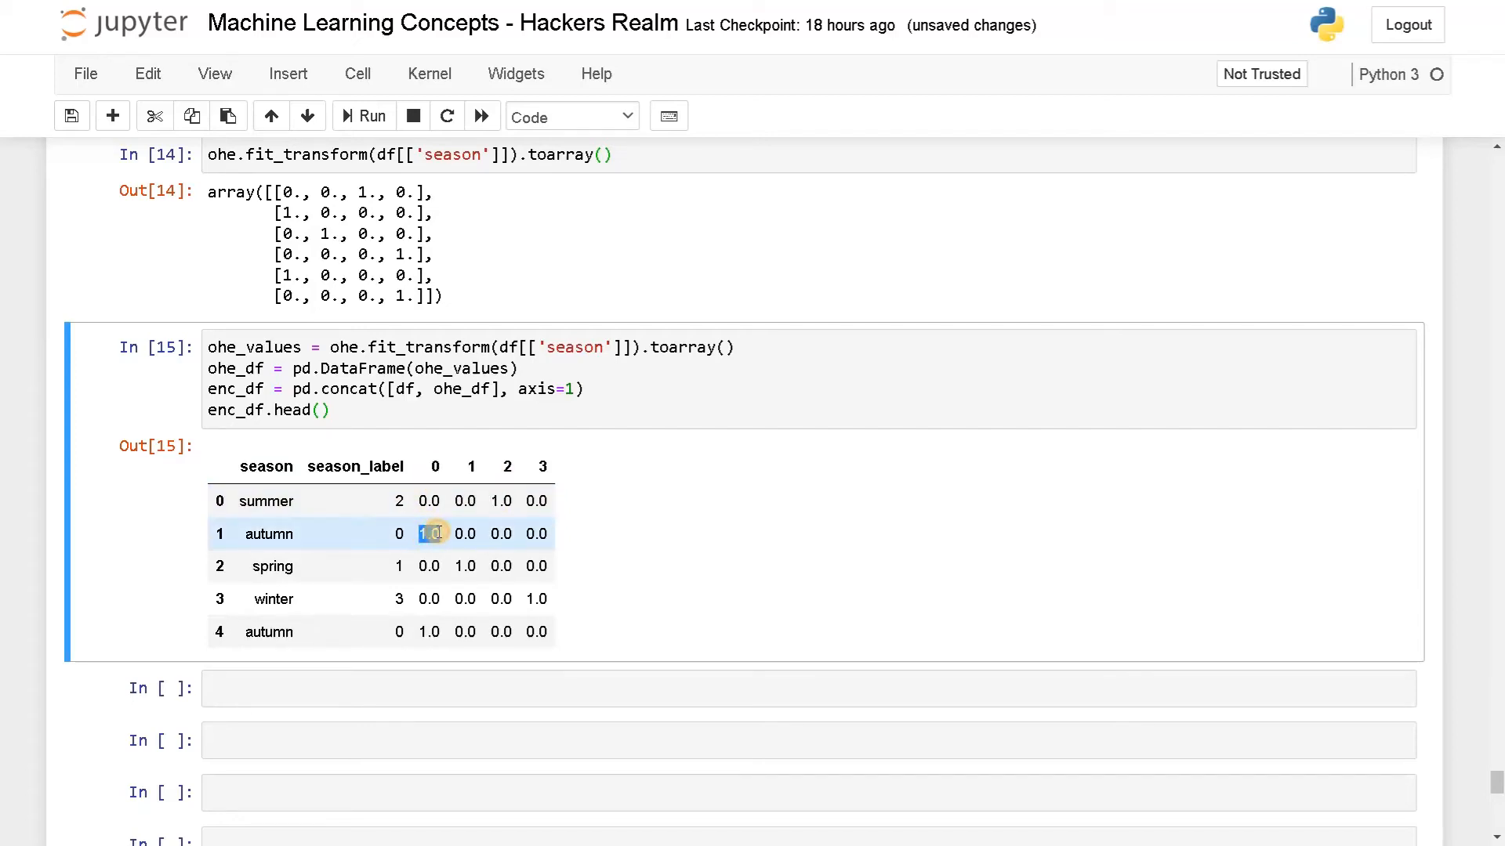
double_click(430, 533)
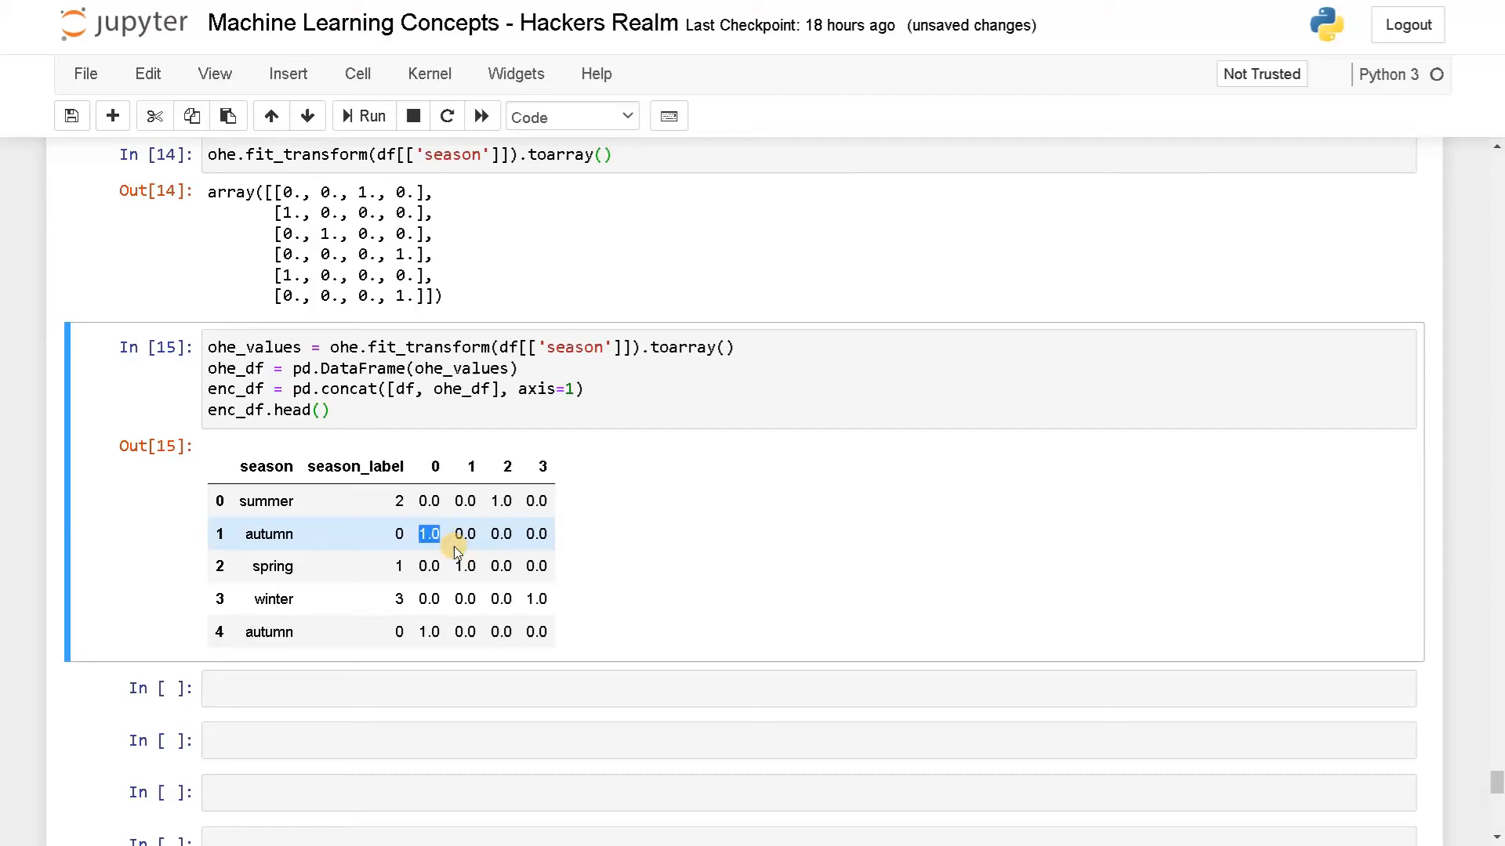
mouse_move(484, 536)
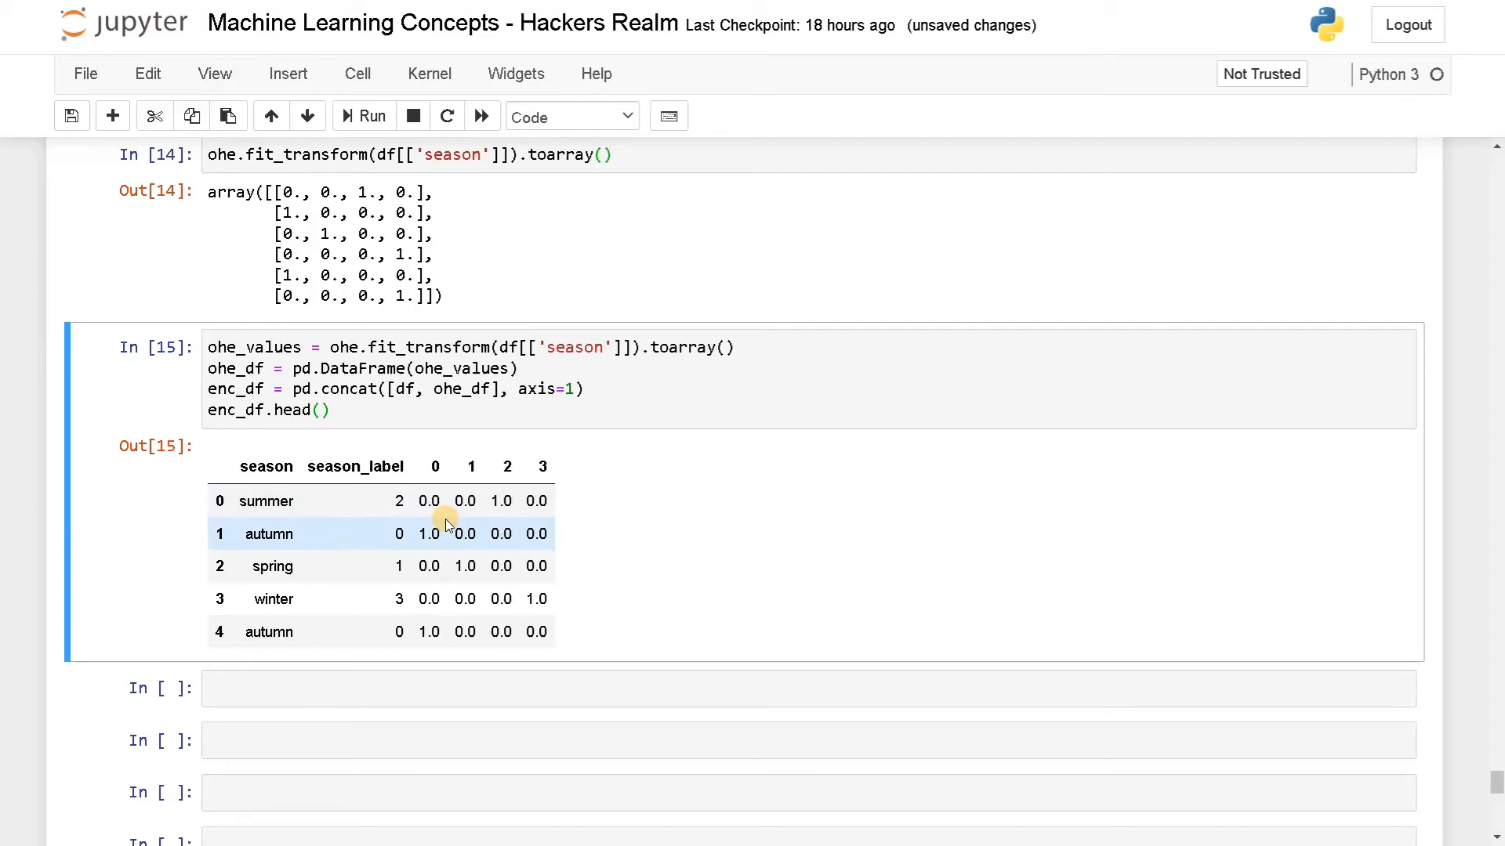
mouse_move(259, 502)
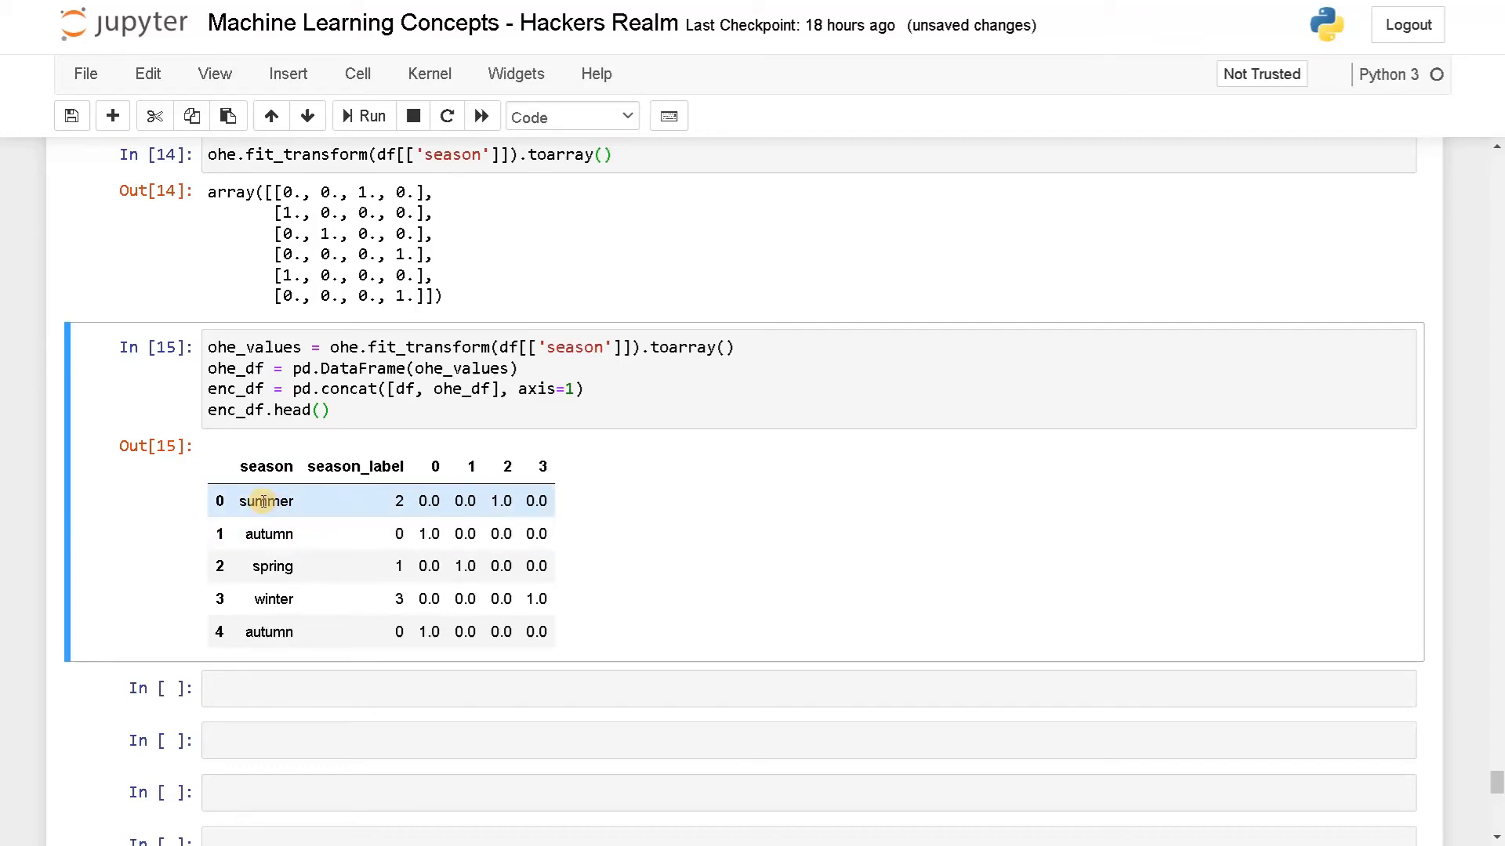
mouse_move(501, 500)
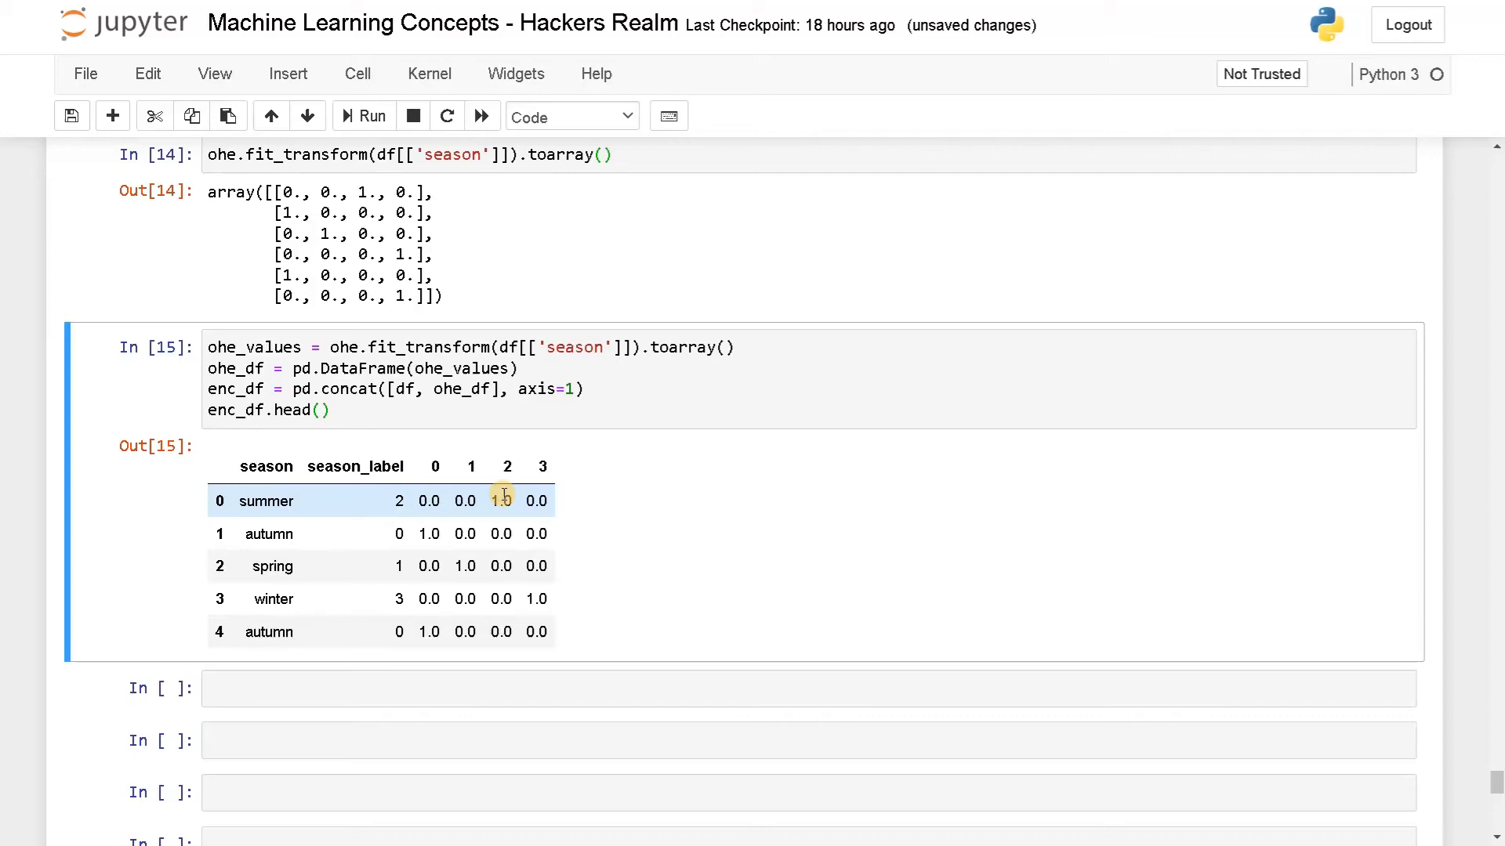
mouse_move(493, 540)
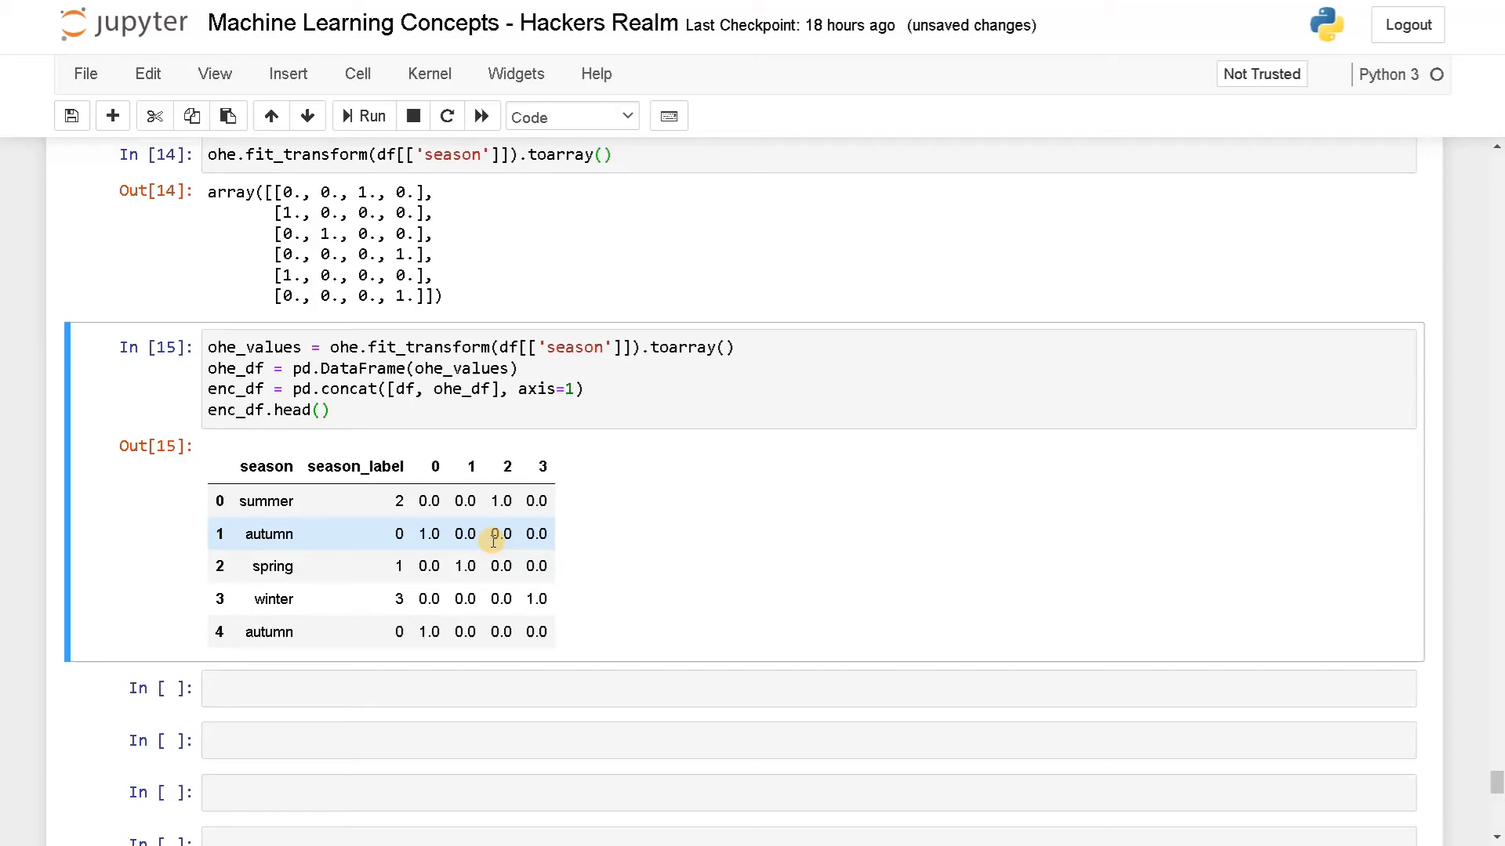
mouse_move(450, 582)
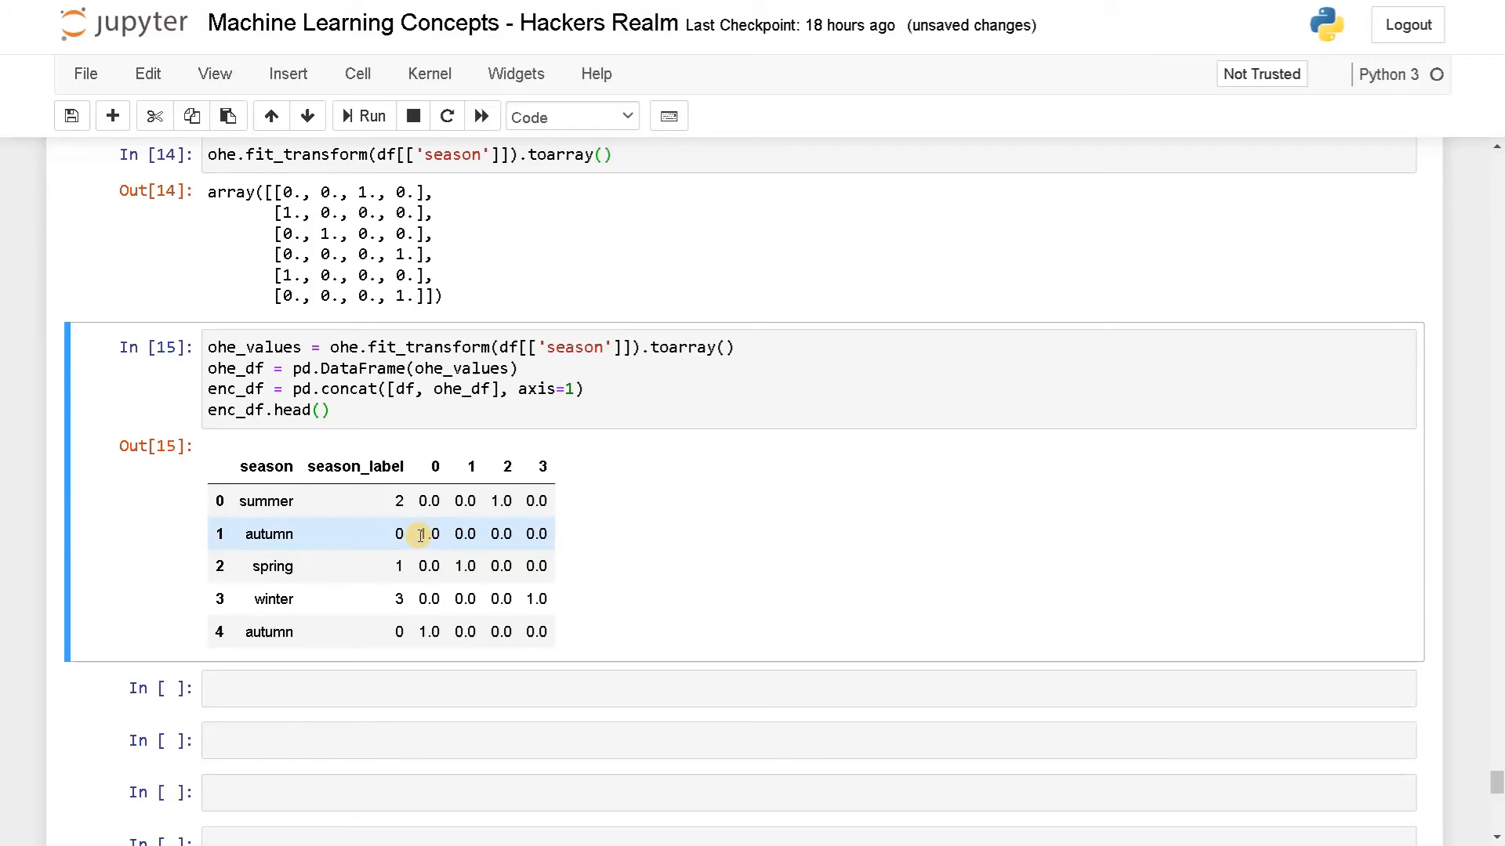
mouse_move(247, 686)
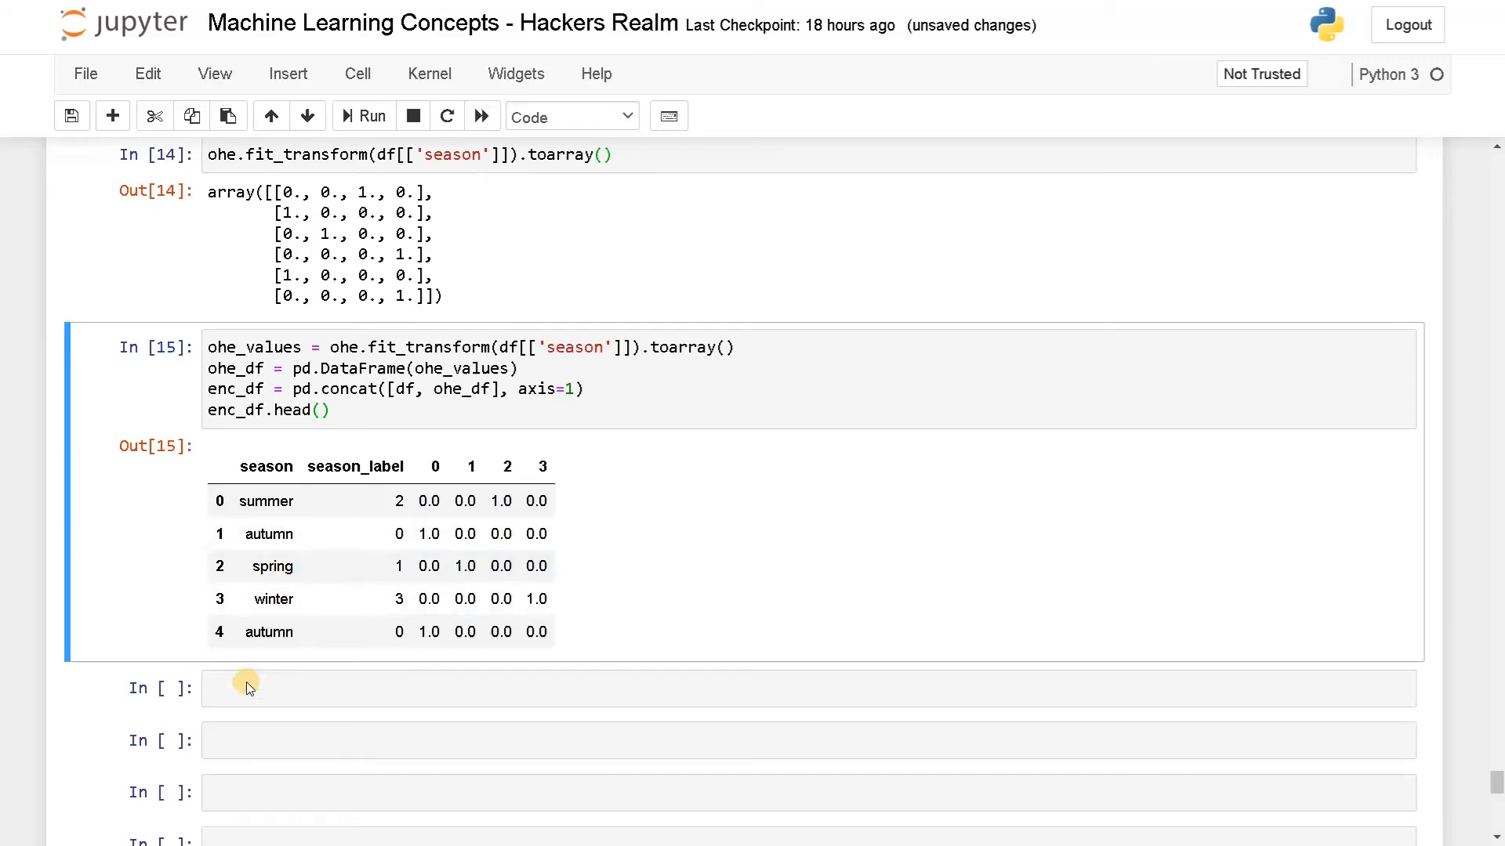
Add a comment introducing the pandas method in the empty cell below the table.
left_click(269, 689)
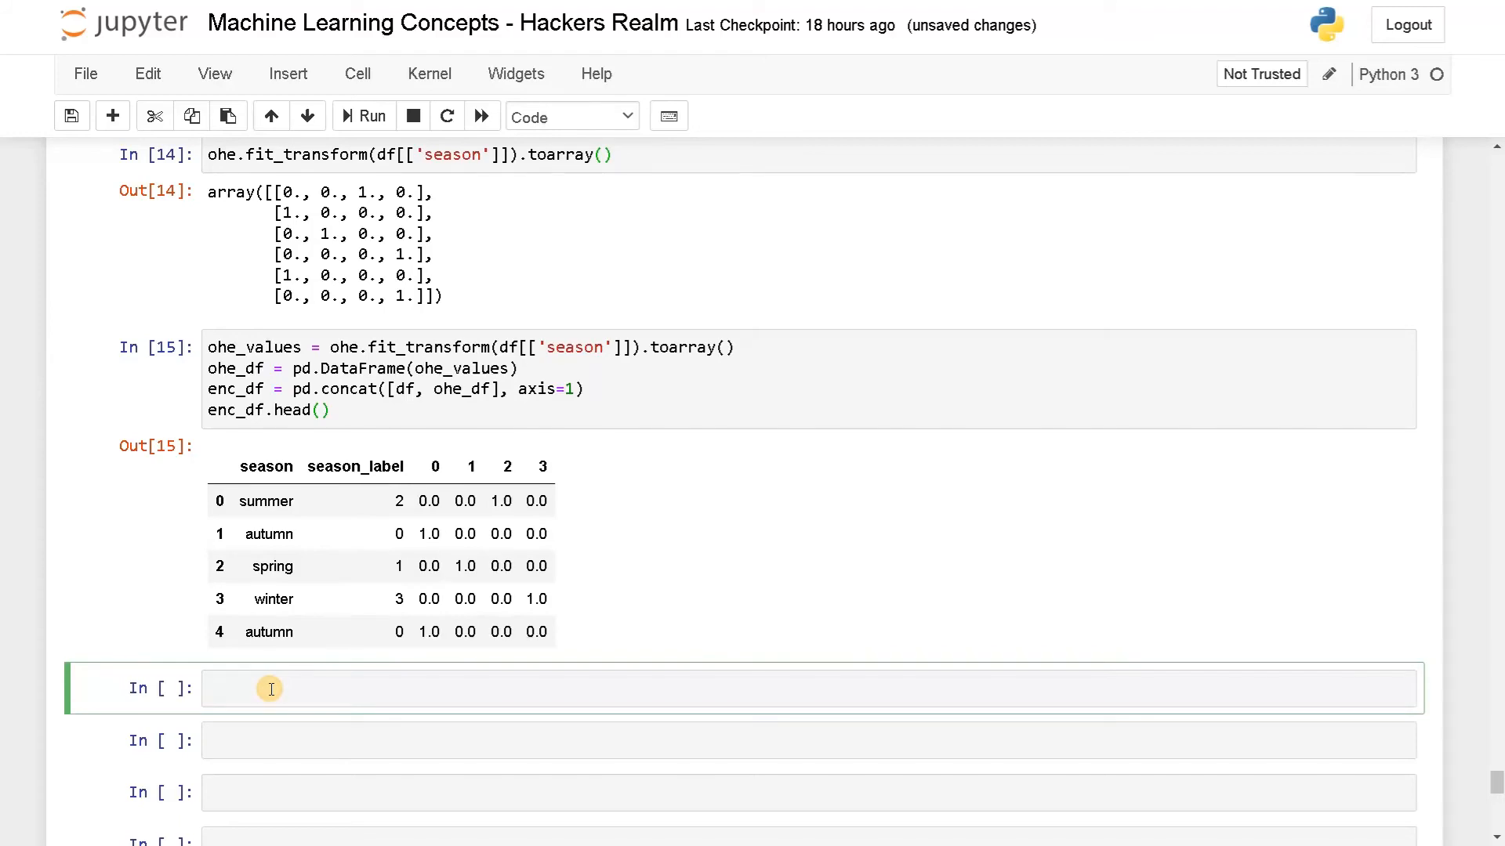
type("## sen")
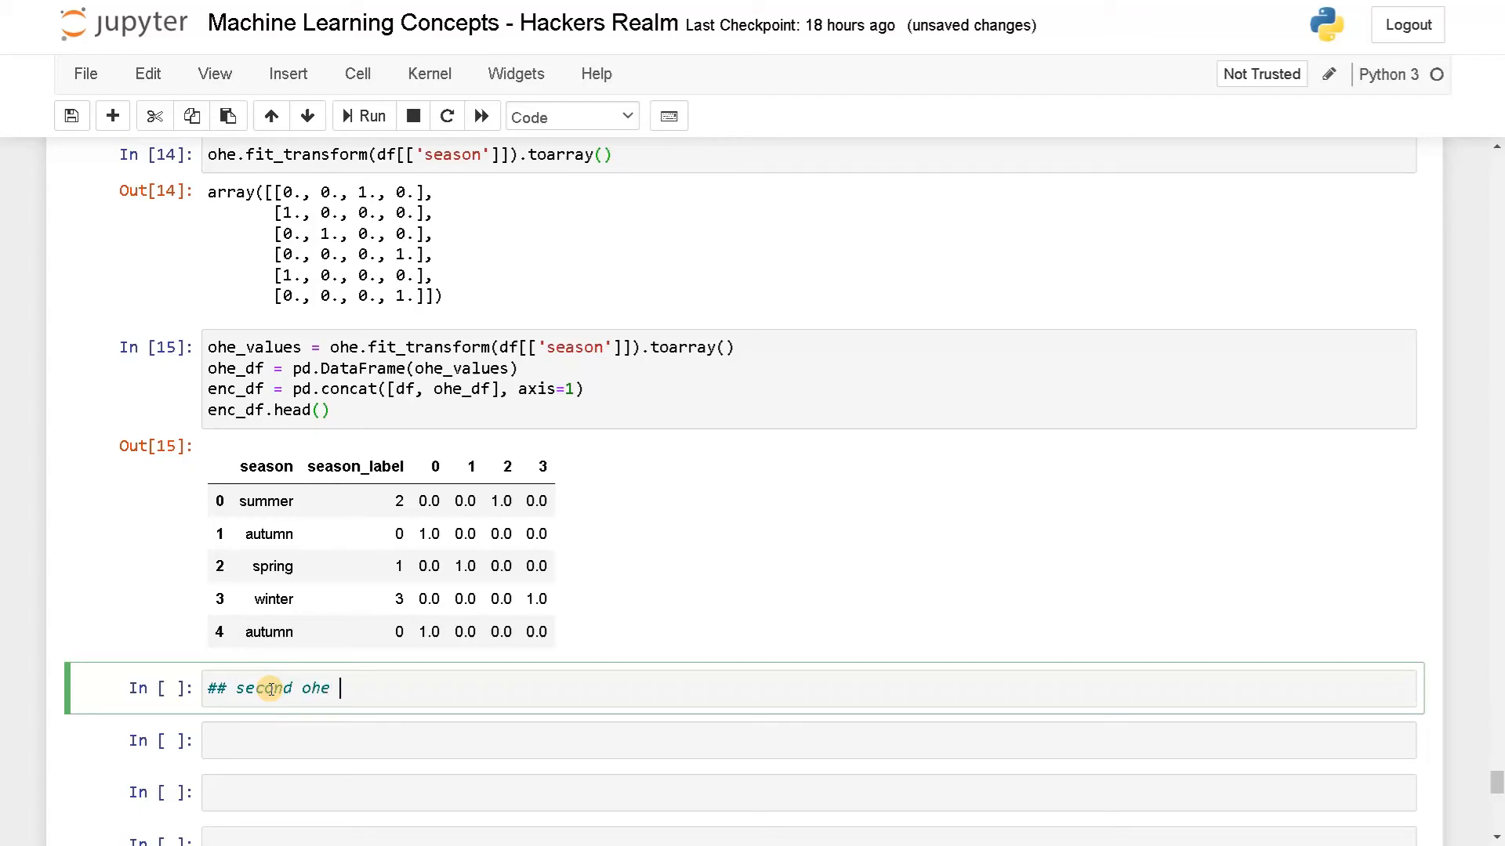
type("method")
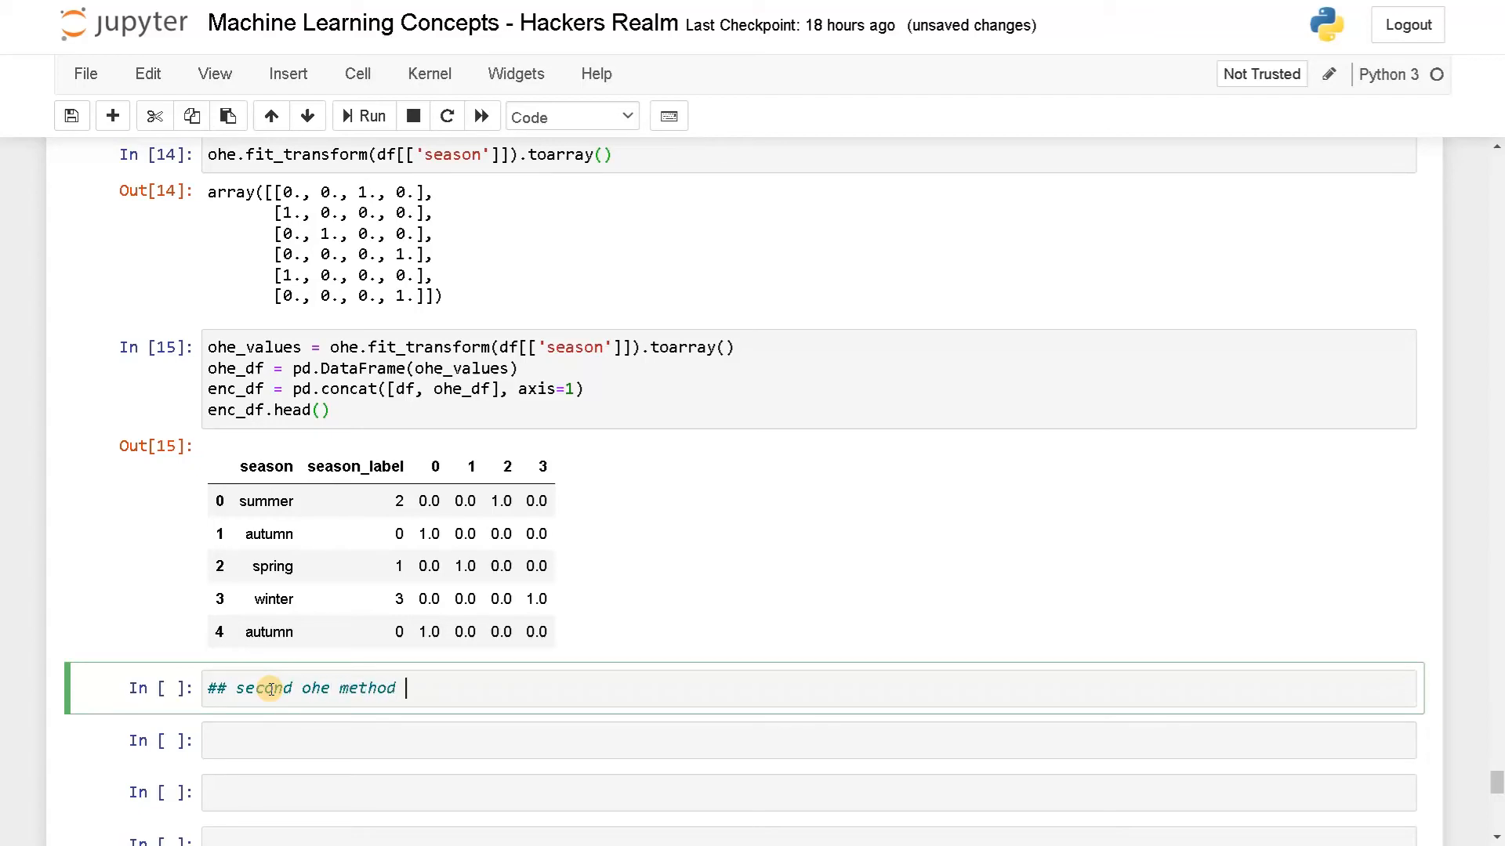
type("using pandas")
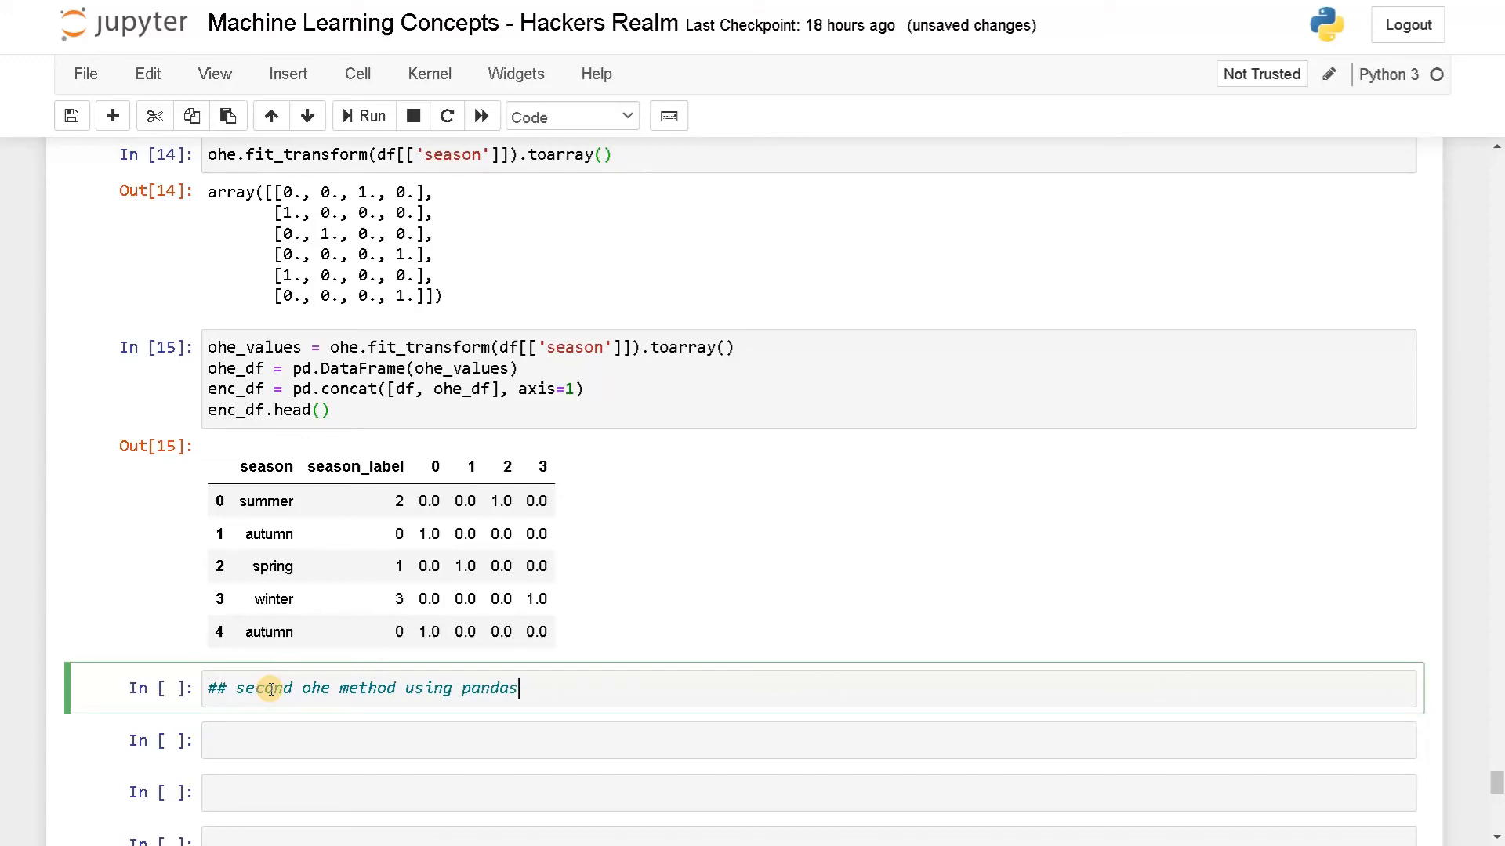
key("Enter")
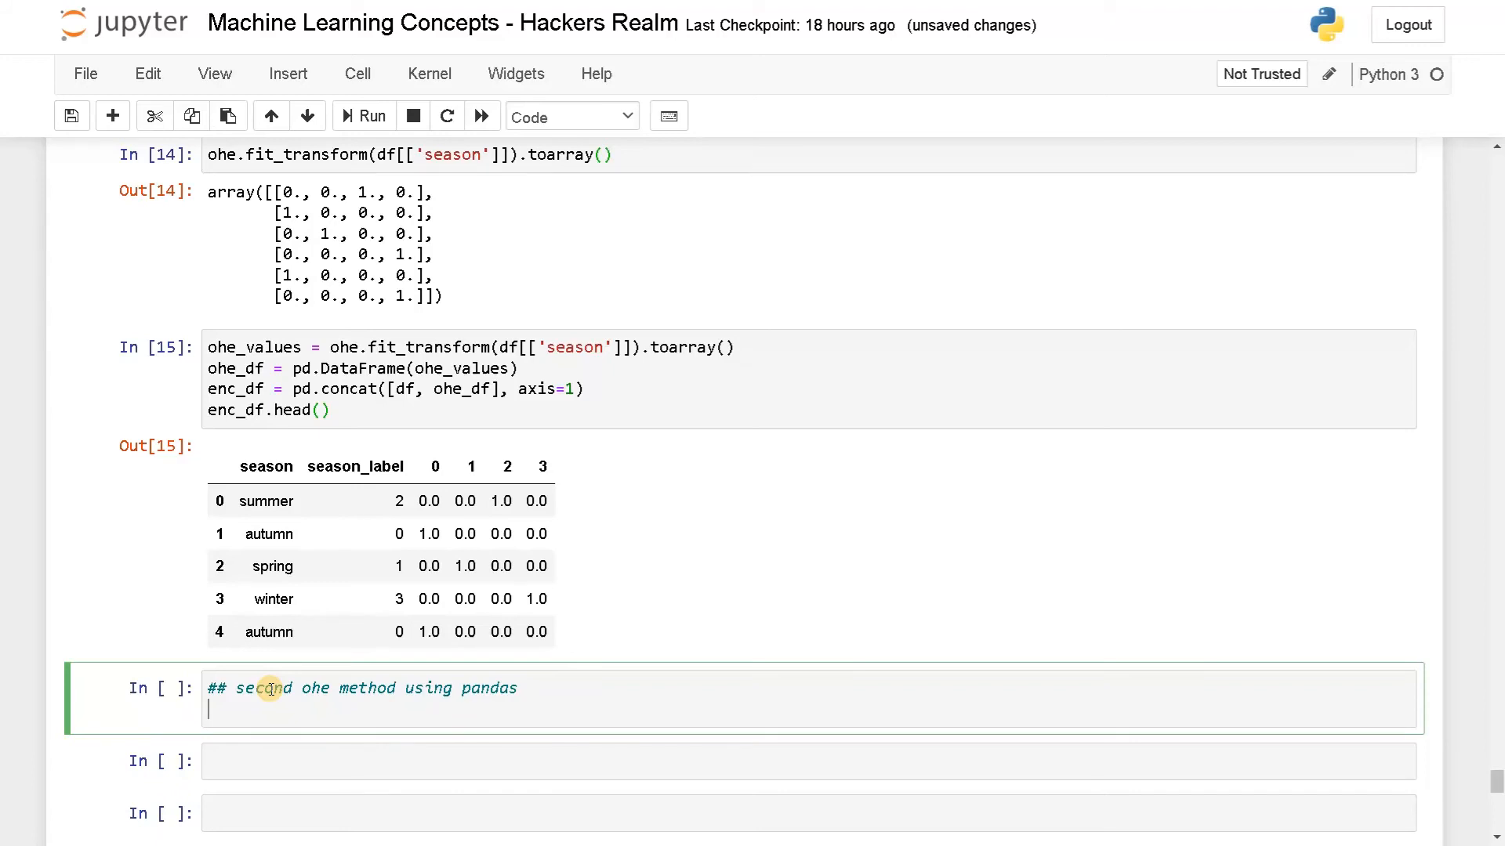
Write enc_df = pd.get_dummies(df, prefix=['season'], columns=['season']) followed by enc_df.
type("enc_df")
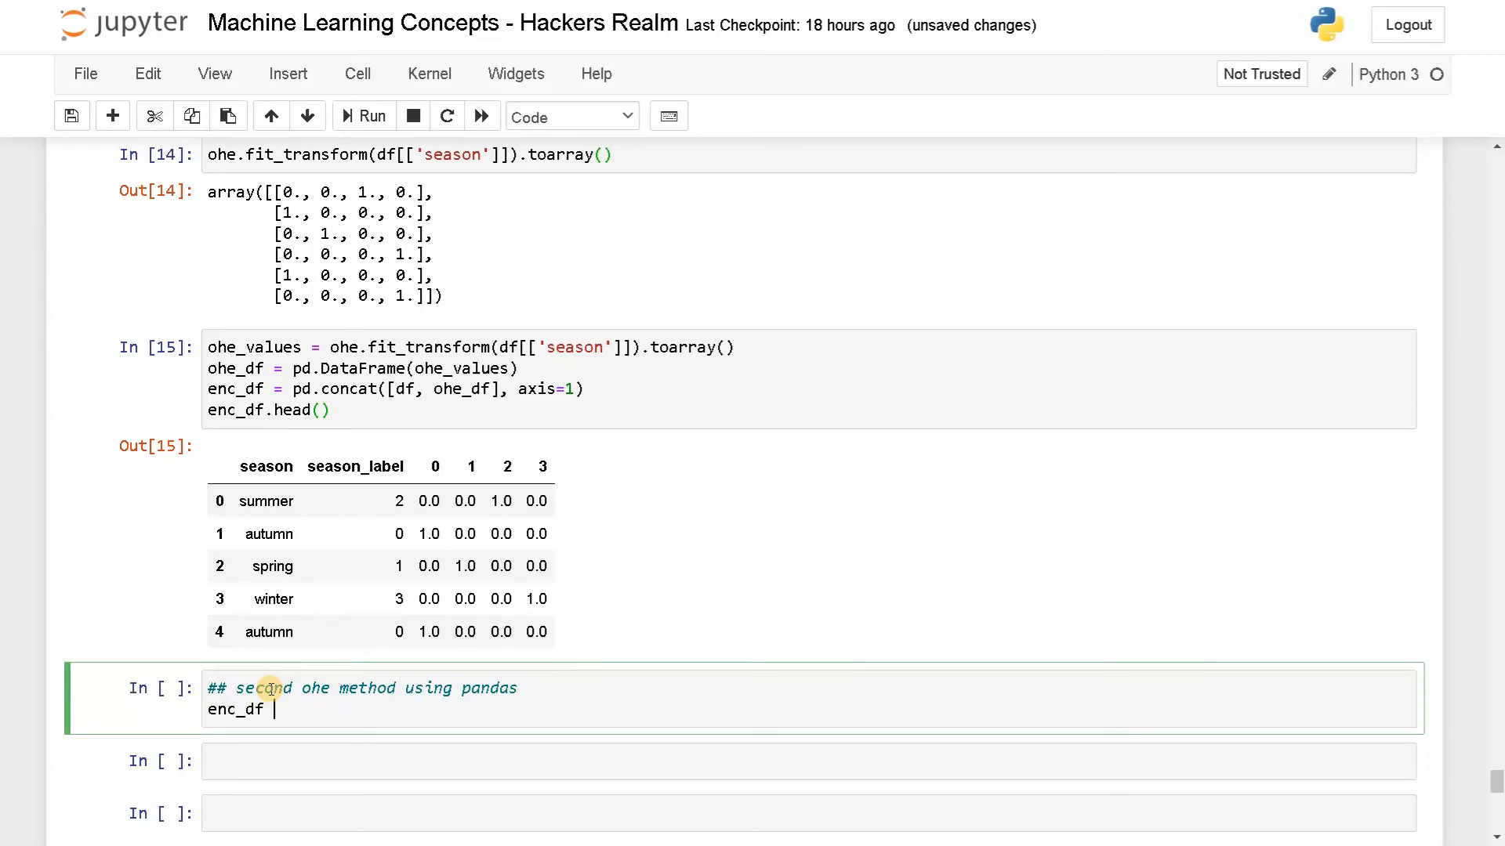
type("=")
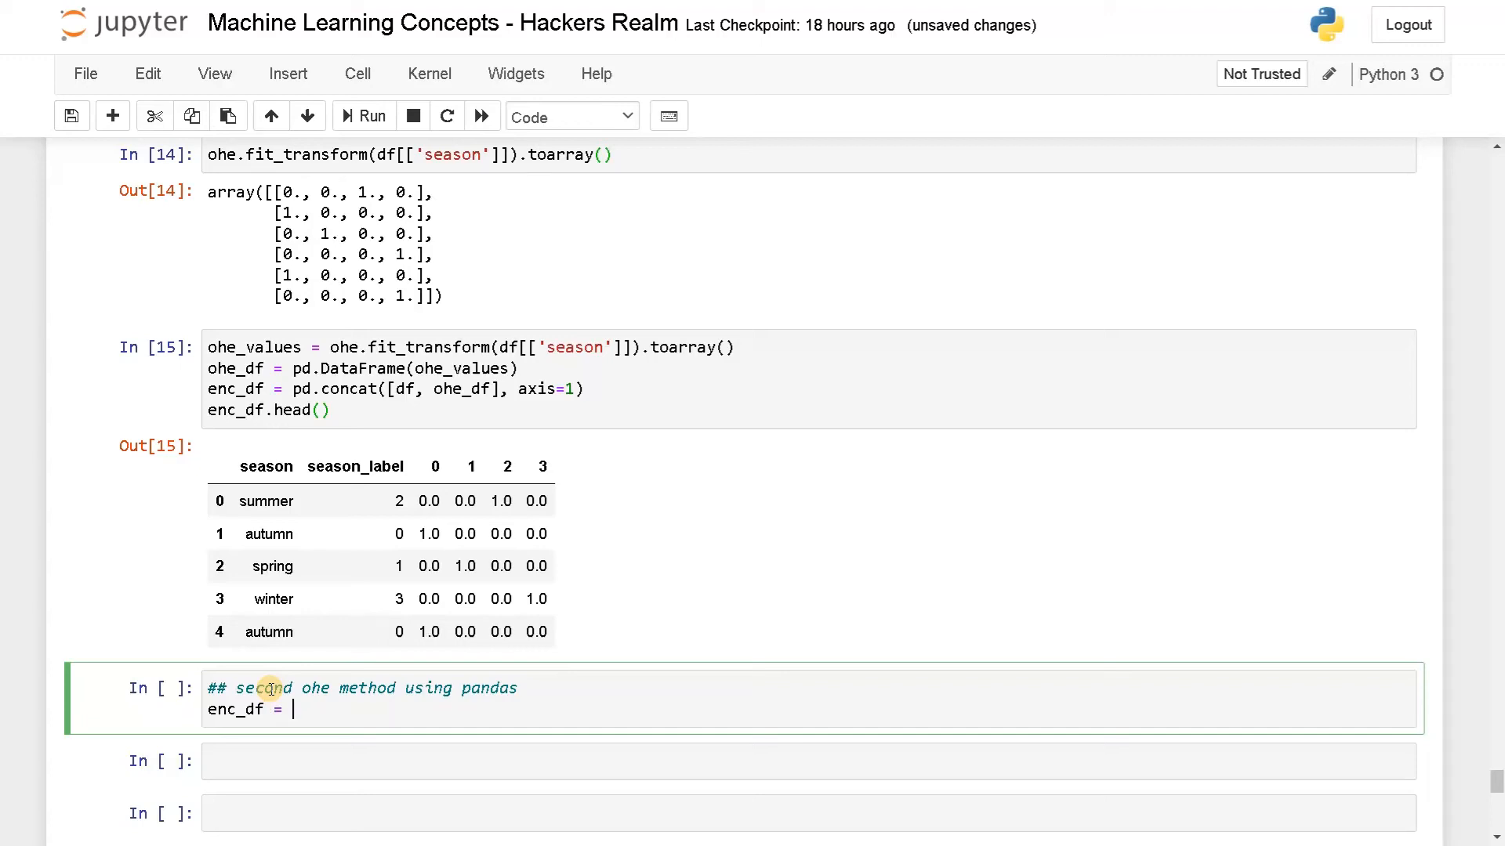
type("pd.get")
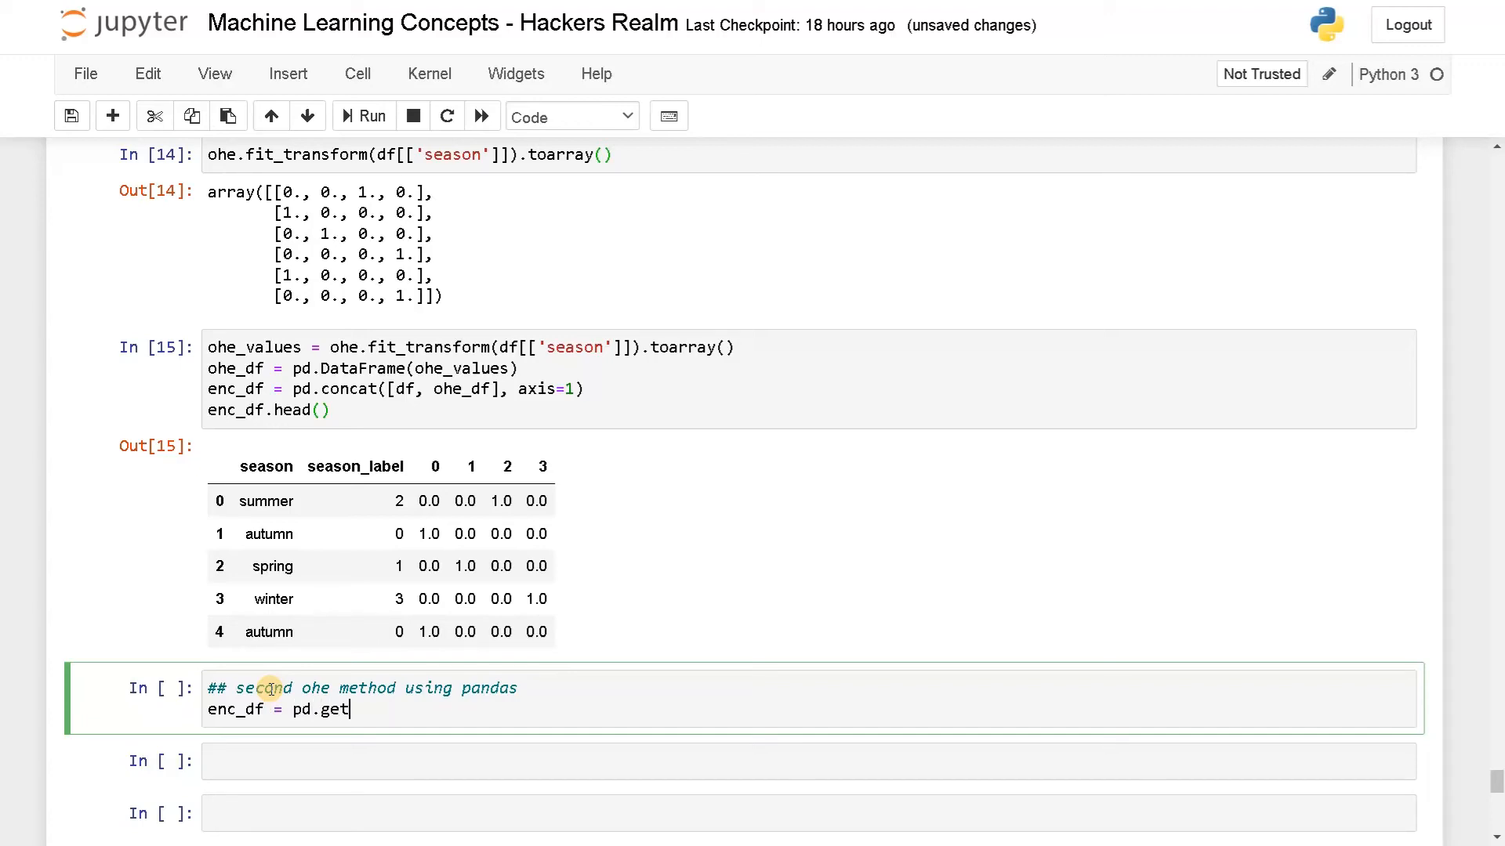
type("_")
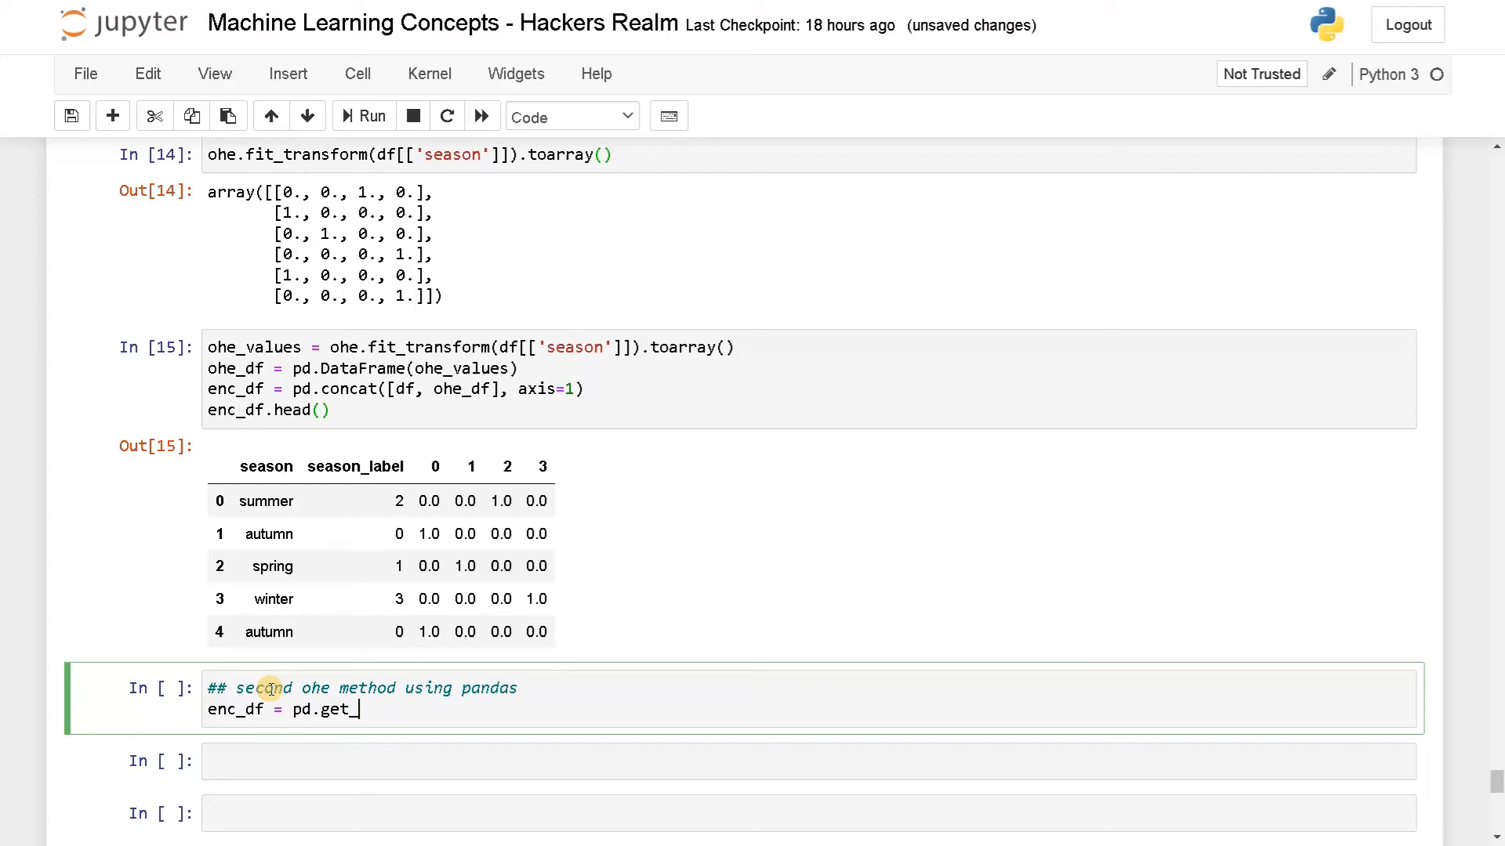
type("dummies")
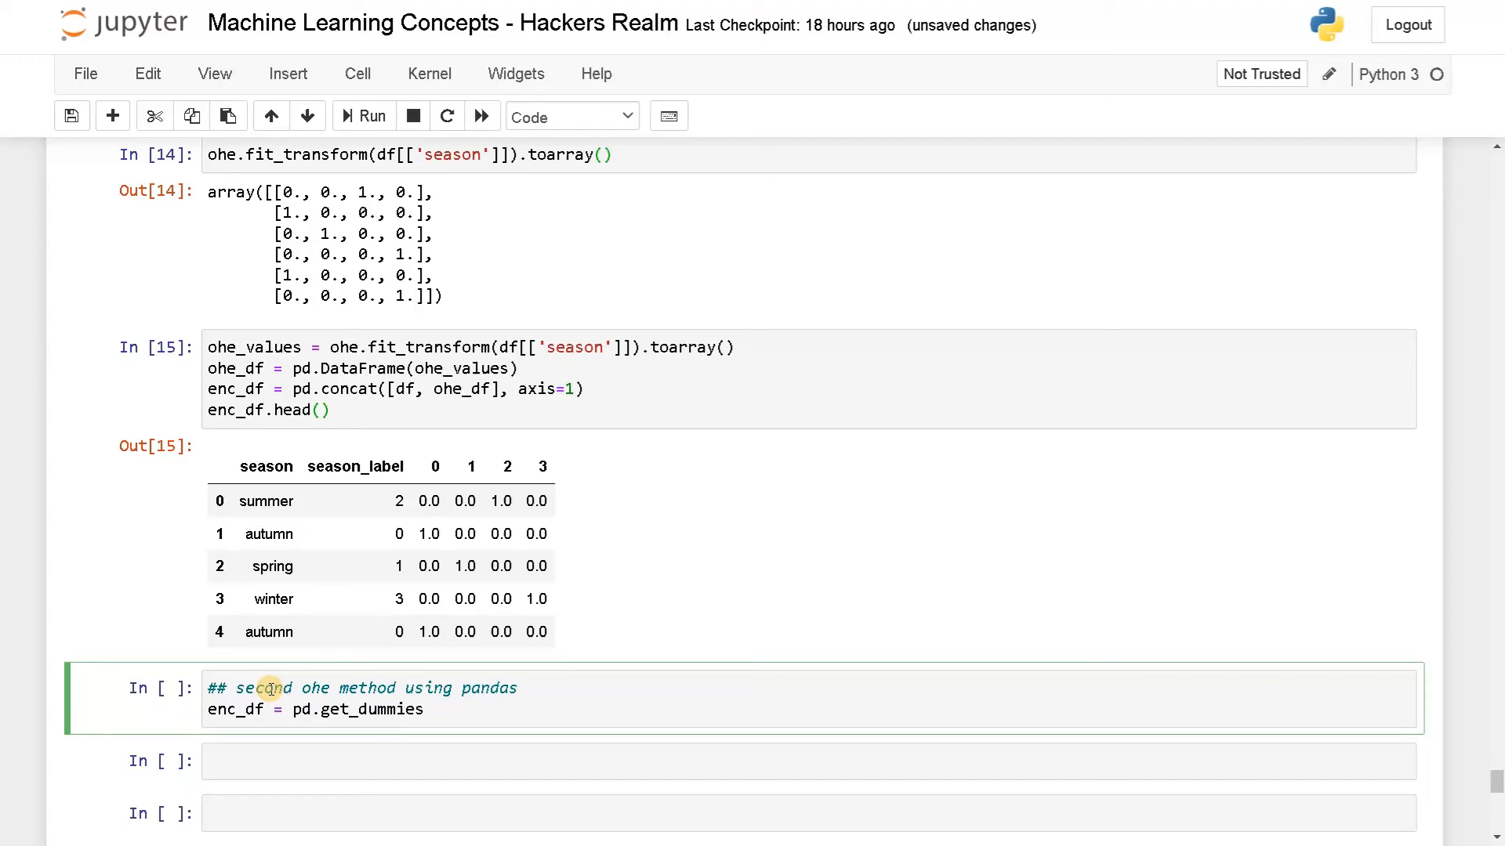
type("(df, )")
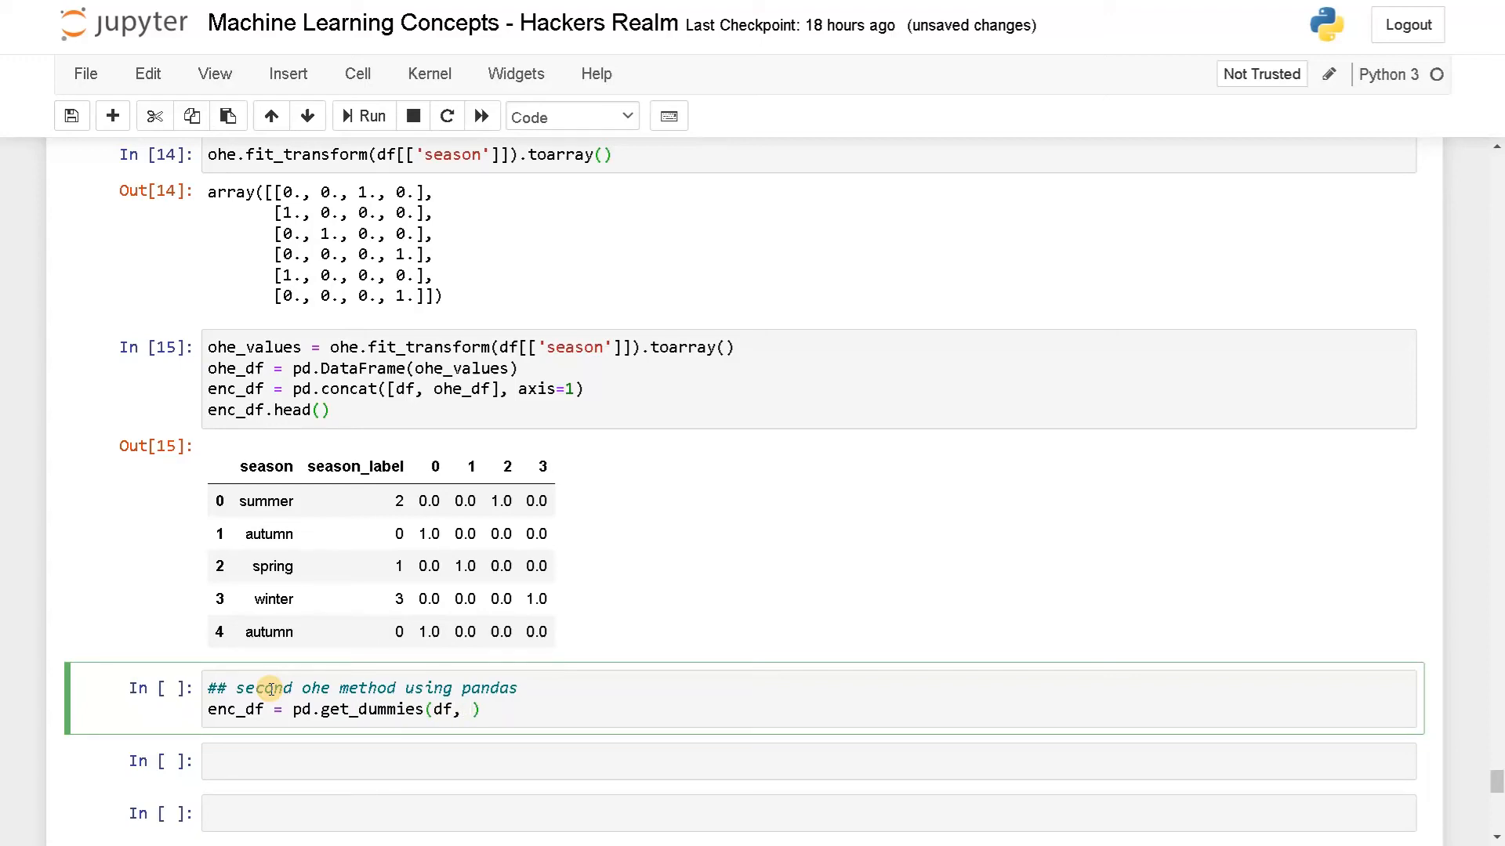
type("prefix=")
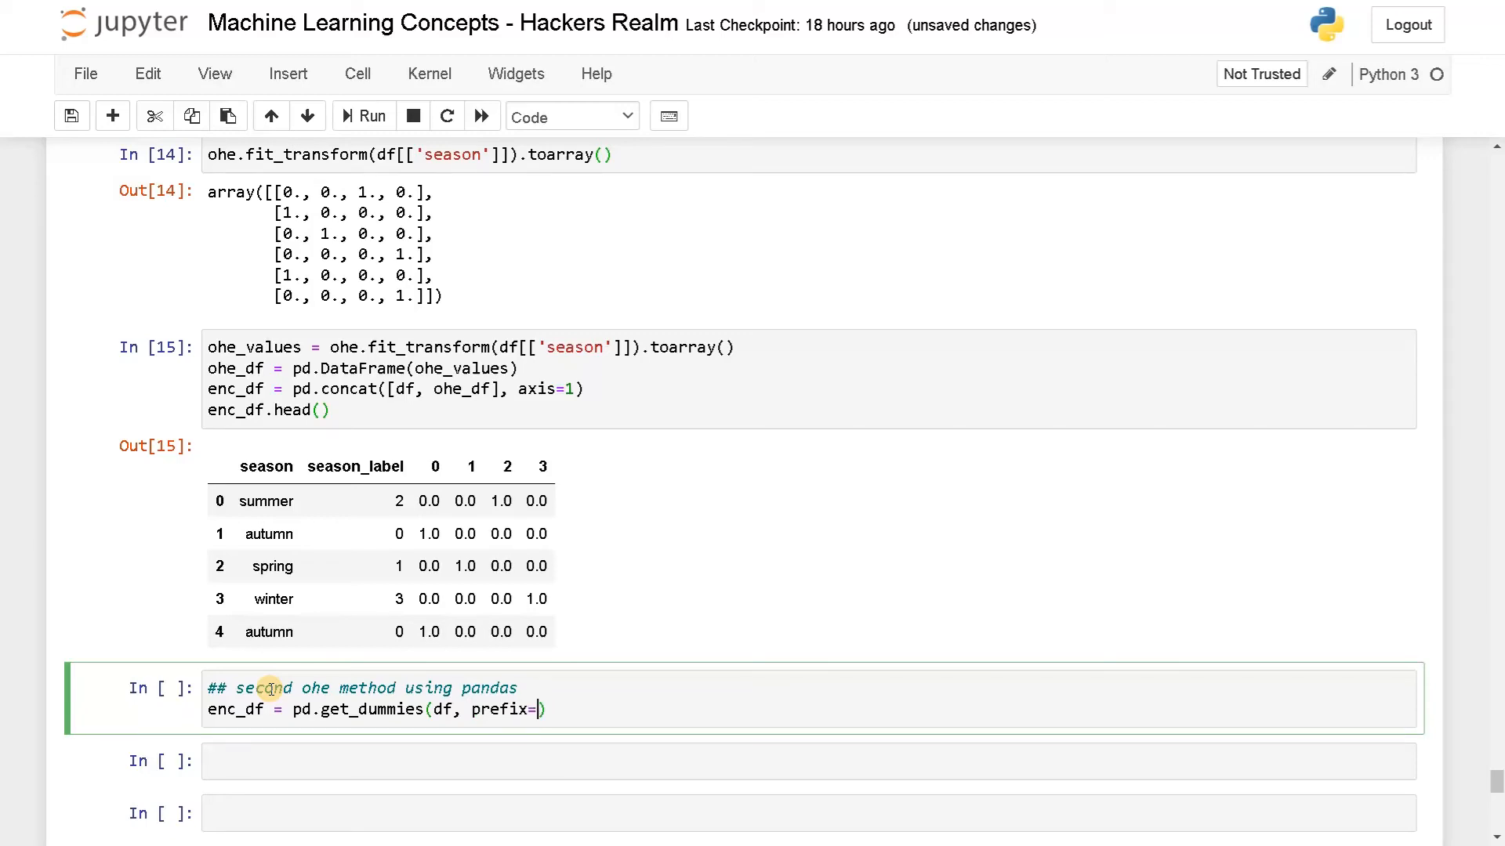
type("['sea'")
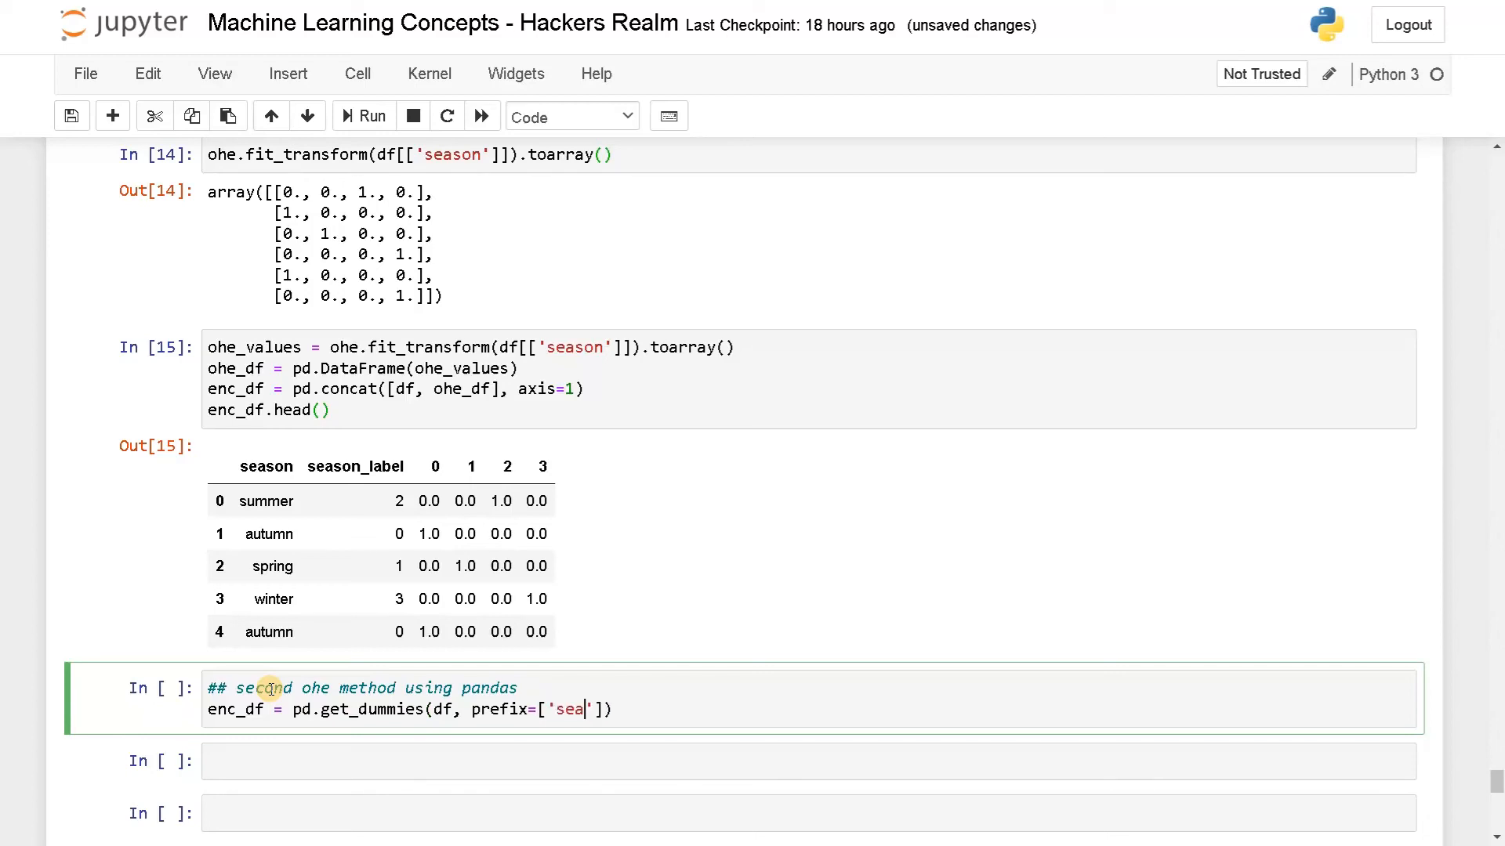
type("son")
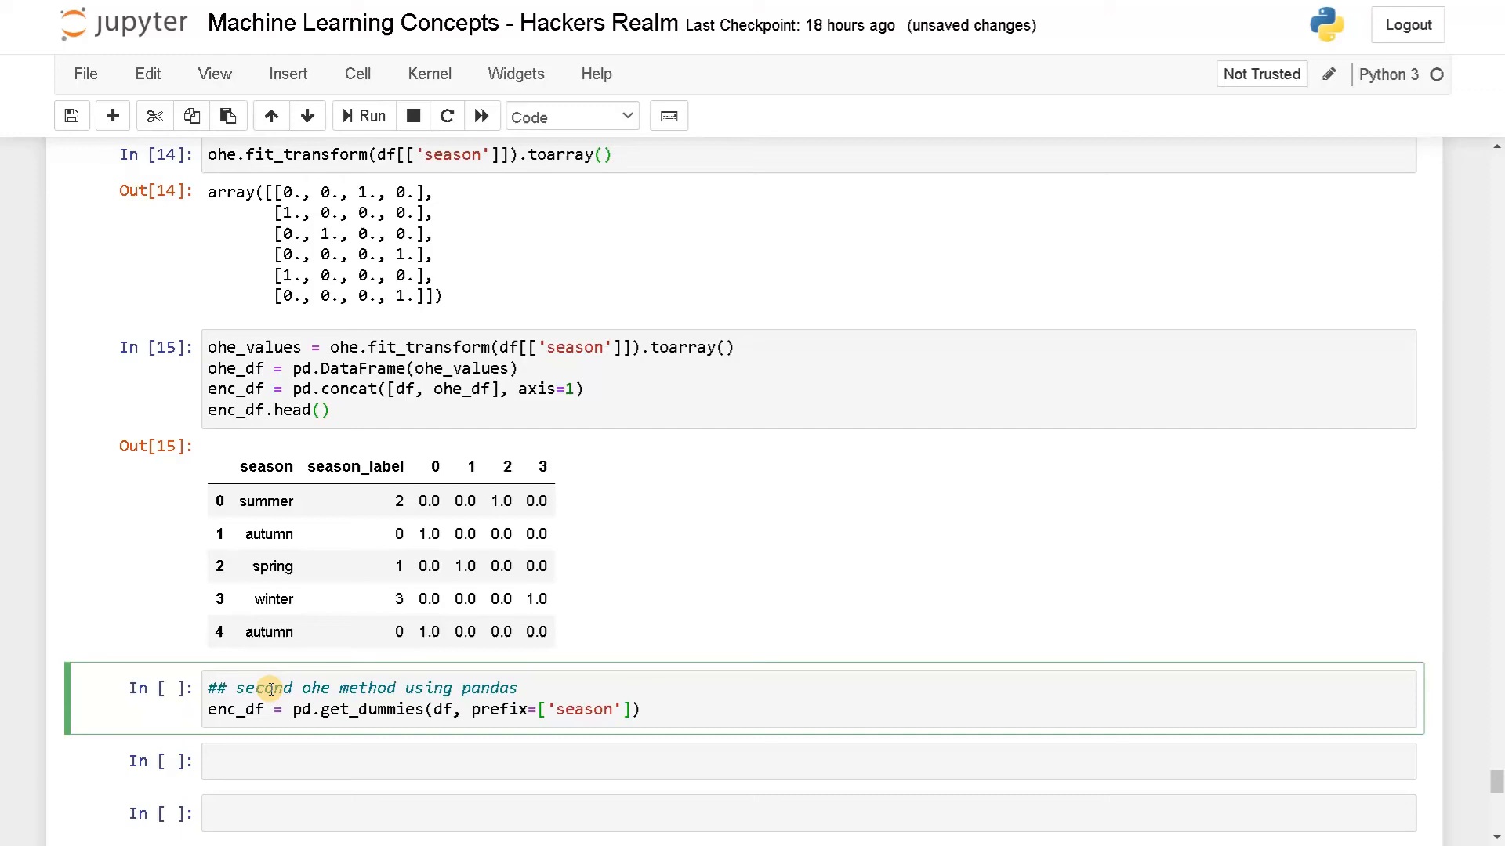
type(", c")
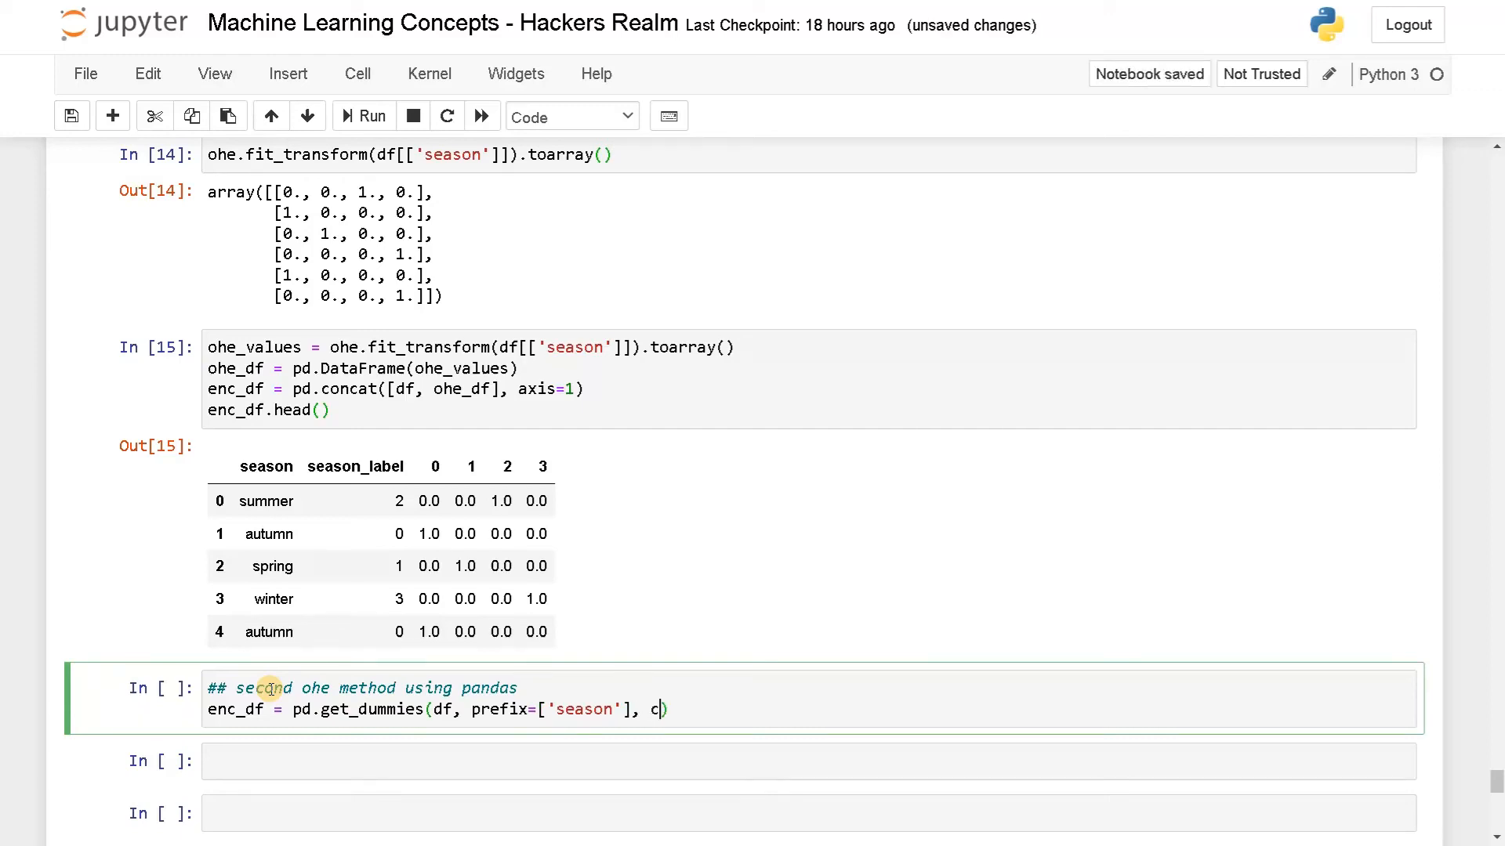
type("olumn")
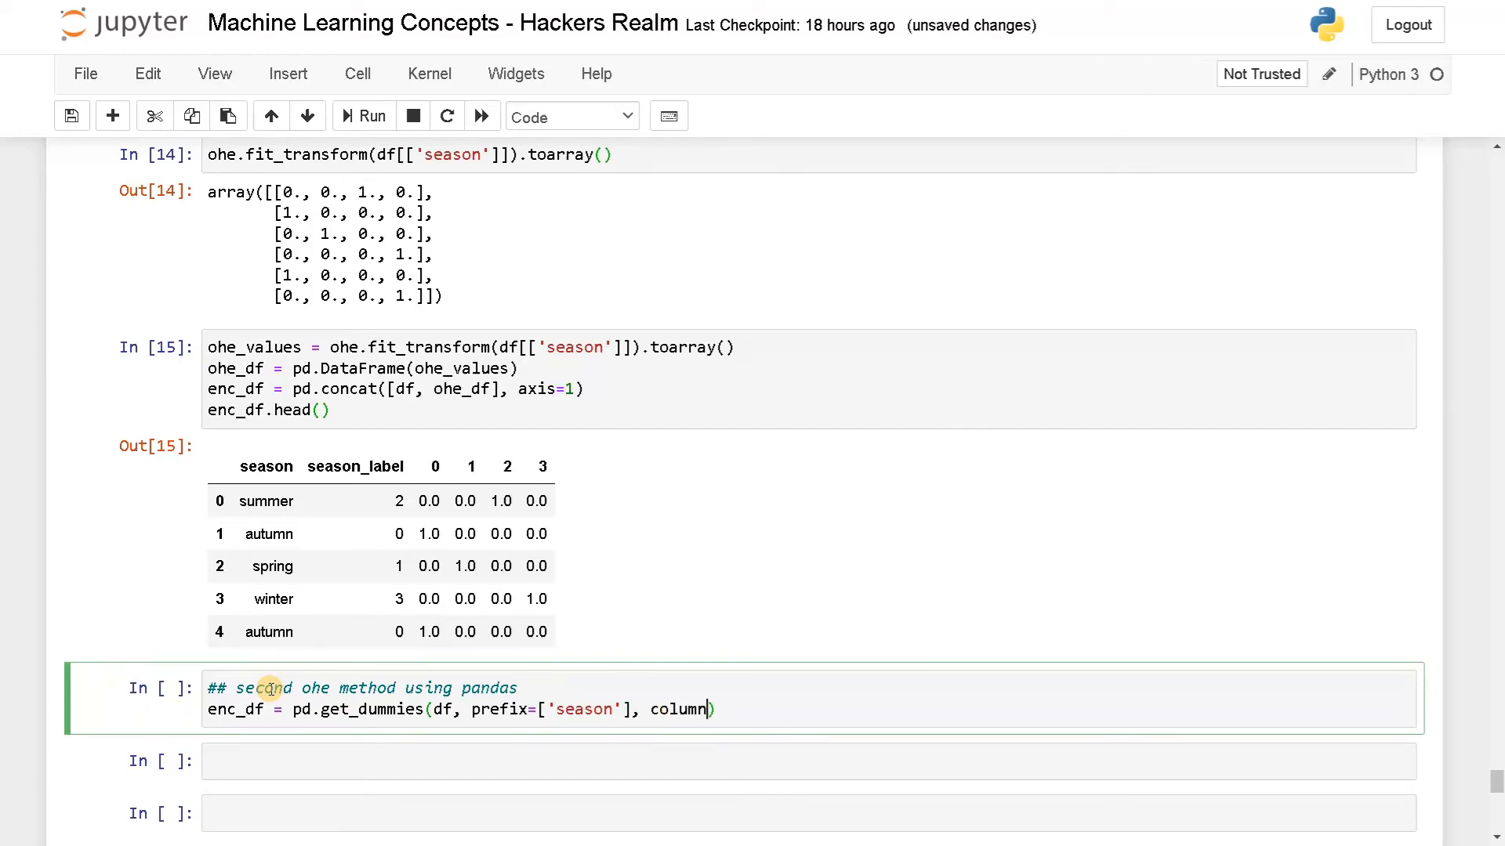
type("s=['se'])")
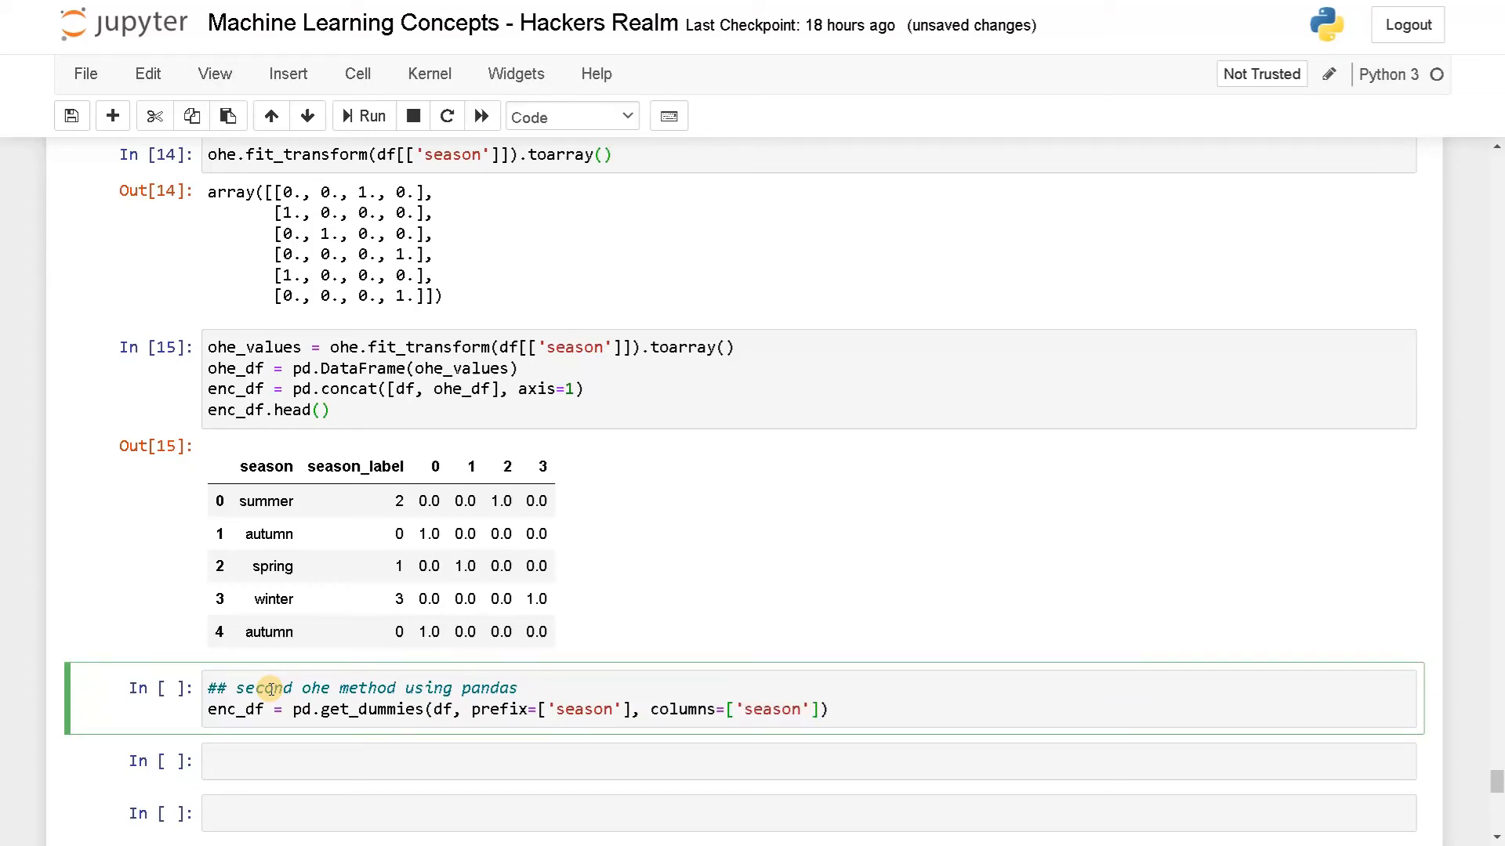
type("enc")
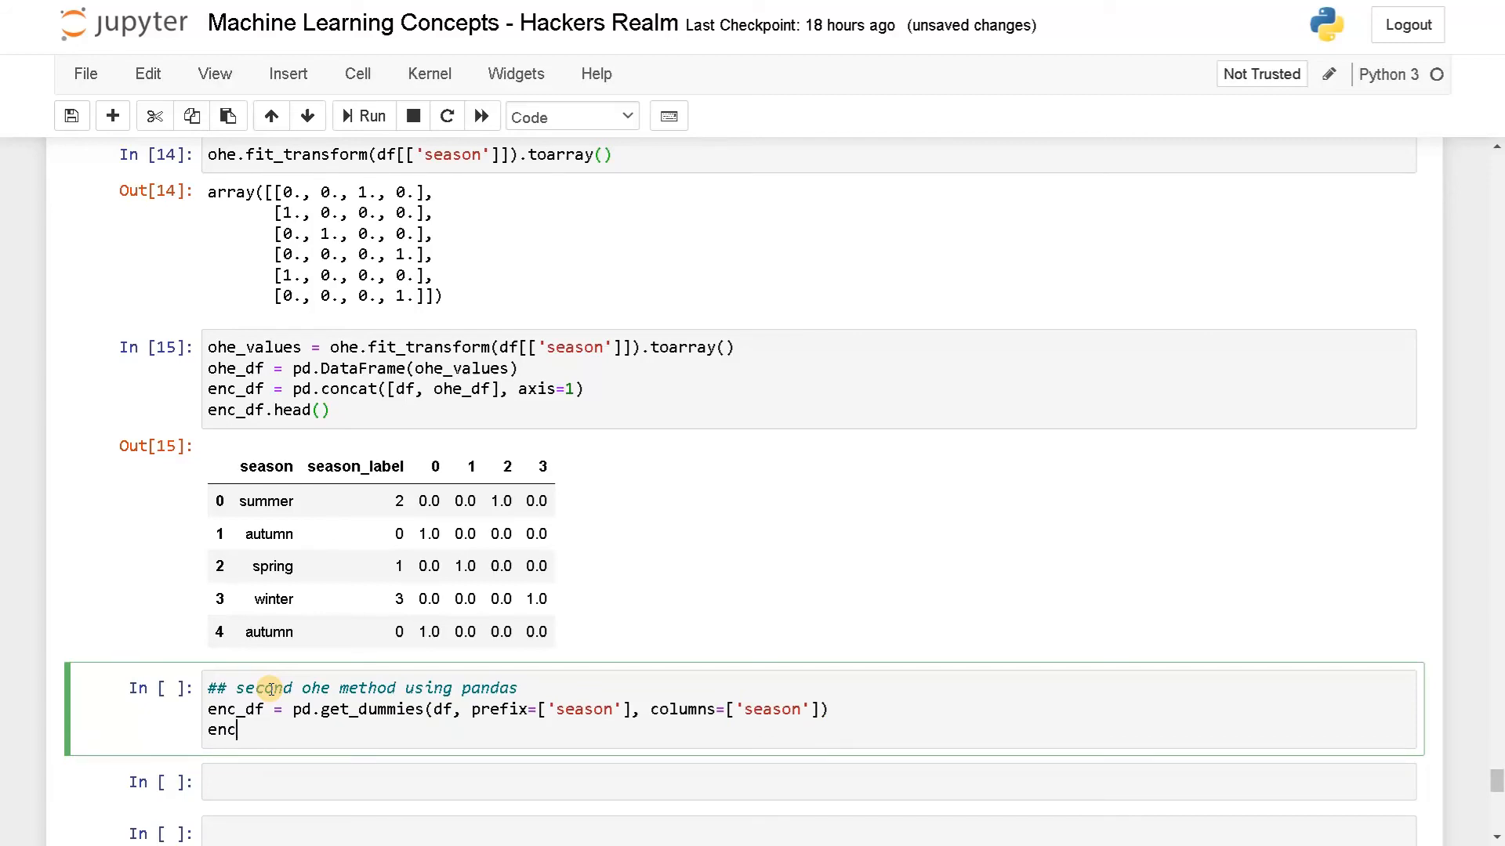
type("_df.head()")
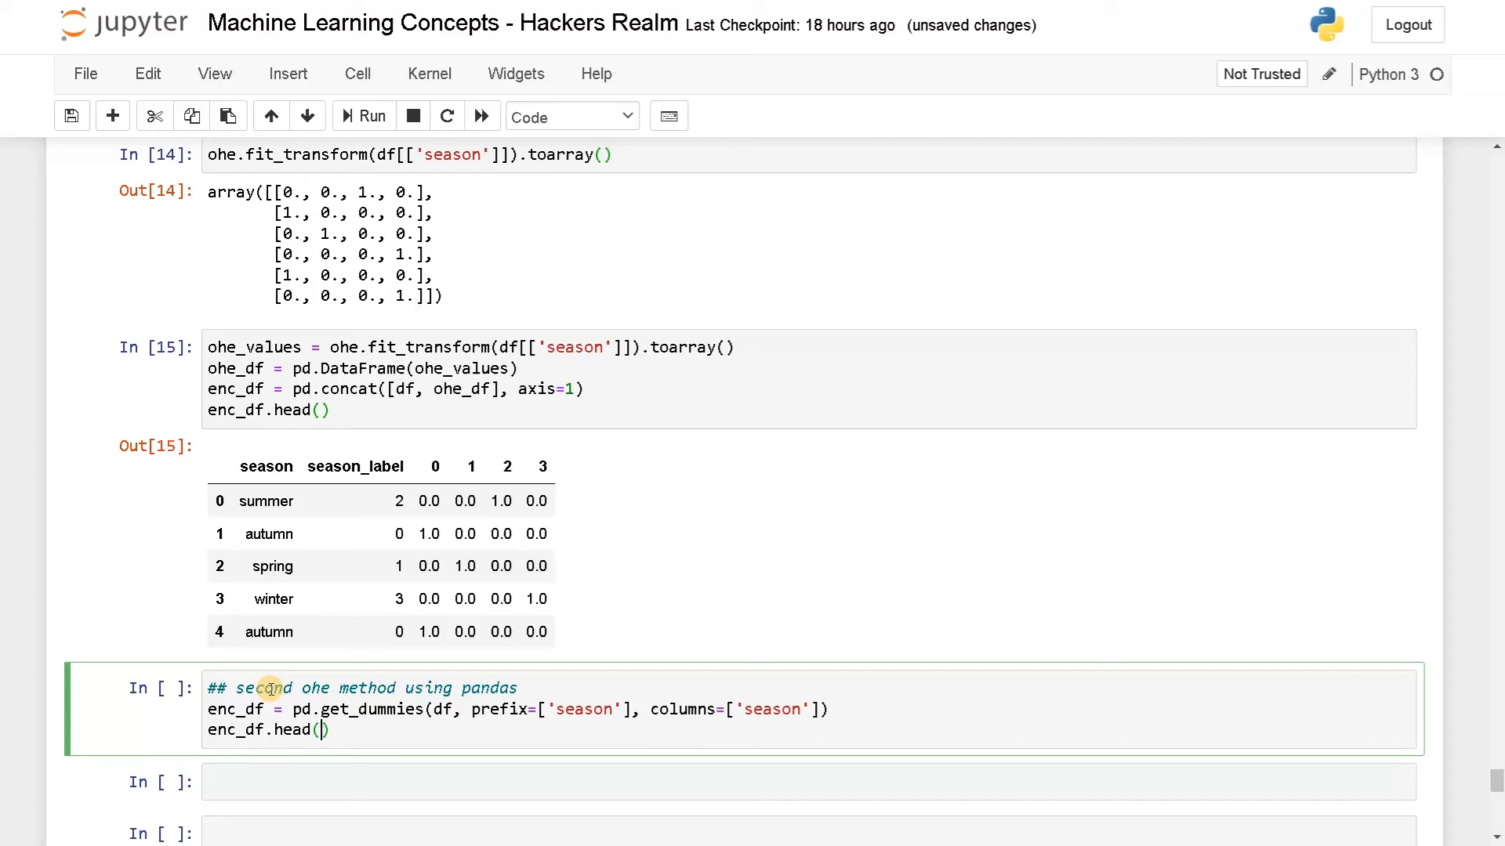
Run the get_dummies cell, yielding season_autumn, season_spring, season_summer and season_winter columns.
left_click(363, 116)
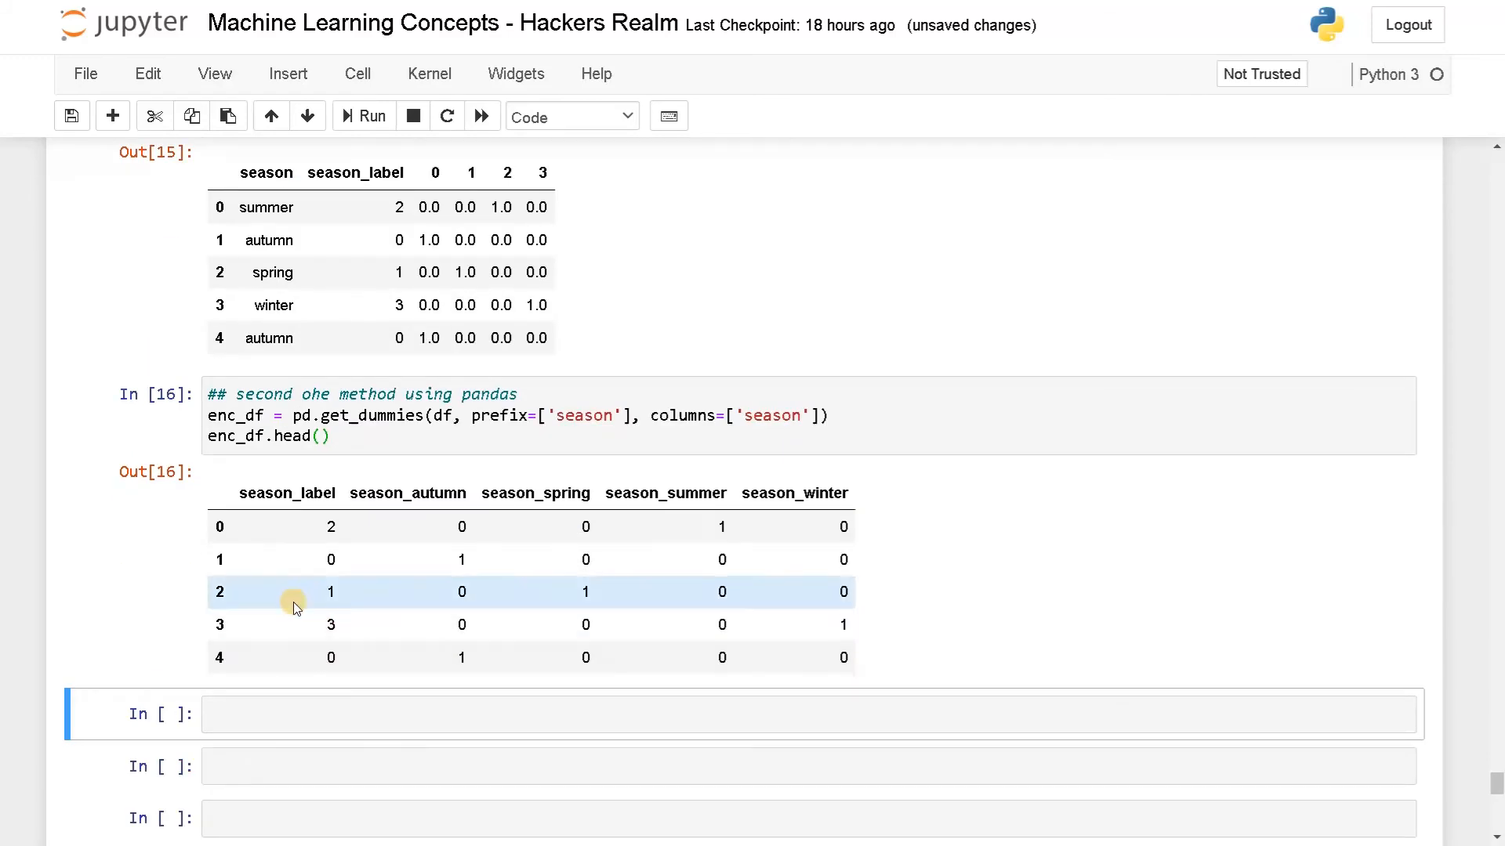
mouse_move(258, 186)
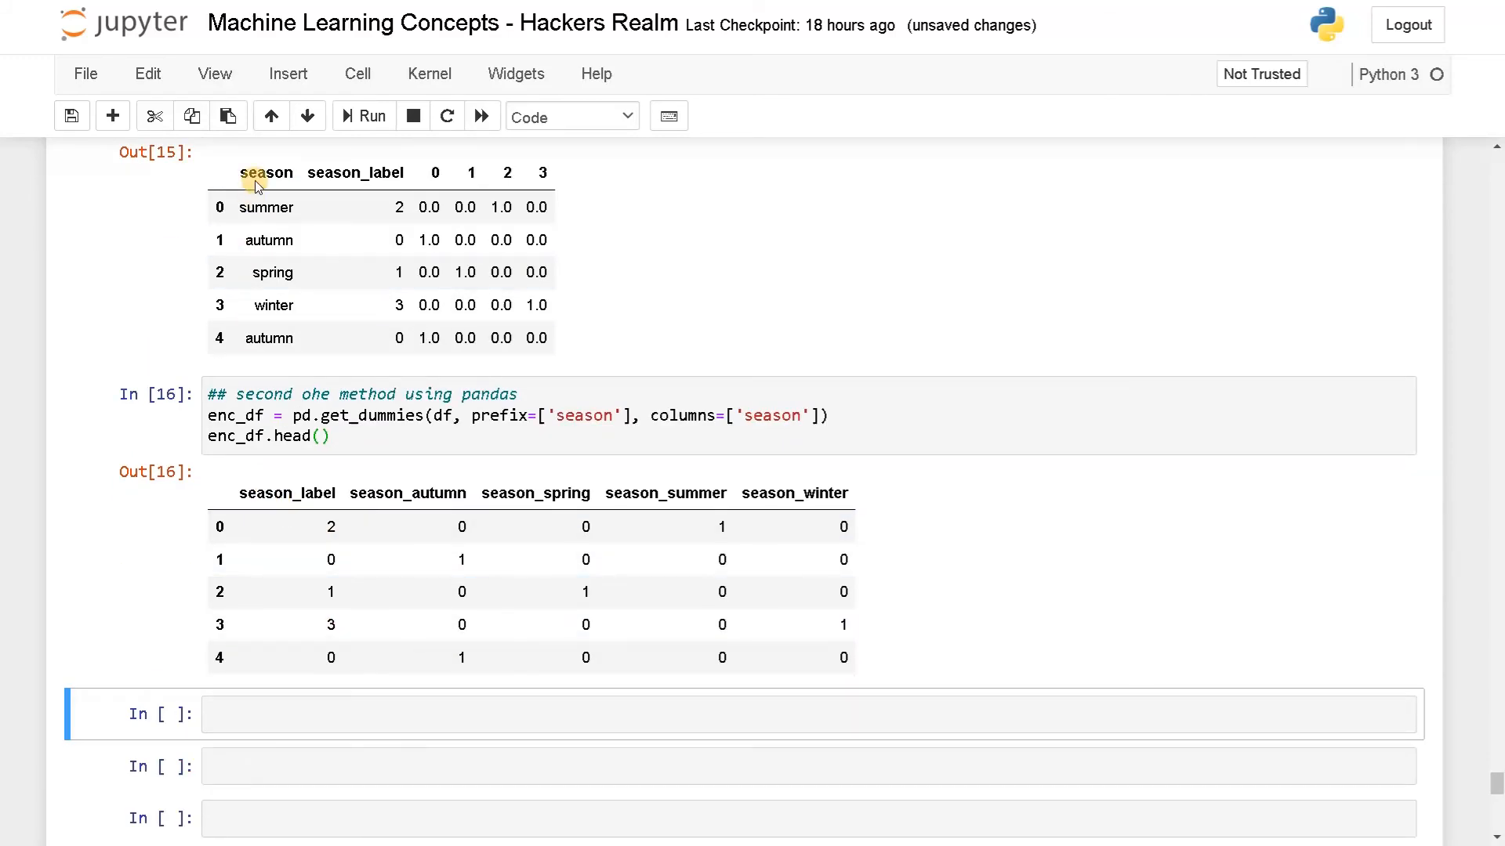
mouse_move(268, 314)
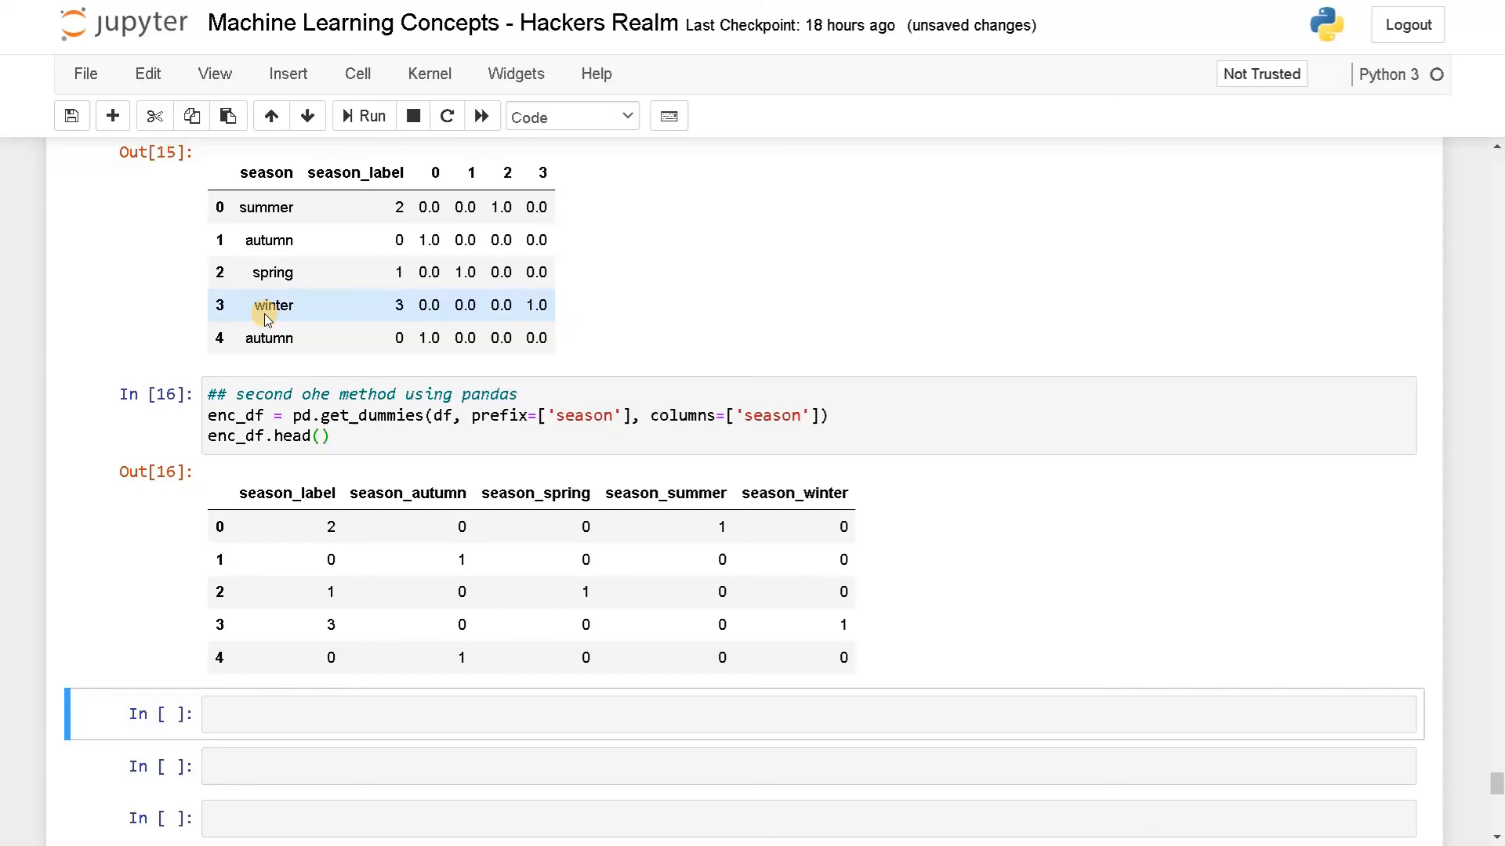
mouse_move(514, 423)
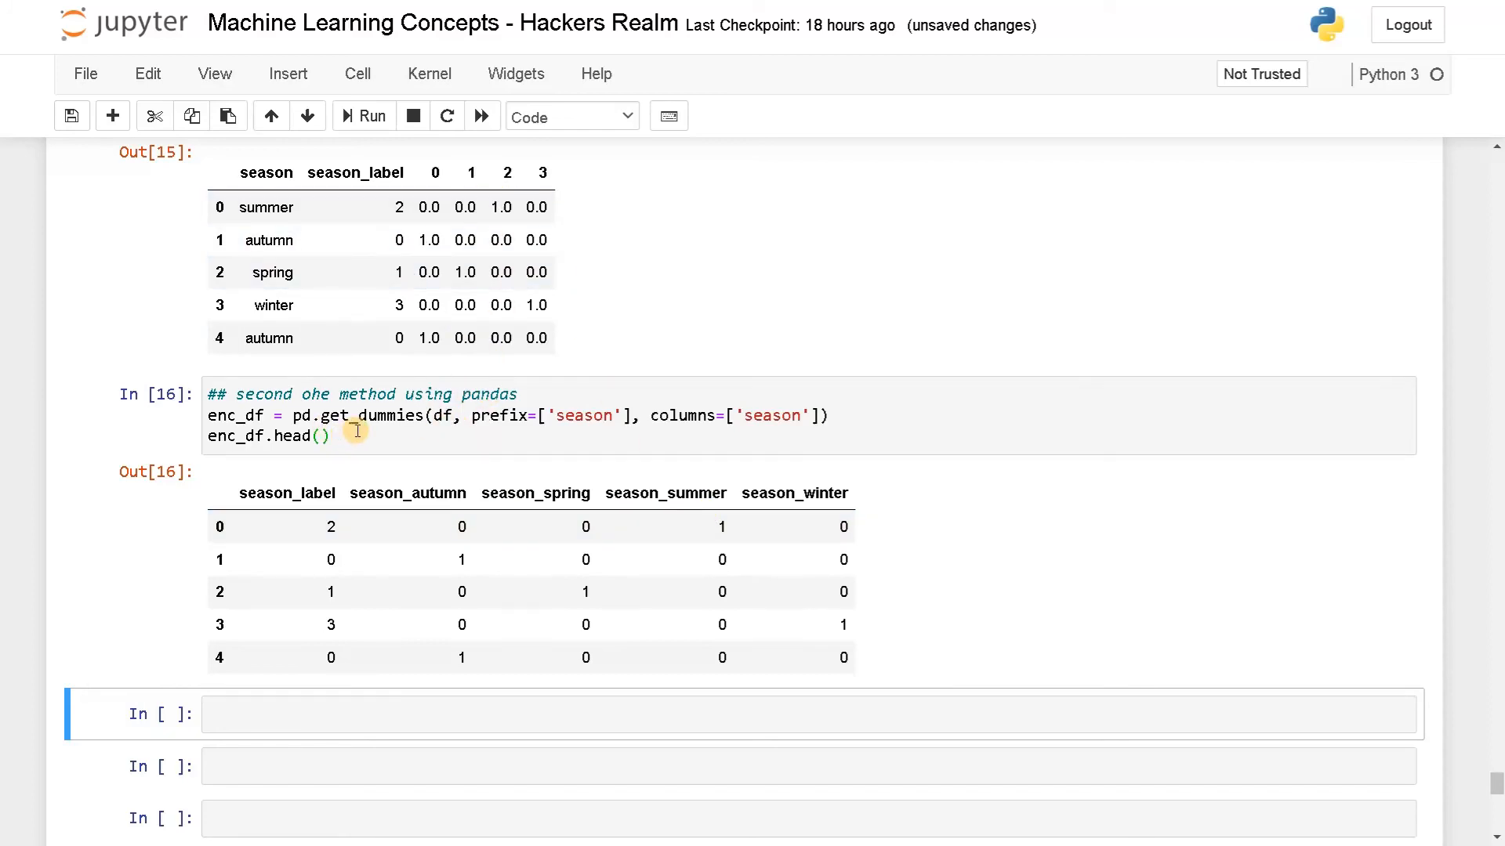
left_click(207, 415)
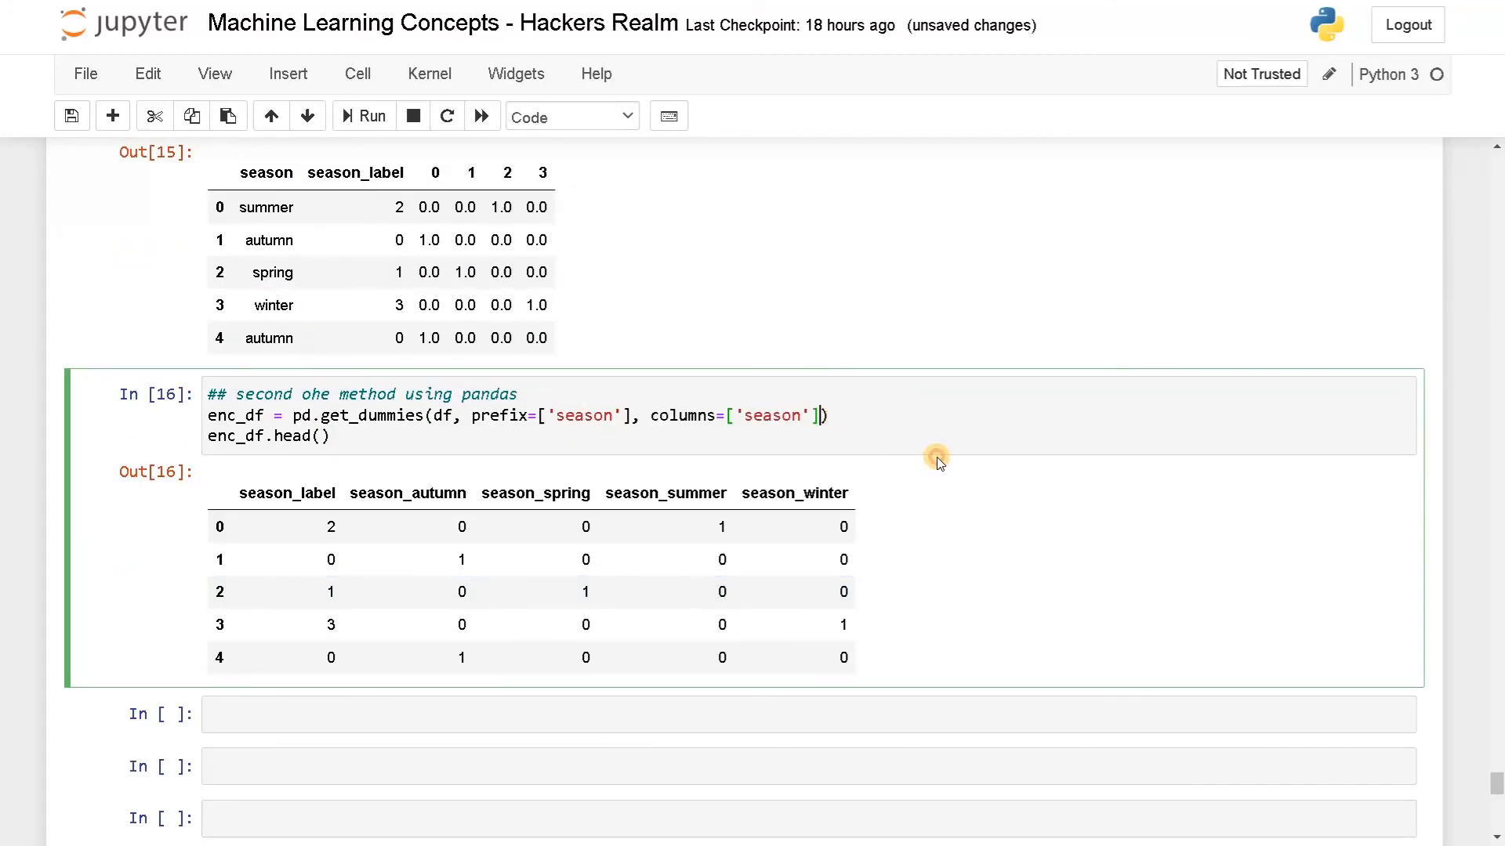
Add drop_first=True to get_dummies and rerun, removing the season_autumn column.
type(",")
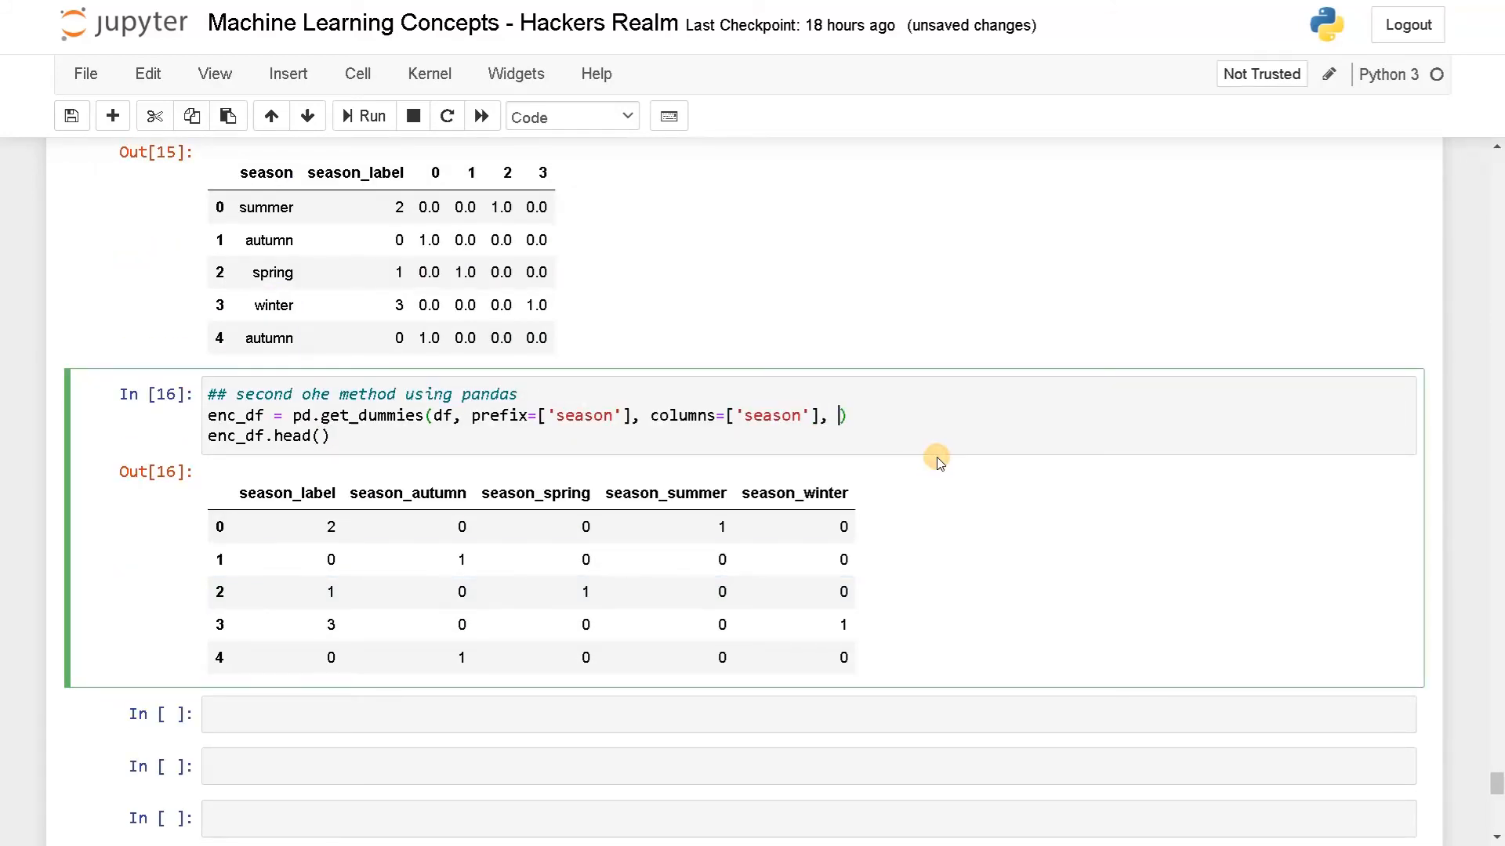
type("drop_first=T")
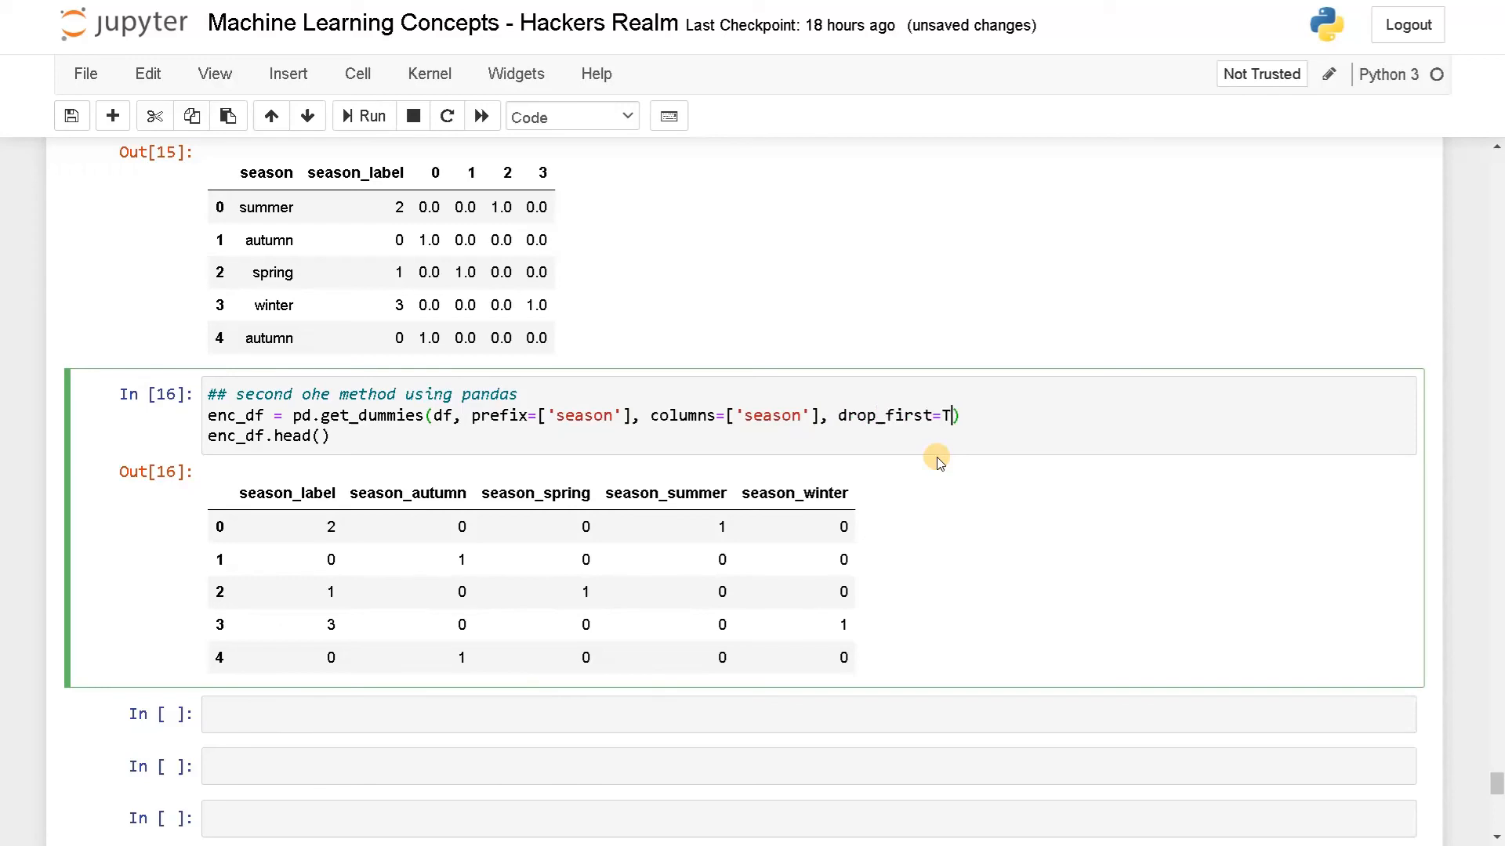
type("rue")
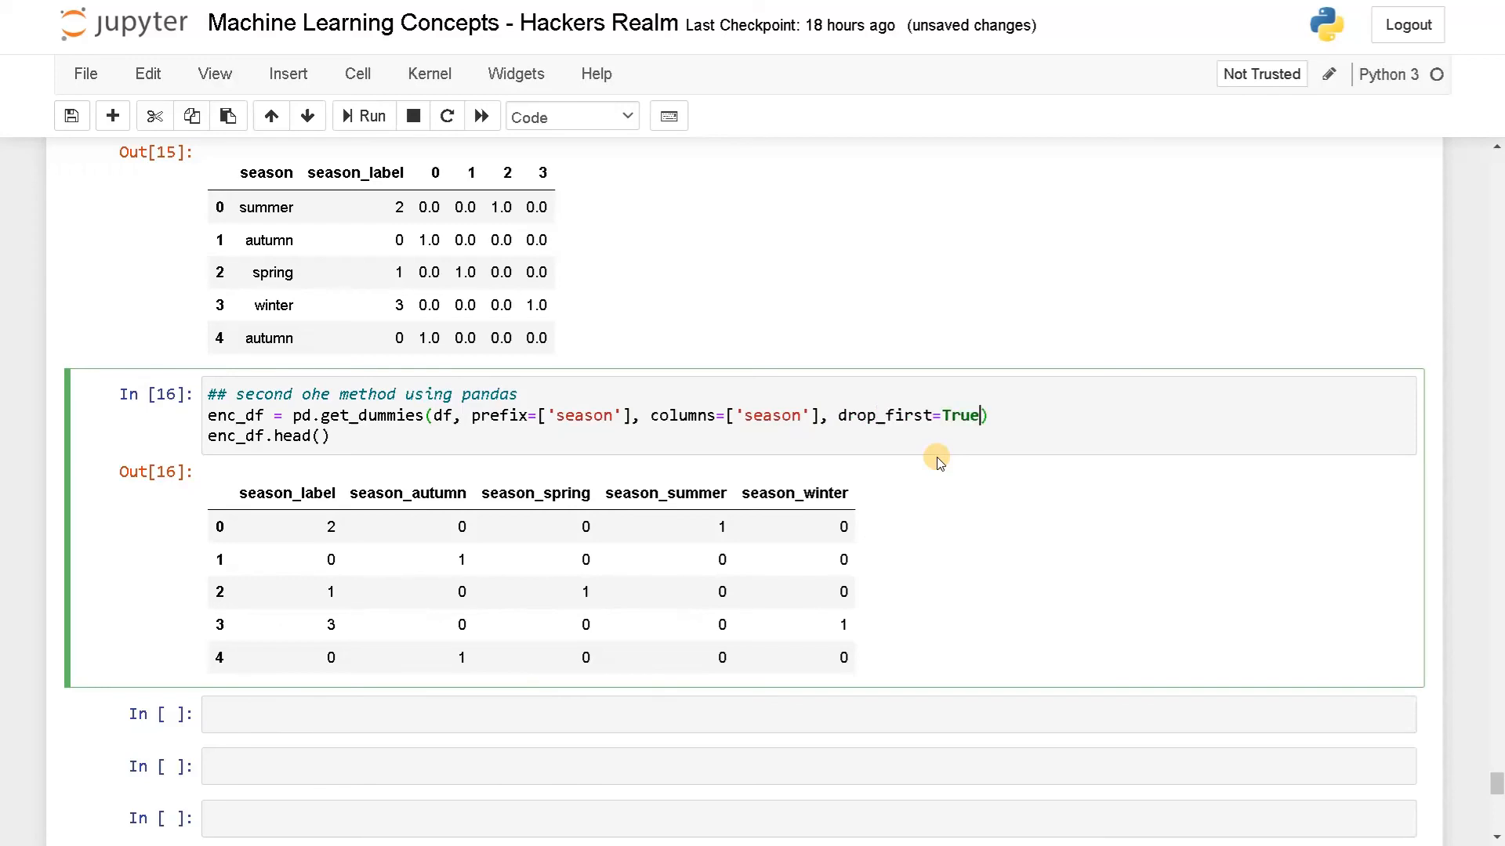
left_click(364, 116)
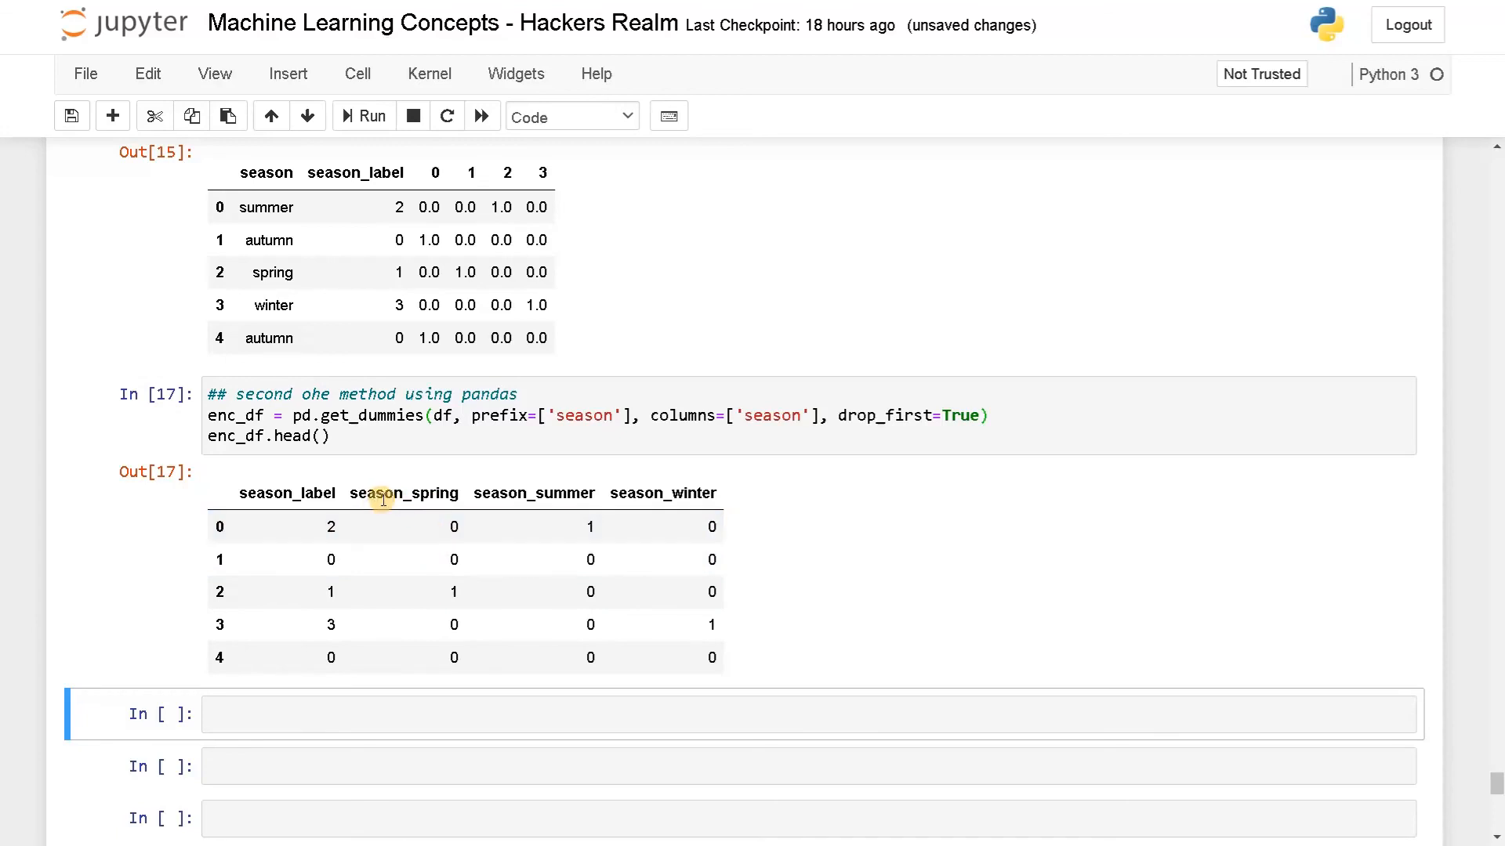
left_click_drag(351, 493, 715, 493)
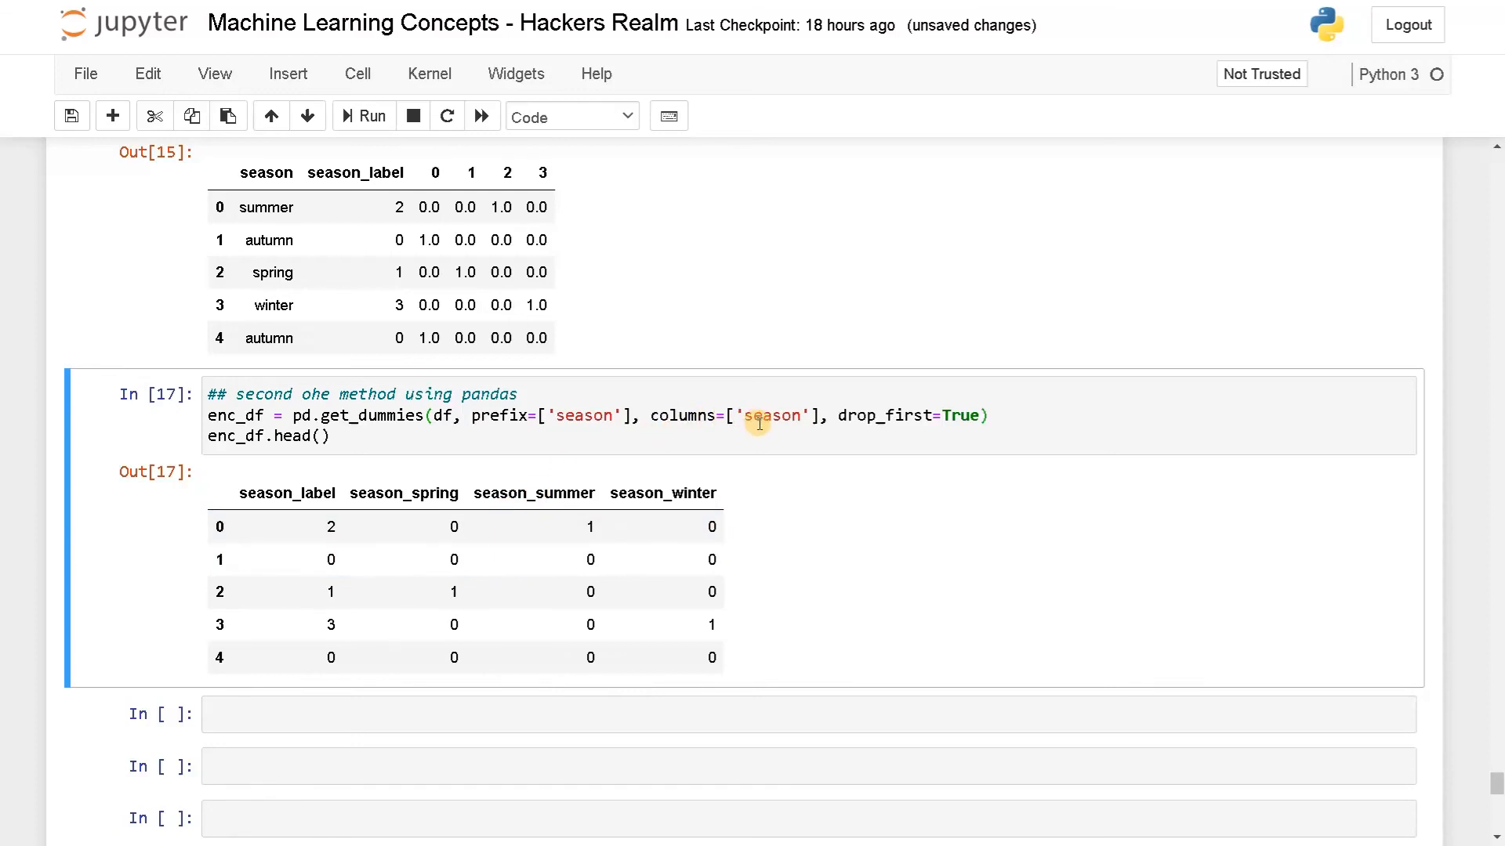
mouse_move(818, 422)
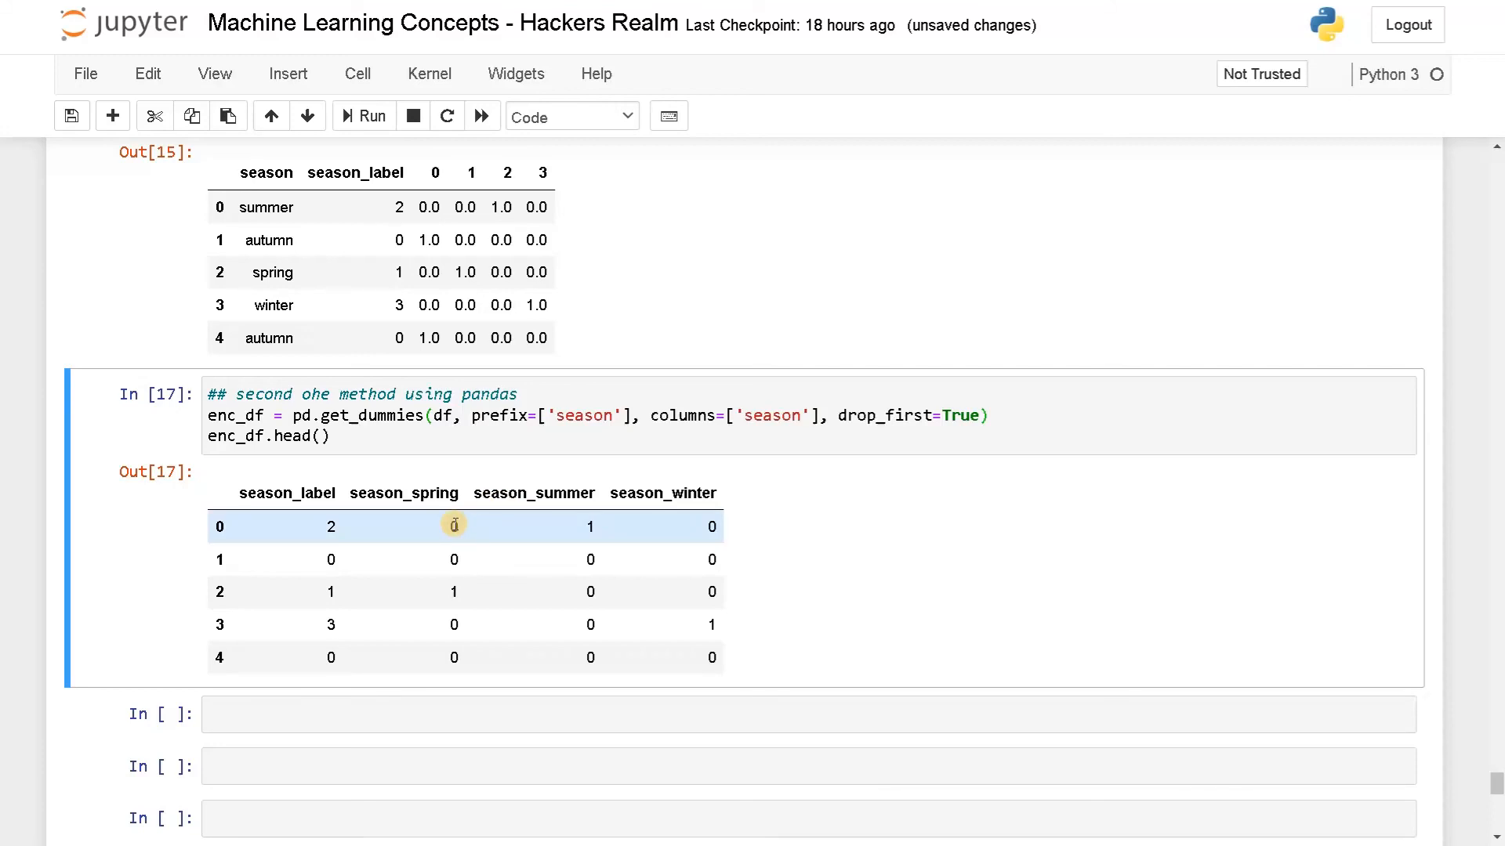
mouse_move(445, 566)
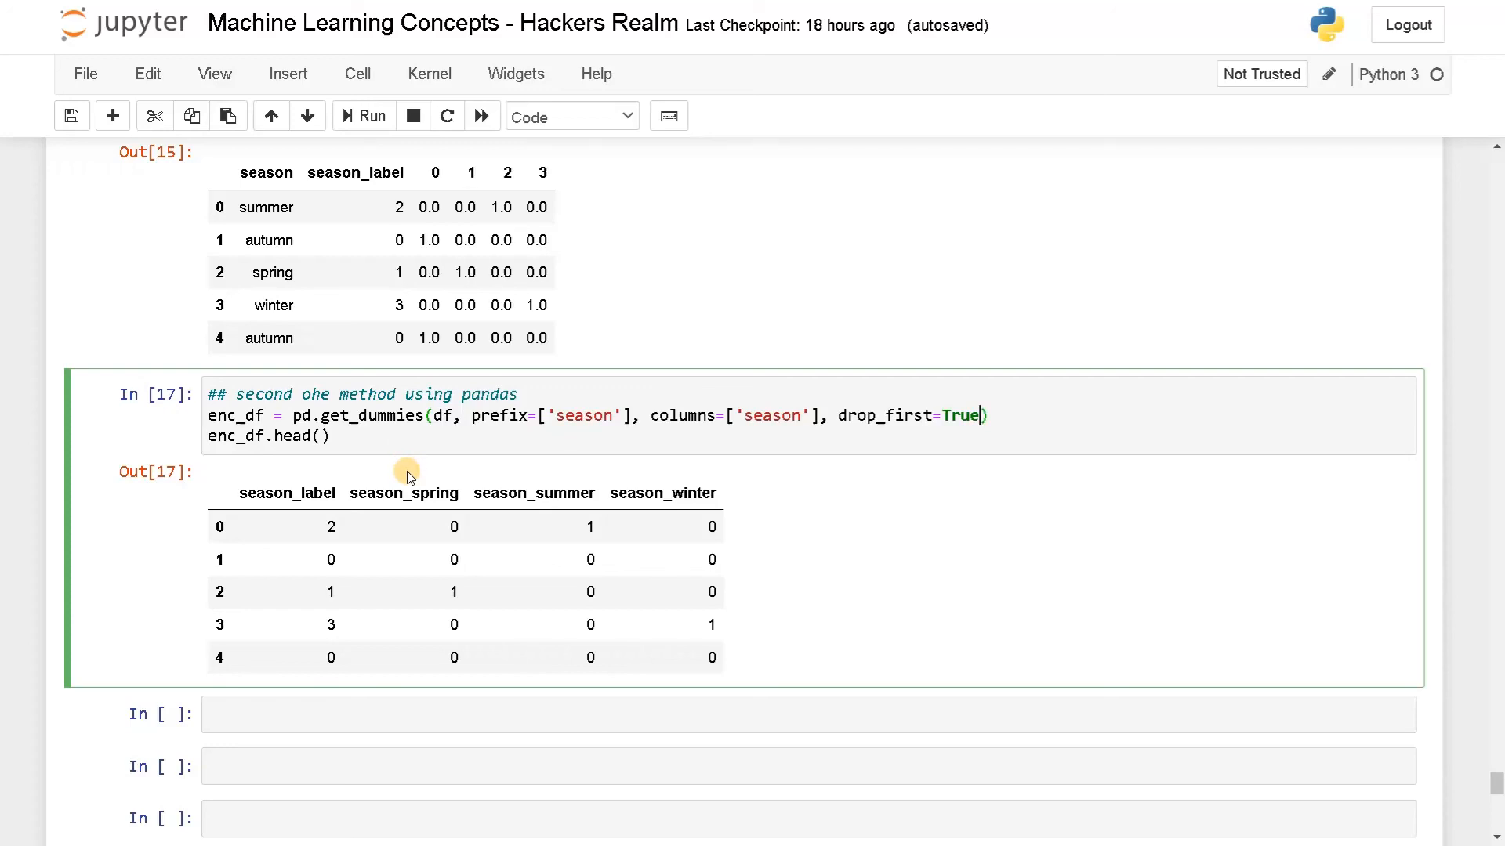
mouse_move(588, 416)
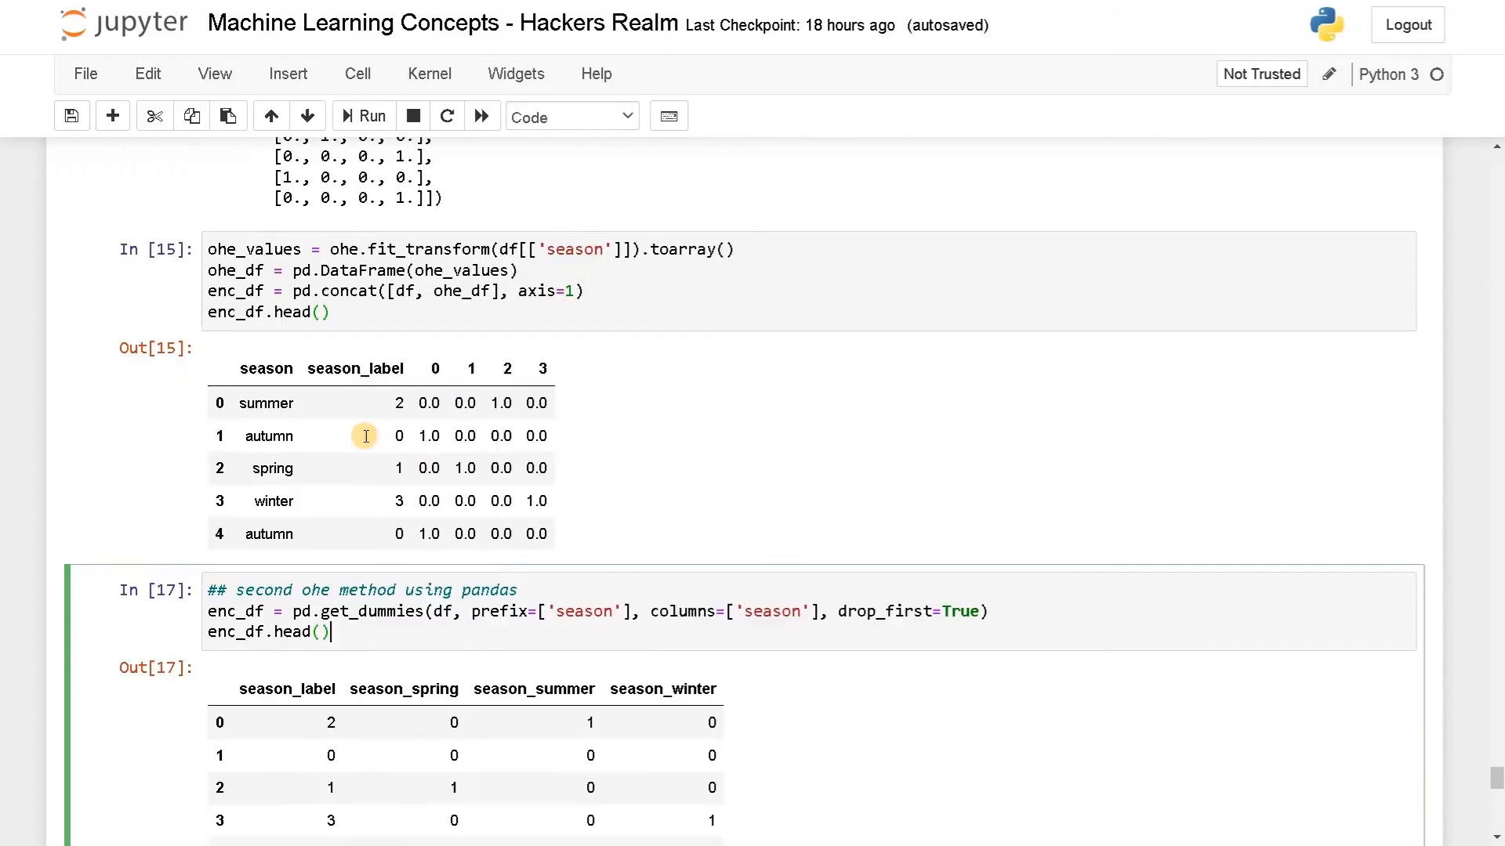
scroll("down", 3)
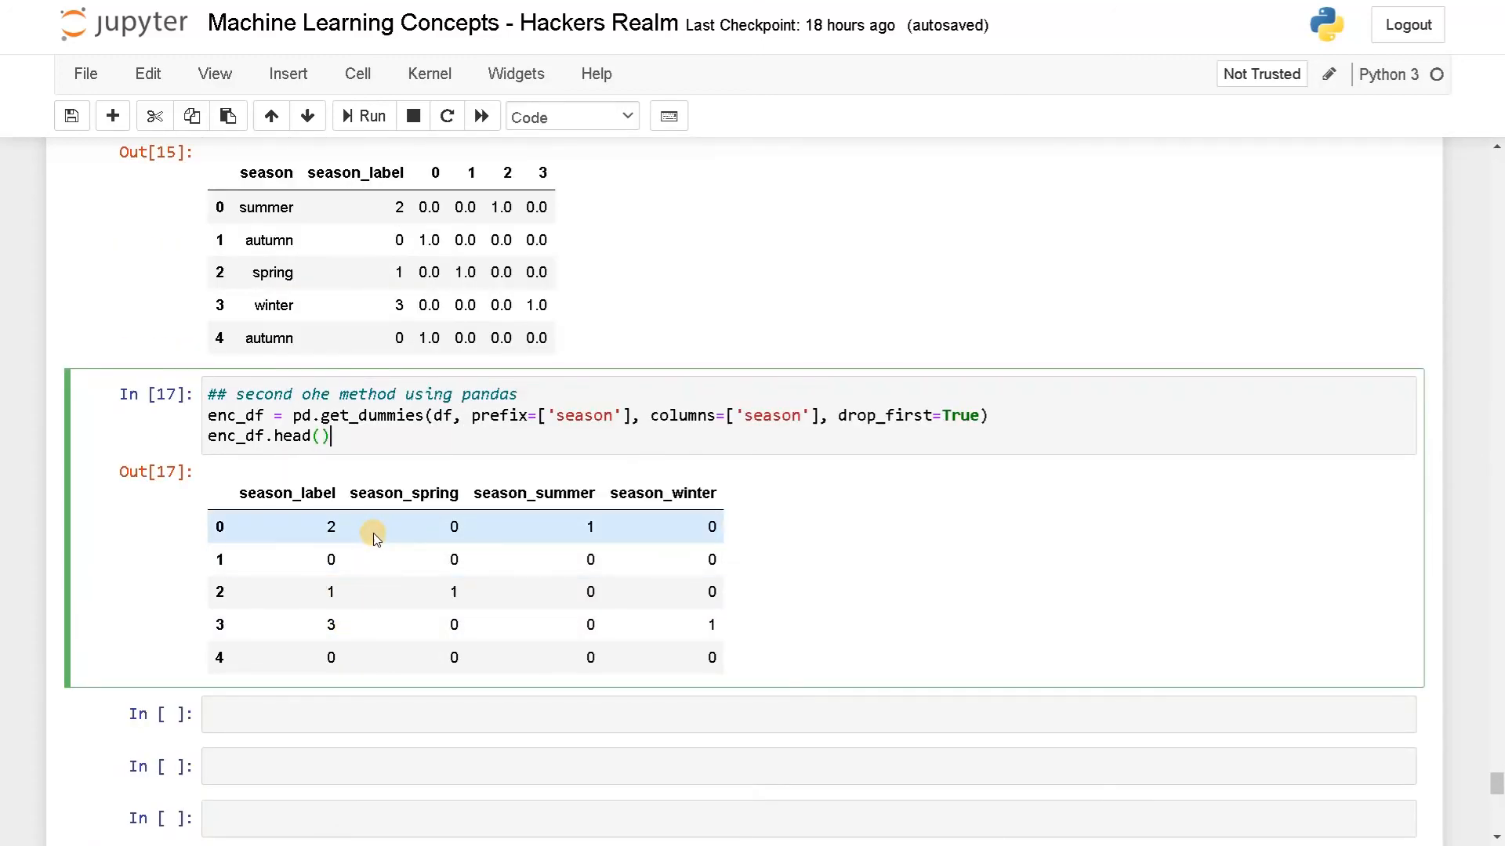